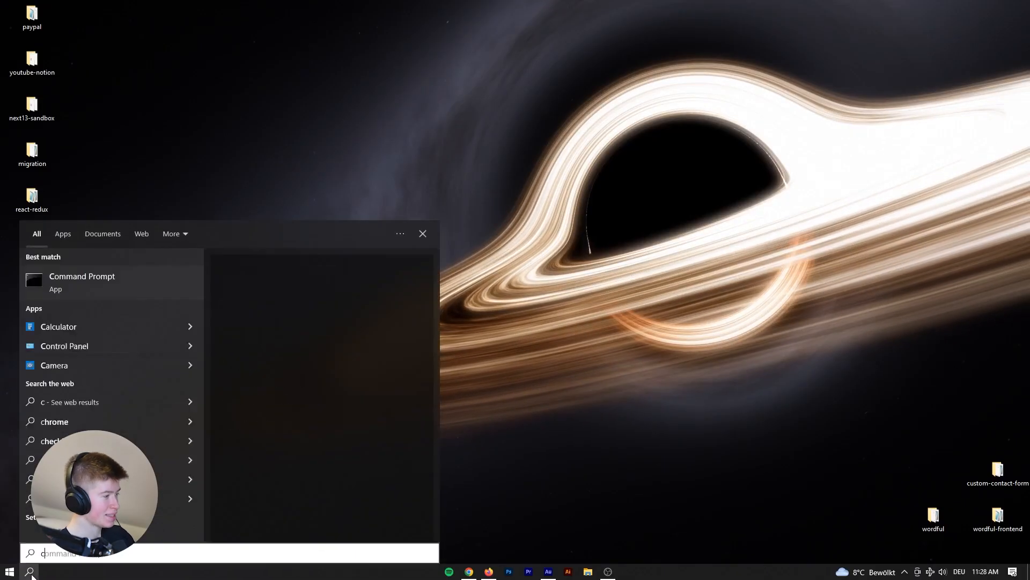
Run create-t3-app@latest for 'stateless' with TypeScript, Prisma, Tailwind, tRPC, no git or install
click(82, 275)
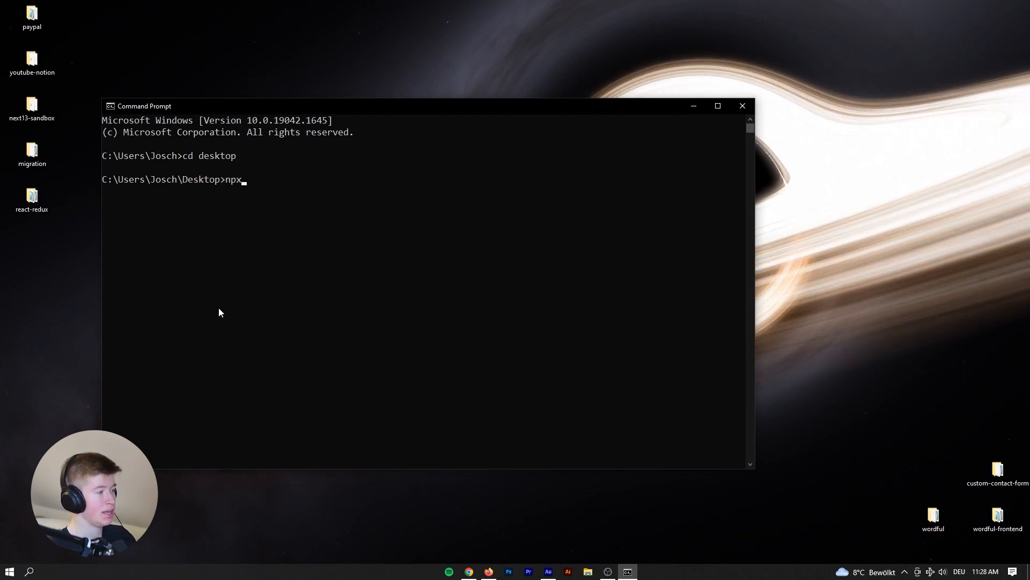
text(cre)
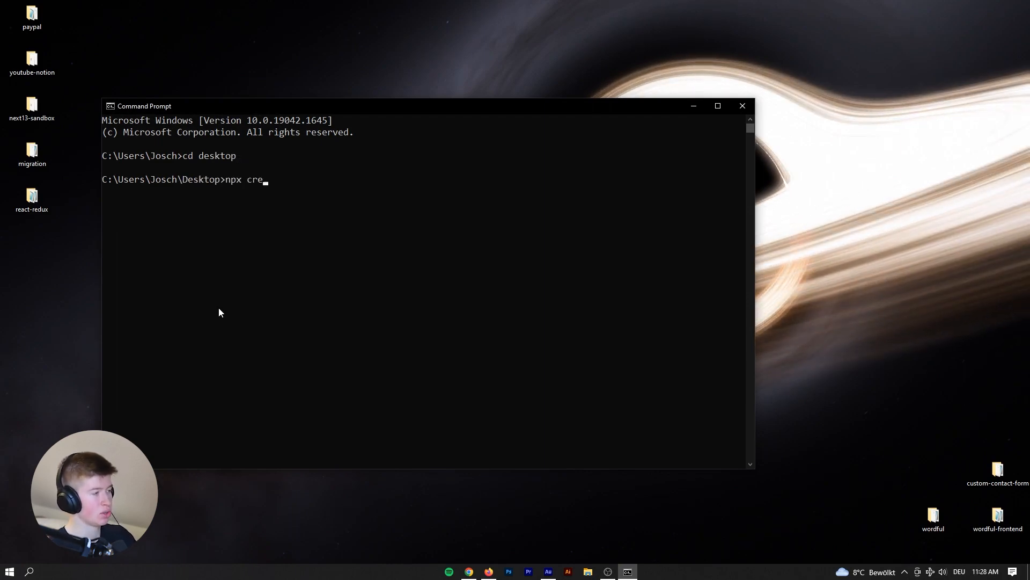
text(ate-t3-app@)
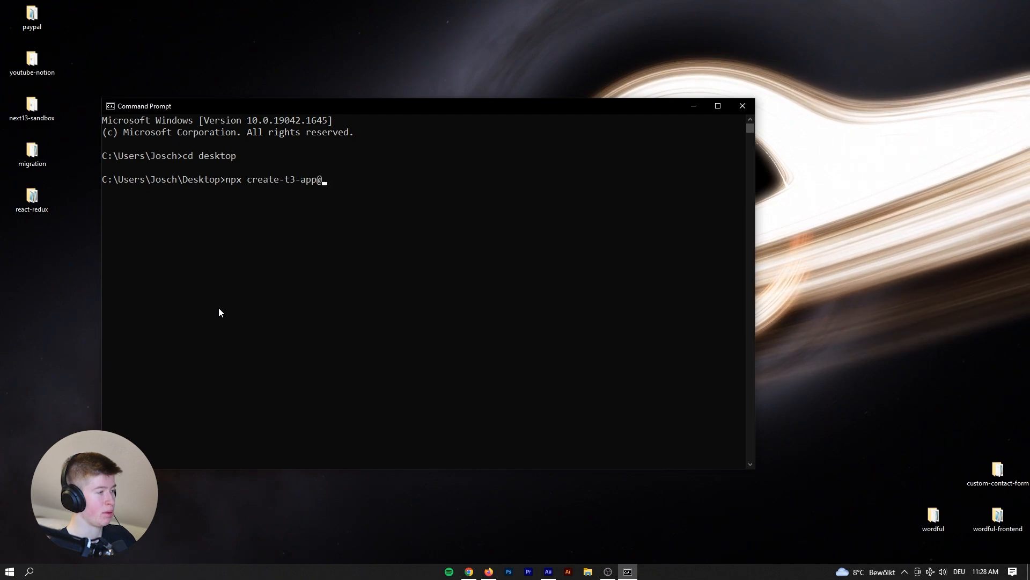
key(Return)
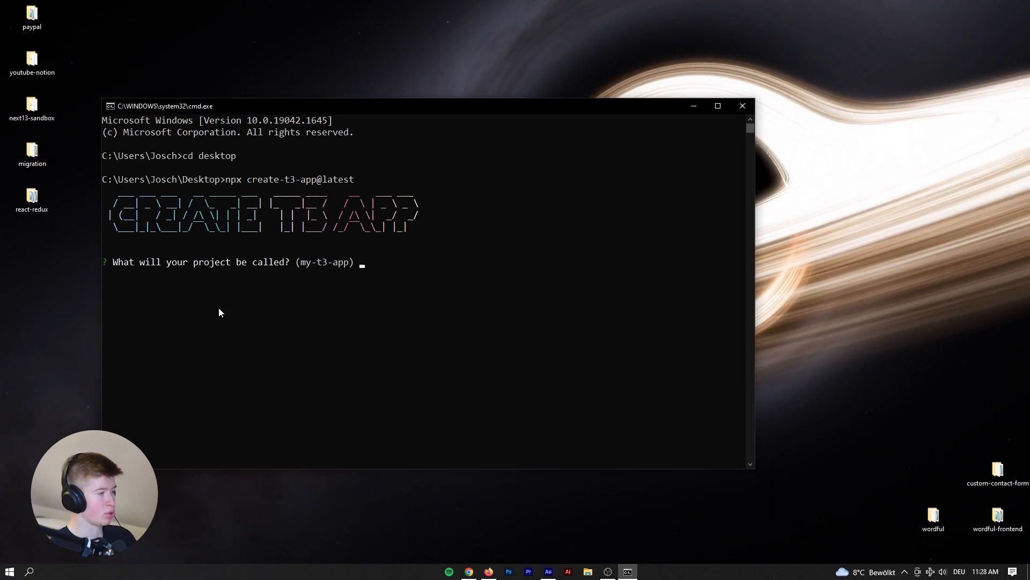
text(stateless)
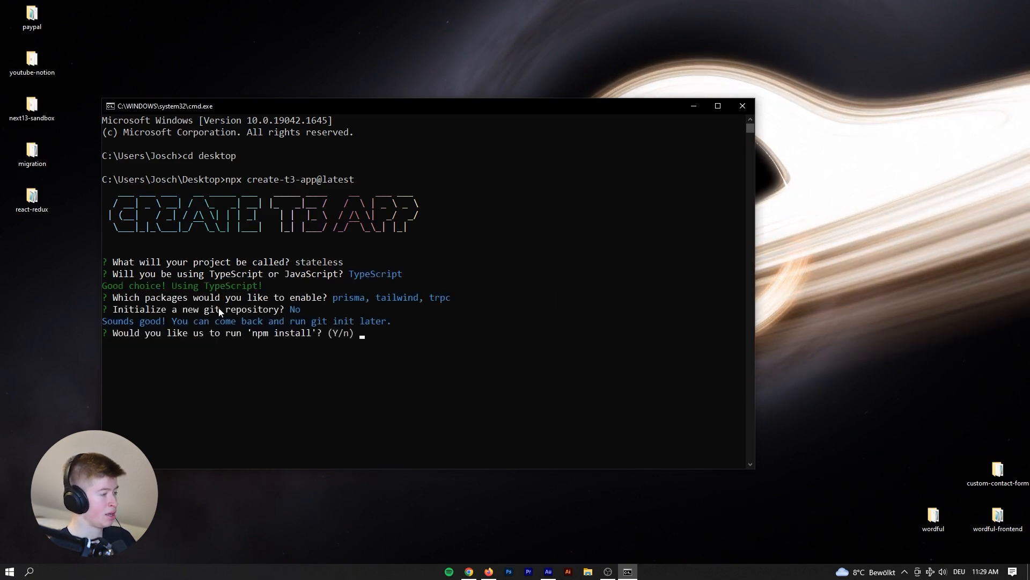
text(n)
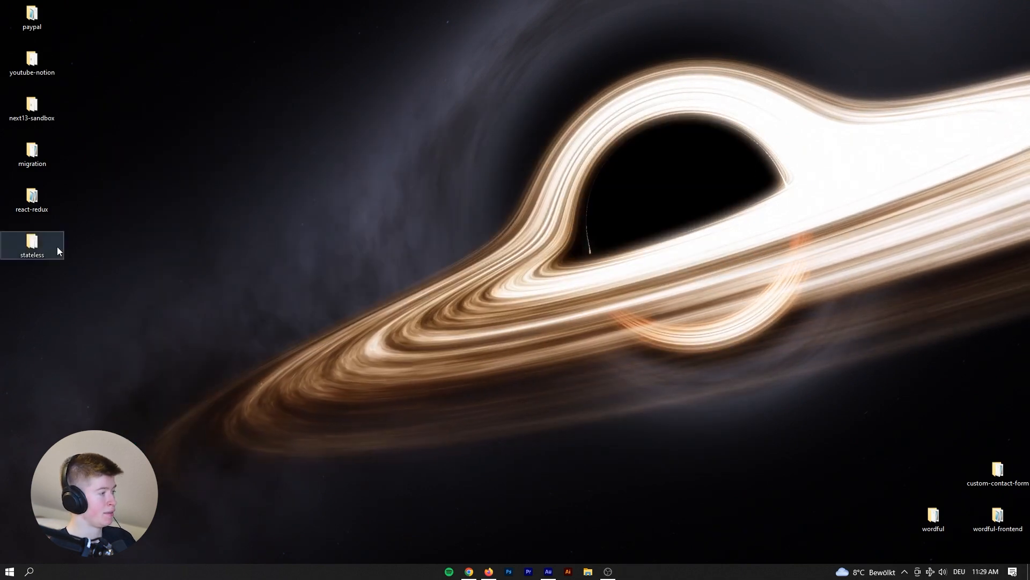
Open the desktop stateless folder in Visual Studio Code and start installing dependencies
double_click(32, 241)
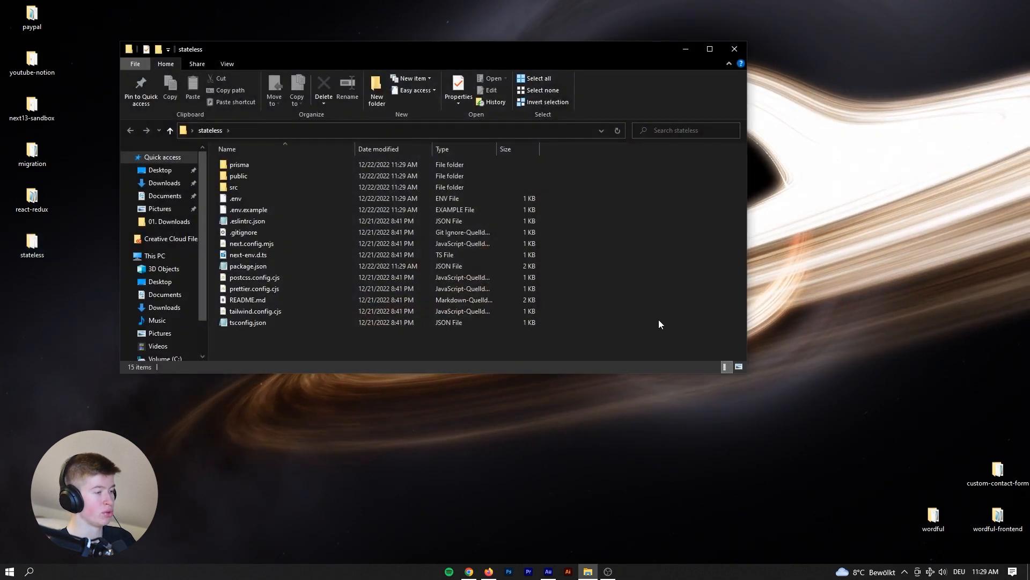
click(626, 570)
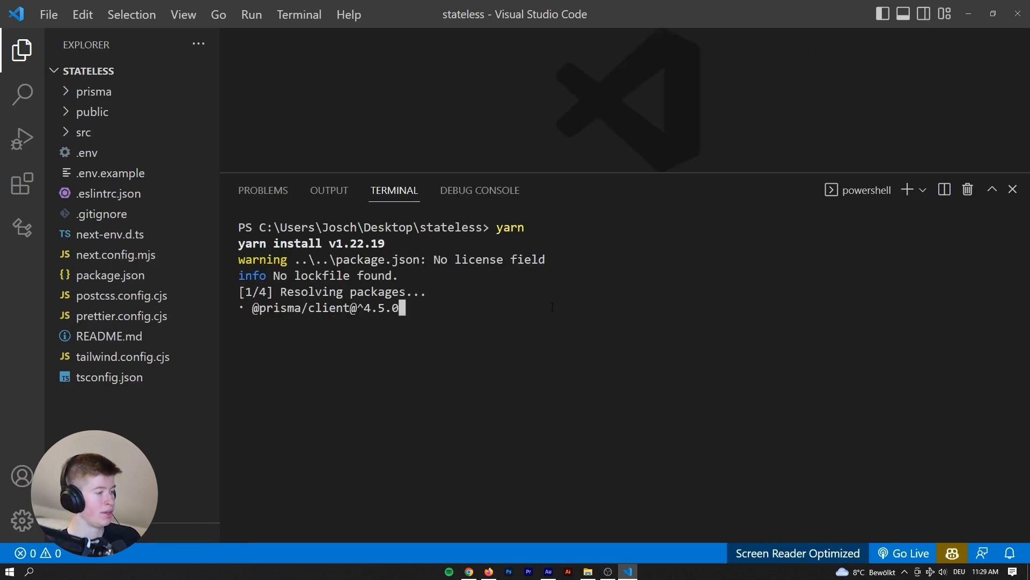
Create the PlanetScale database 'stateless' and copy its Prisma DATABASE_URL
click(469, 570)
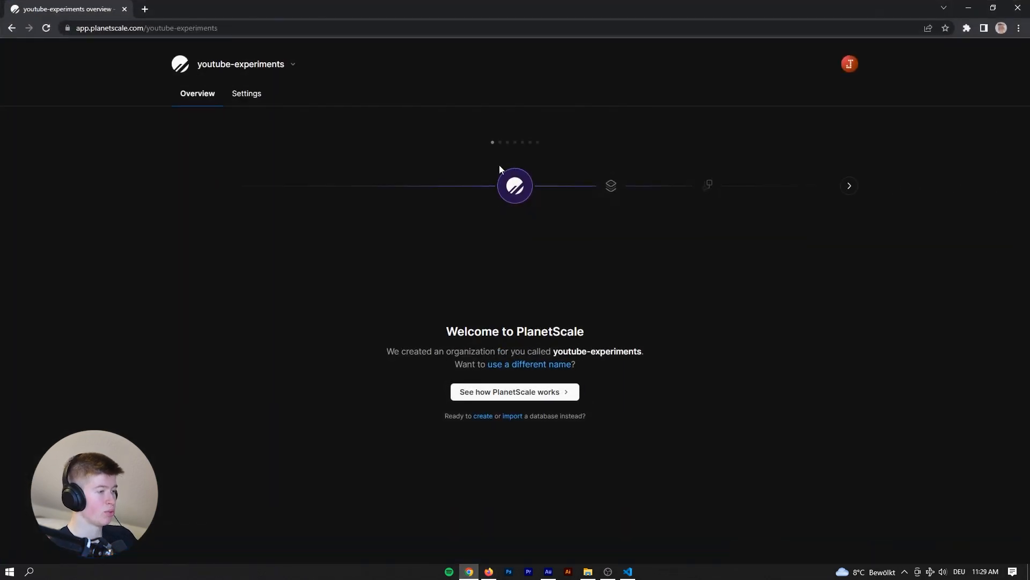
mouse_move(485, 420)
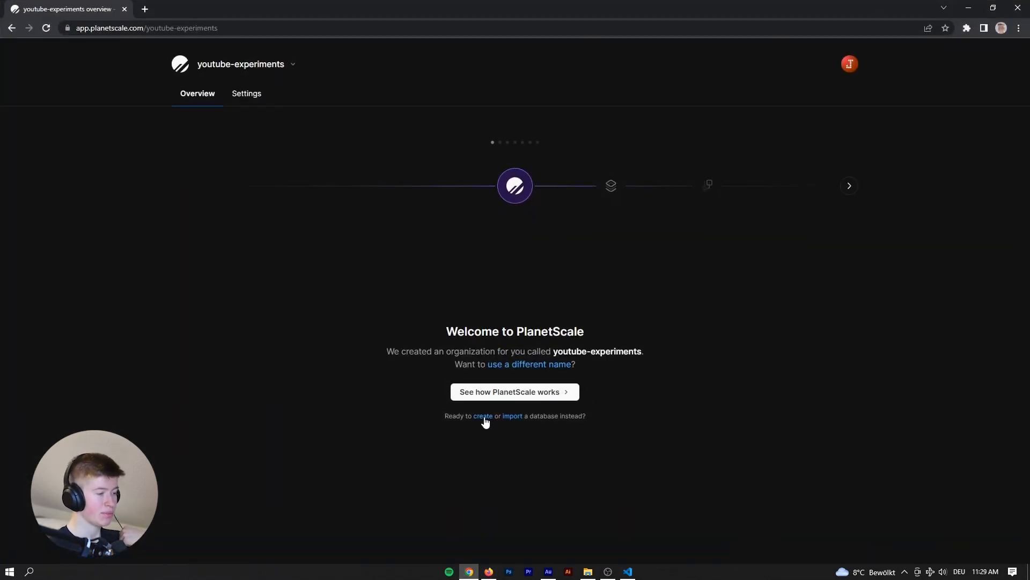
click(482, 415)
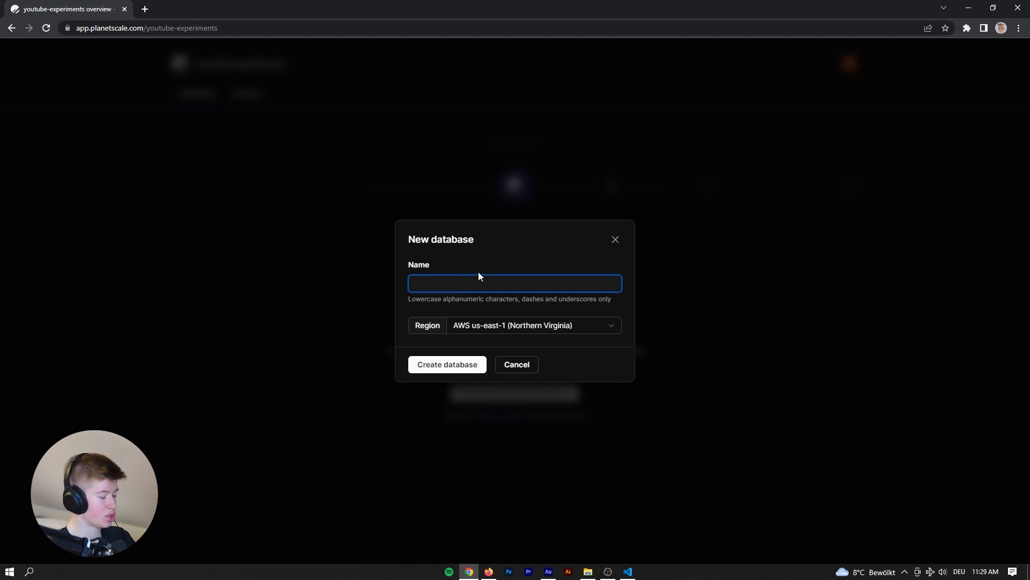
text(stat)
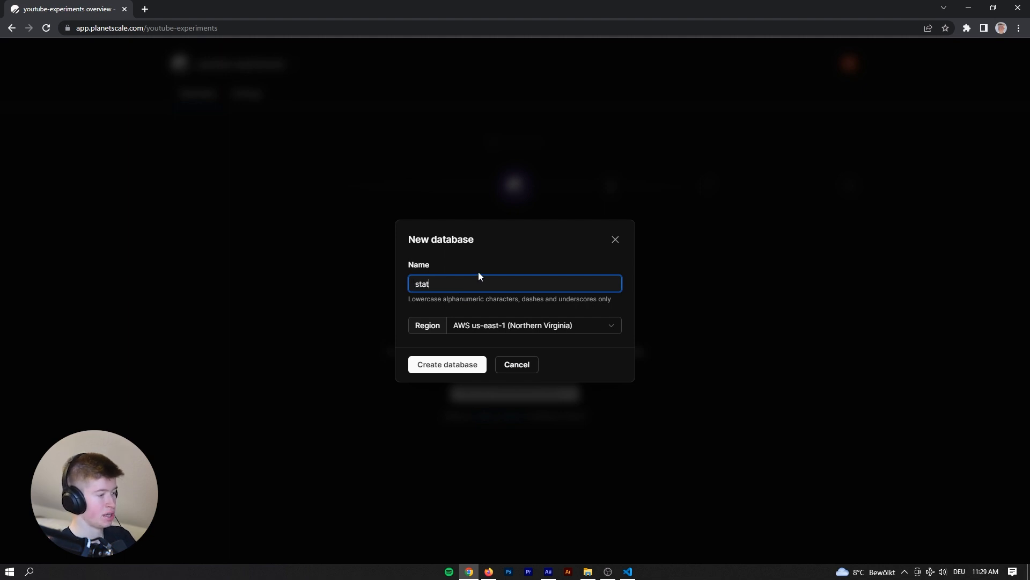
click(533, 324)
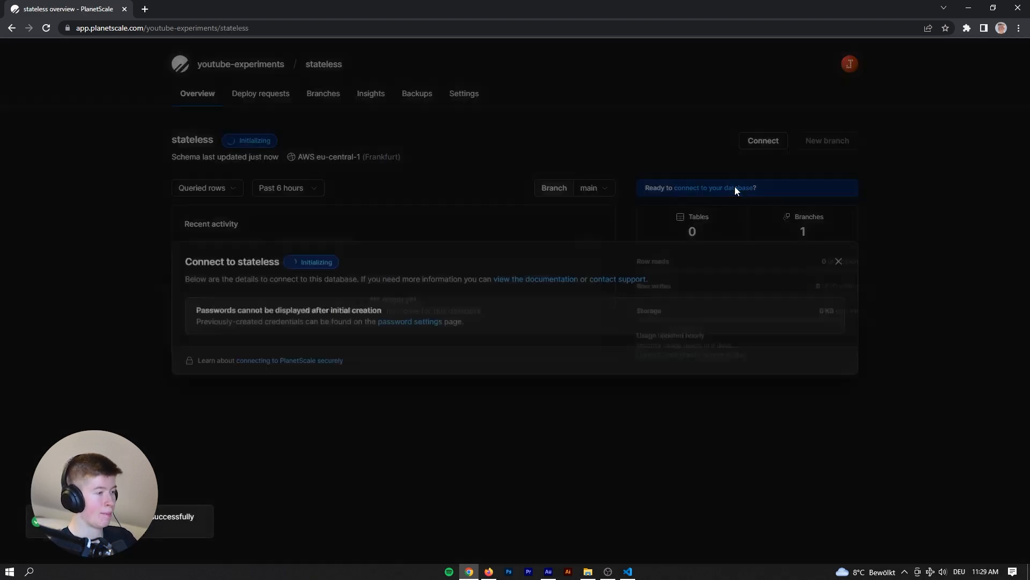
click(761, 140)
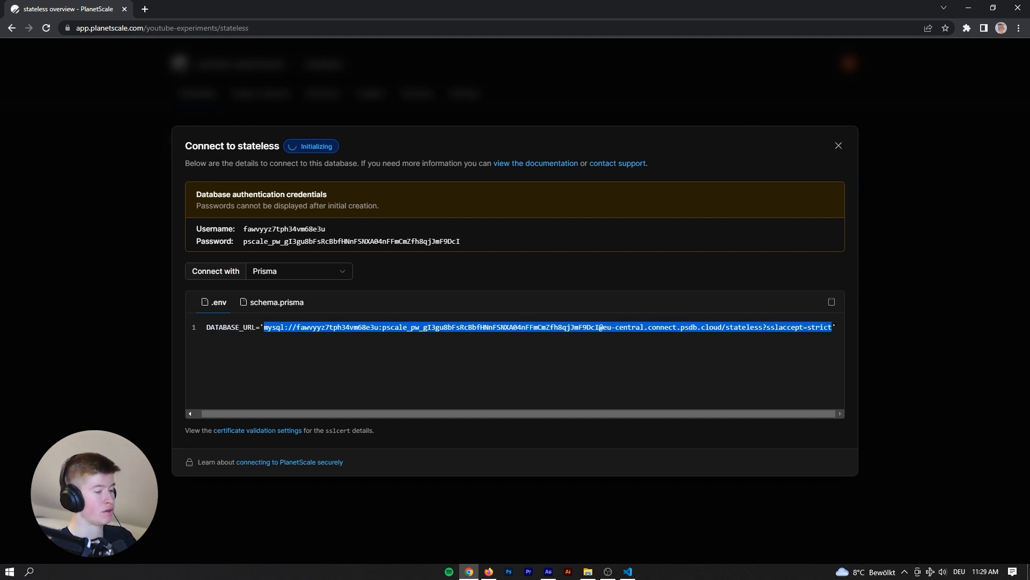
mouse_move(606, 537)
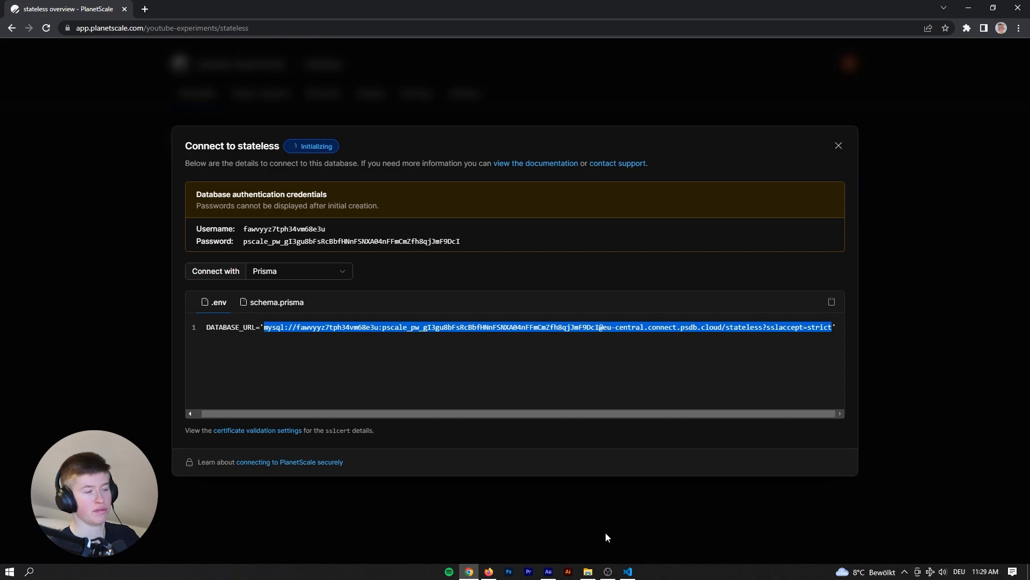
click(627, 570)
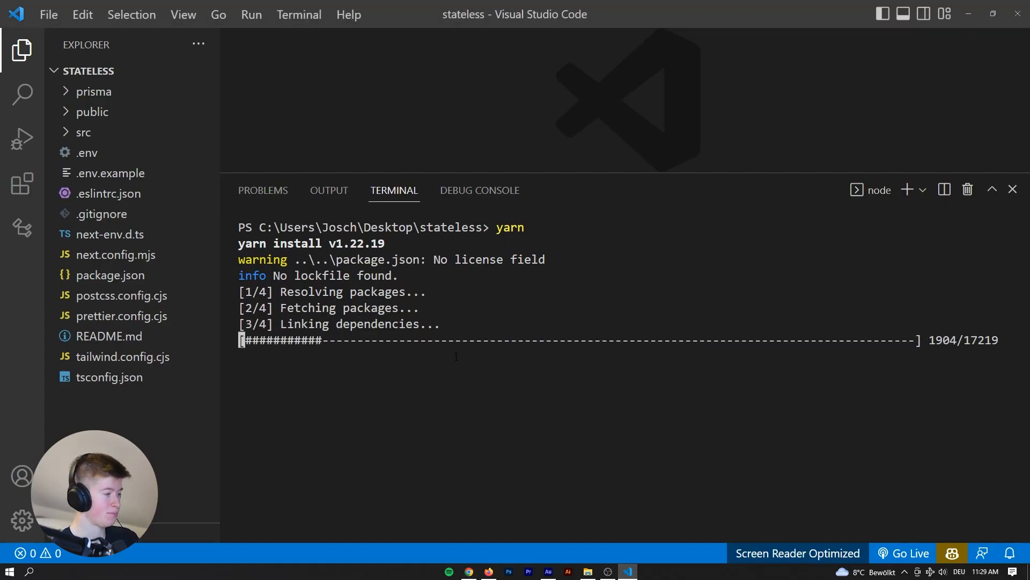
mouse_move(1013, 190)
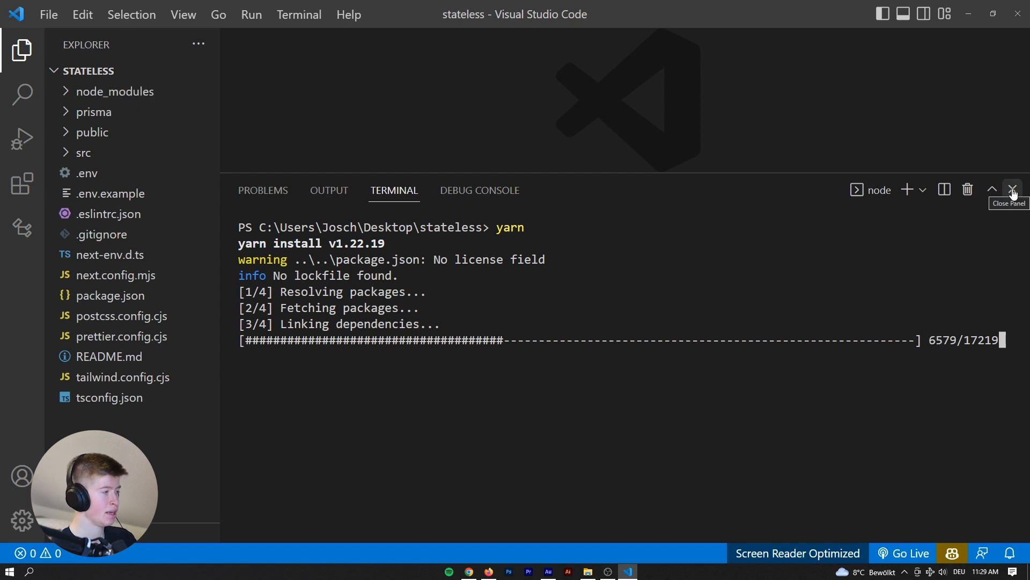
Paste the PlanetScale mysql:// connection string as DATABASE_URL in .env and close it
click(86, 173)
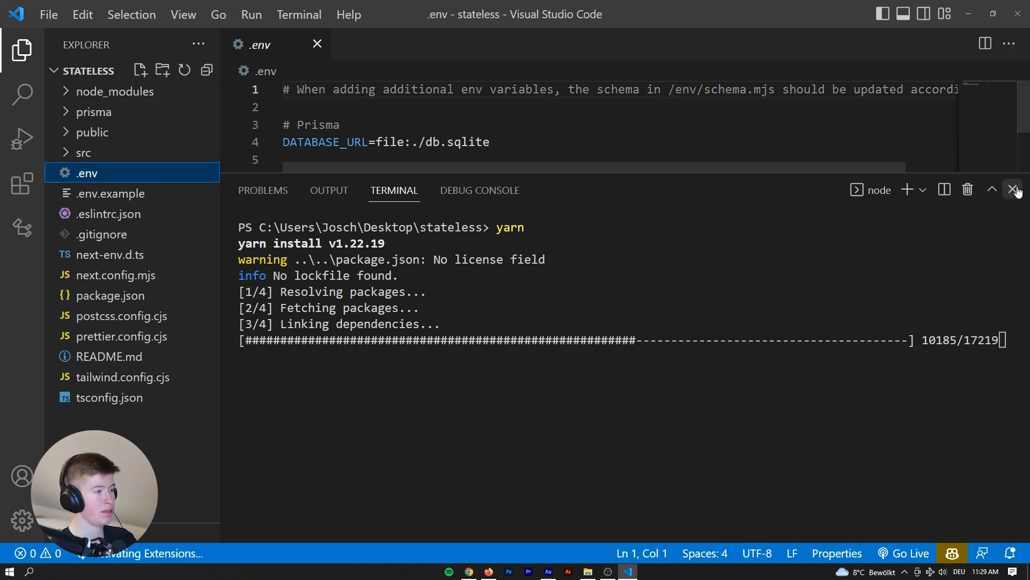
click(1015, 190)
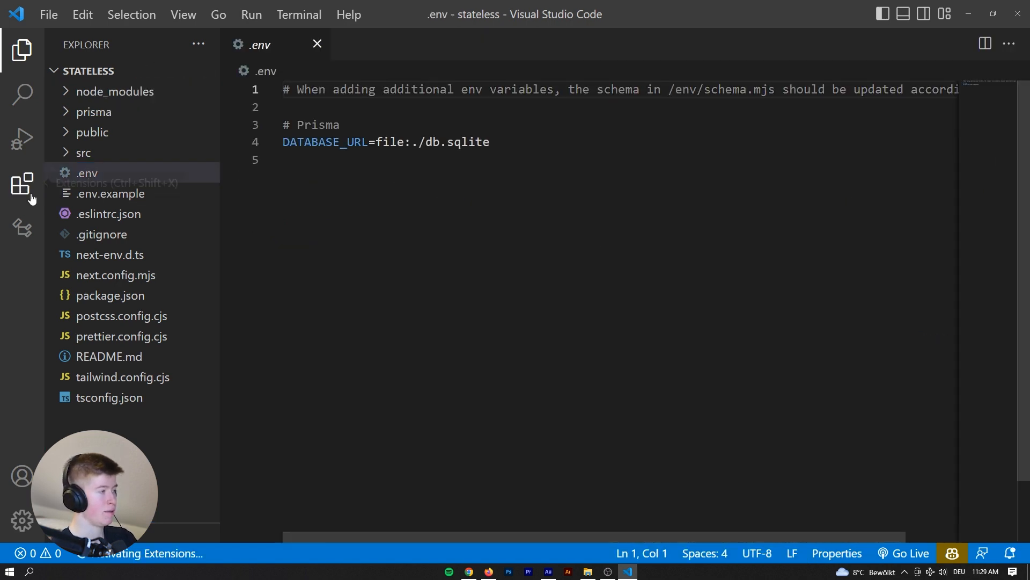
click(86, 172)
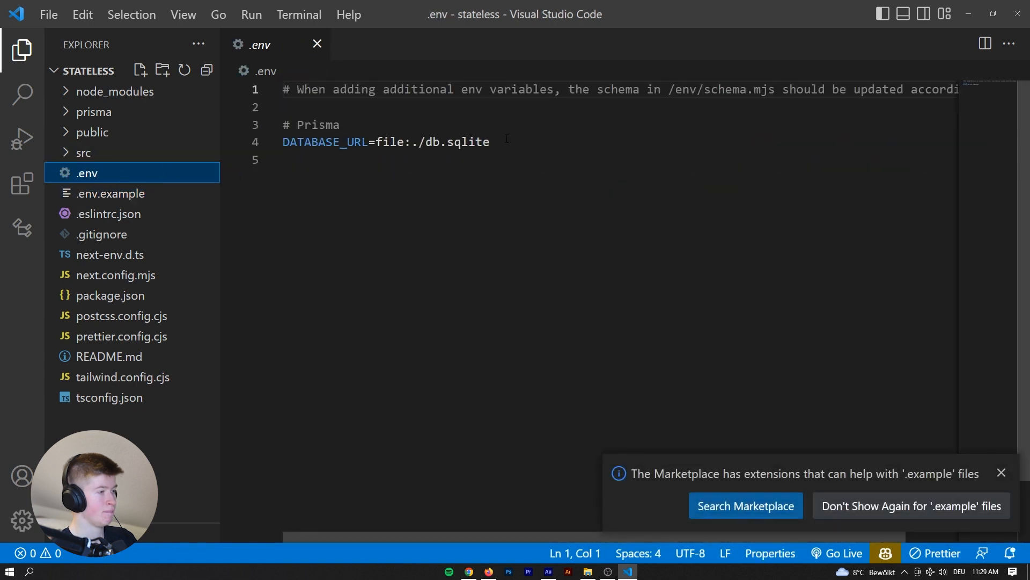
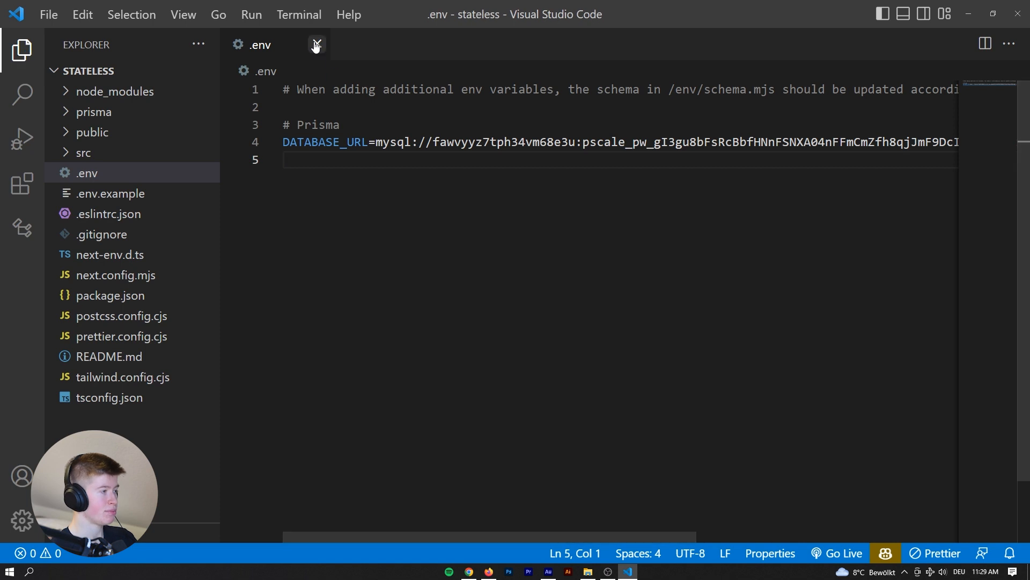
click(316, 45)
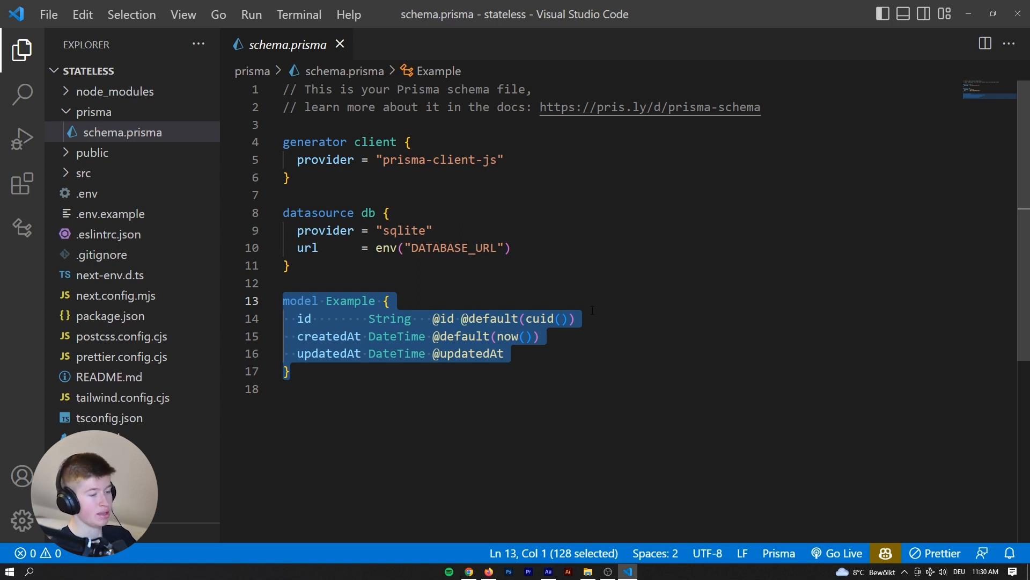
mouse_move(605, 329)
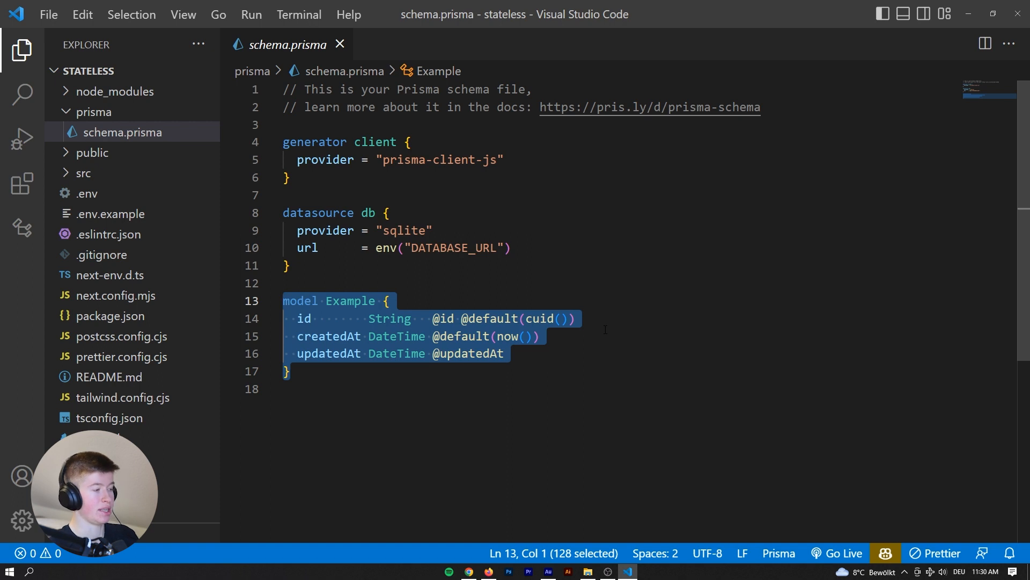
mouse_move(272, 300)
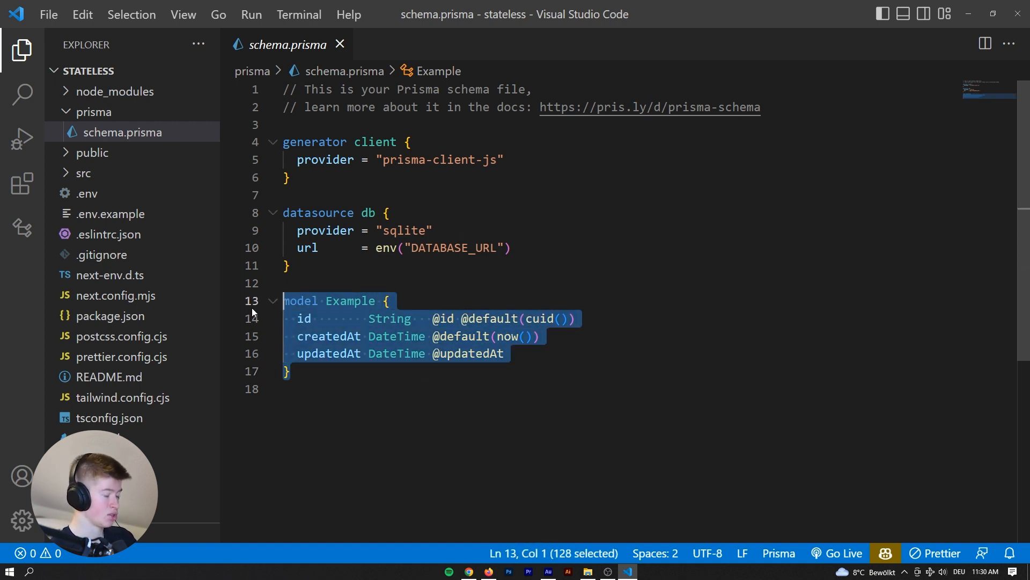
Rename the Example model to Count, set provider to mysql, and run npx prisma db push
text(mo)
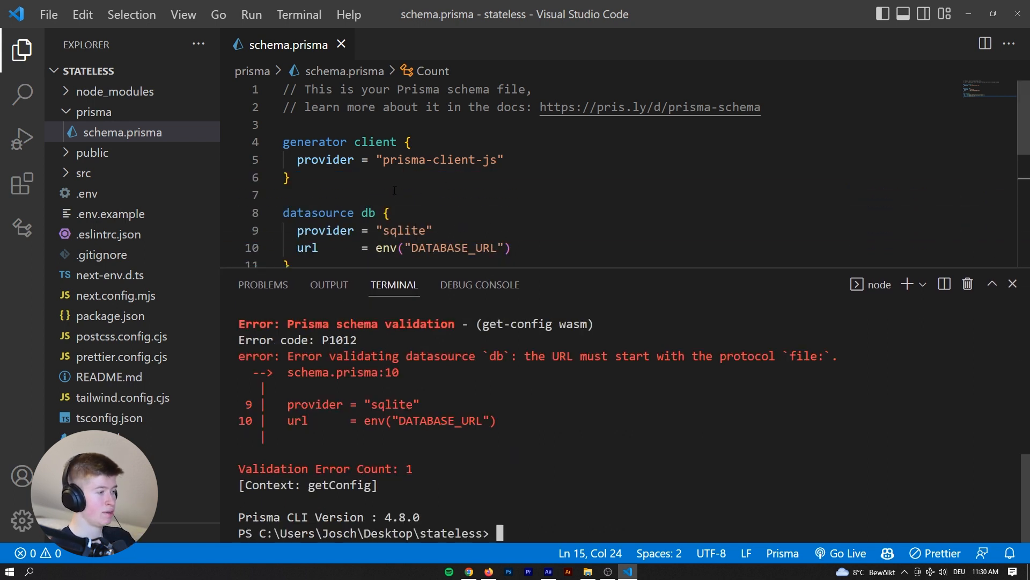
text(mysql)
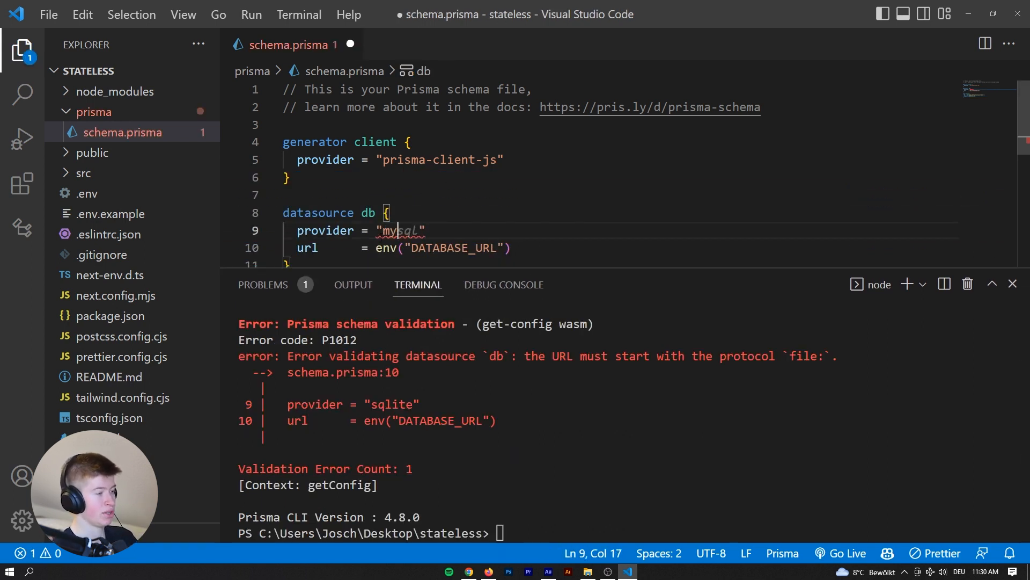
text(npx prisma db push)
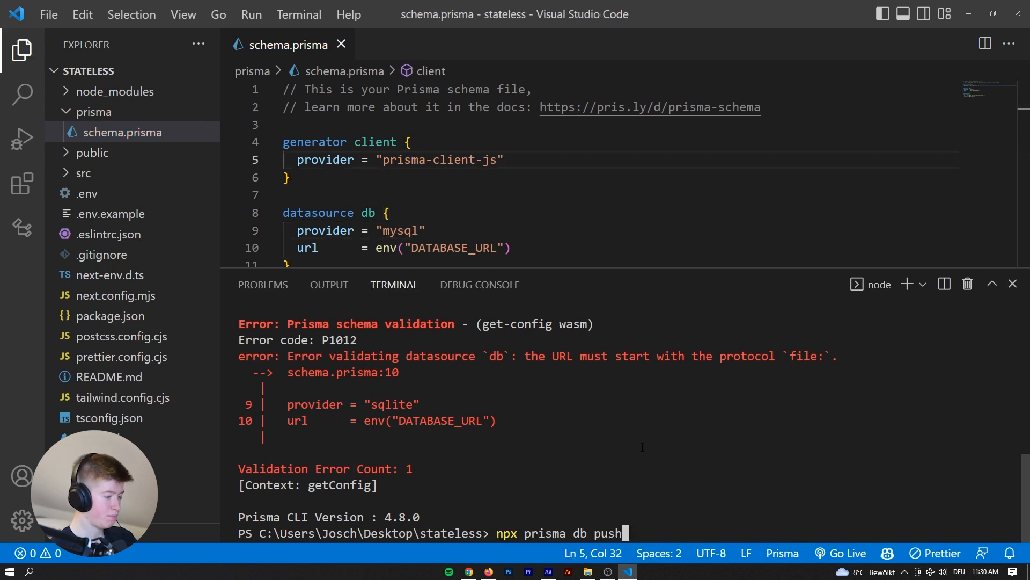
key(Return)
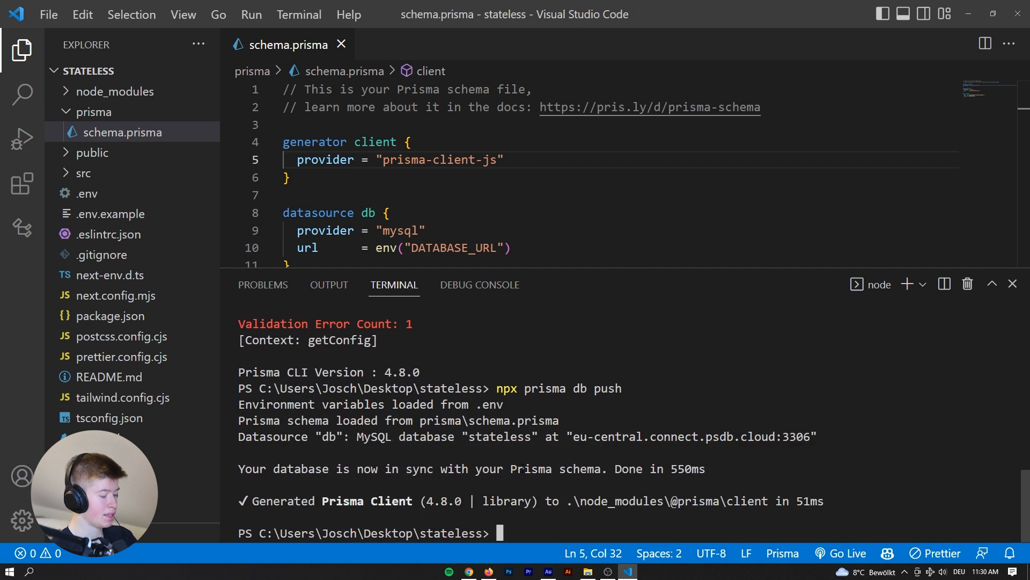
Generate the Prisma client with npx prisma generate
text(npx prisma)
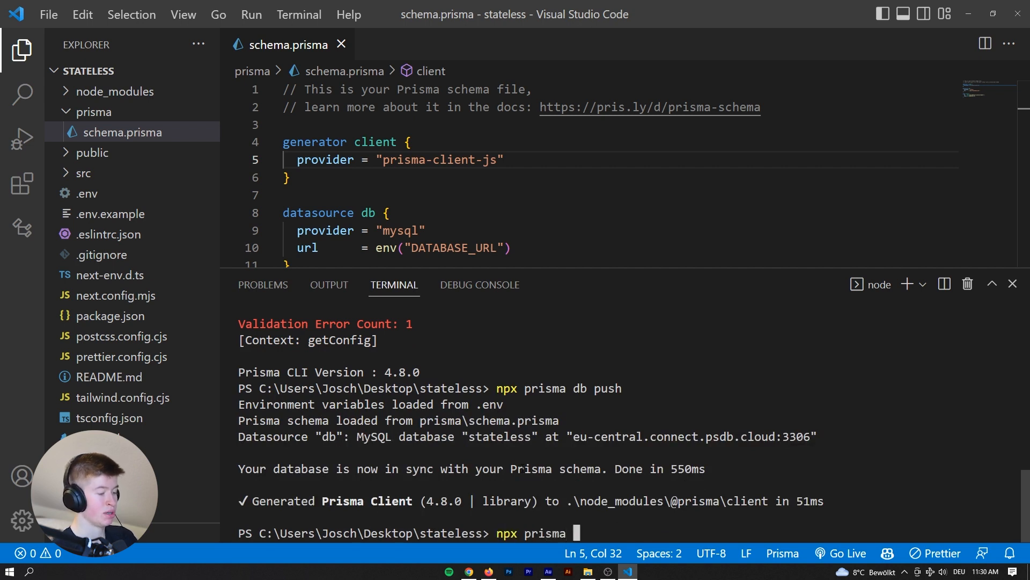
text(generate)
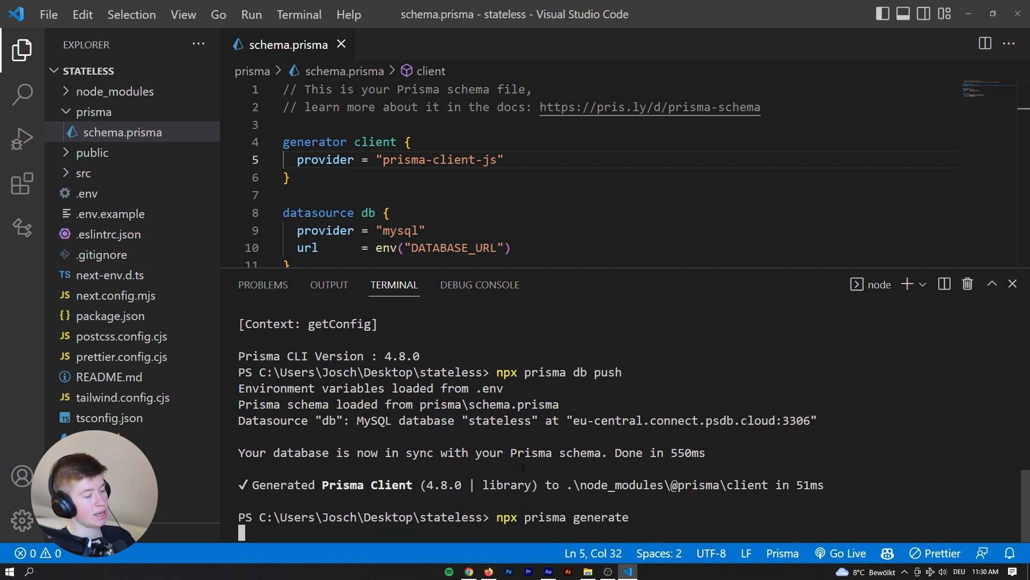
key(Return)
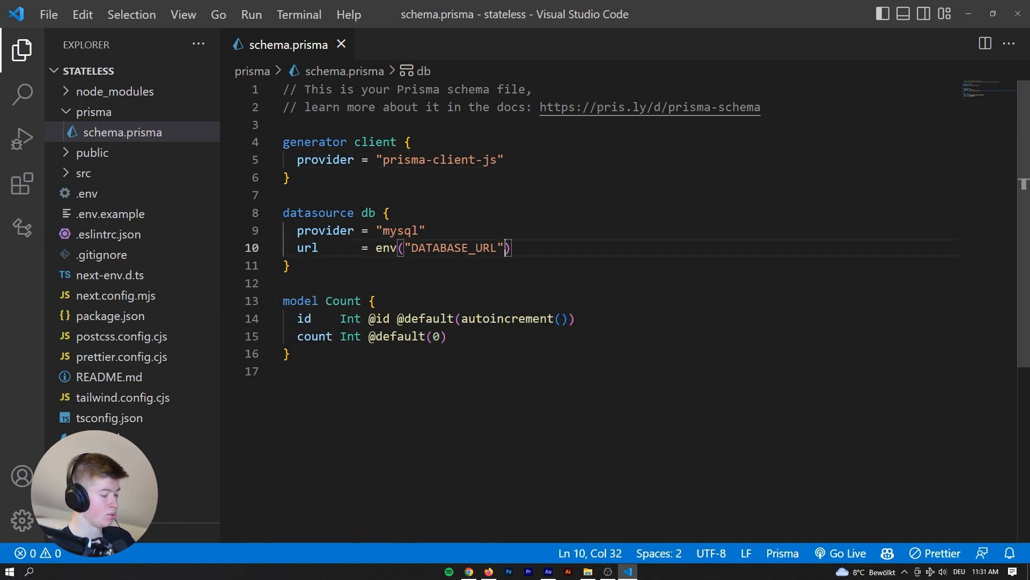
Restart the TS server for index.tsx, clear the generated markup, and delete prettier.config.cjs
click(114, 275)
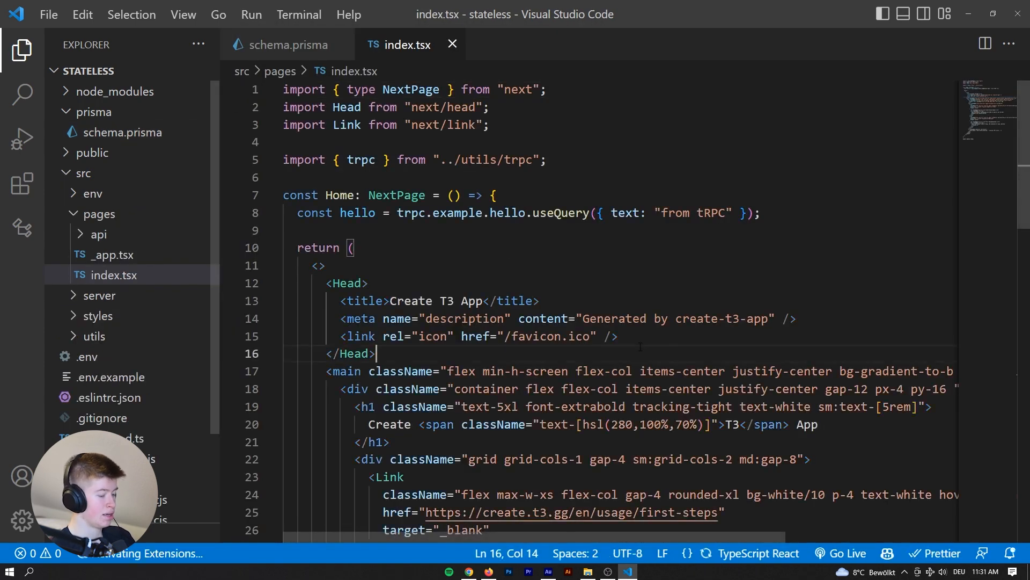
key(ctrl+shift+p)
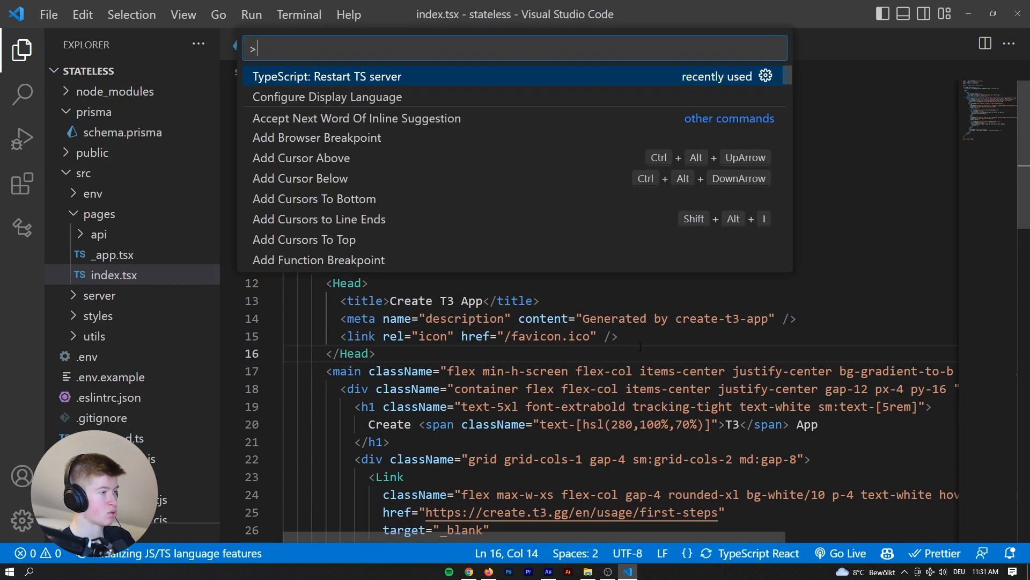
key(Escape)
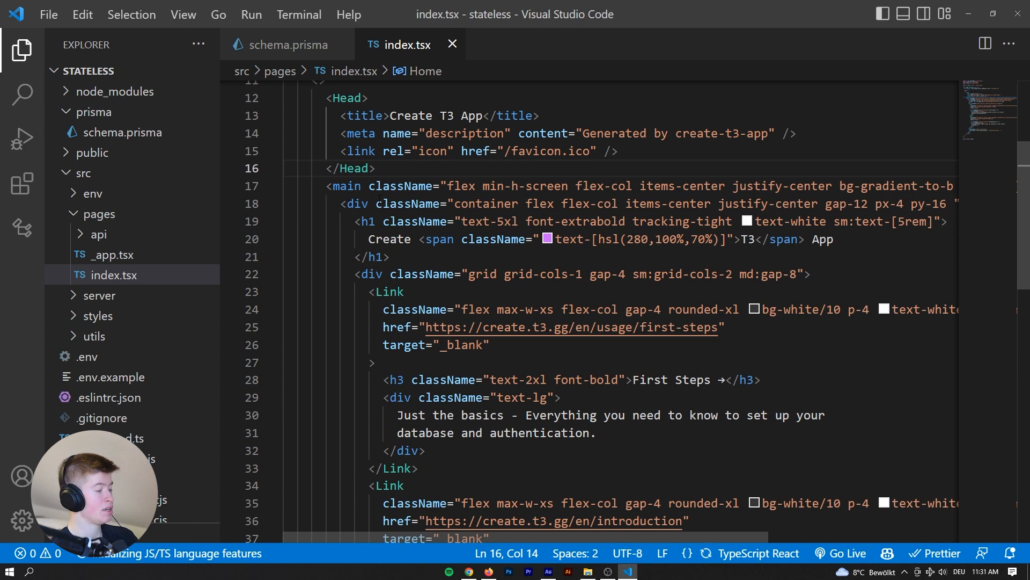
click(346, 187)
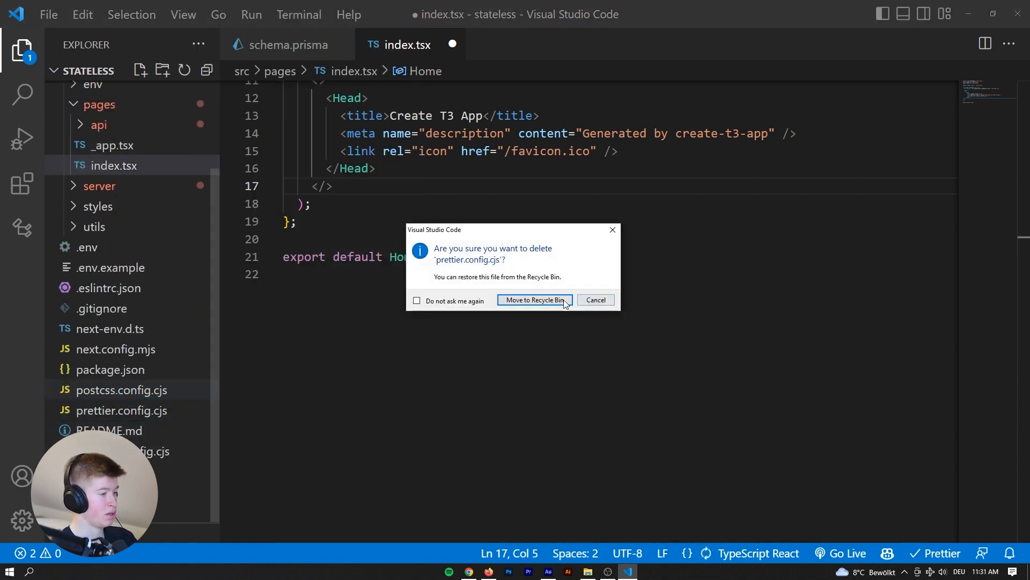
click(534, 300)
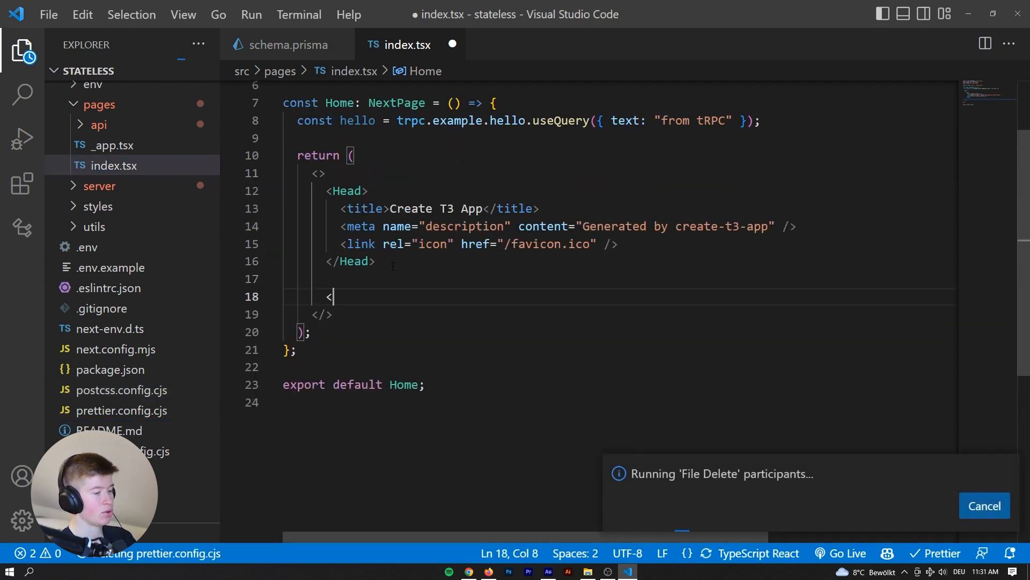
Add a div containing <button type="button">Count</button> to the home page
text(div)
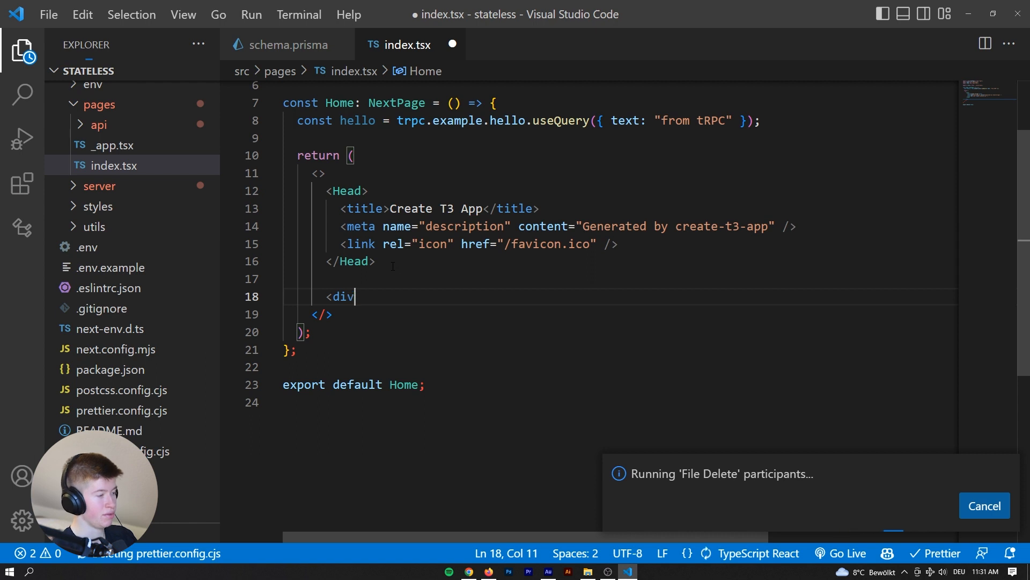
text(>)
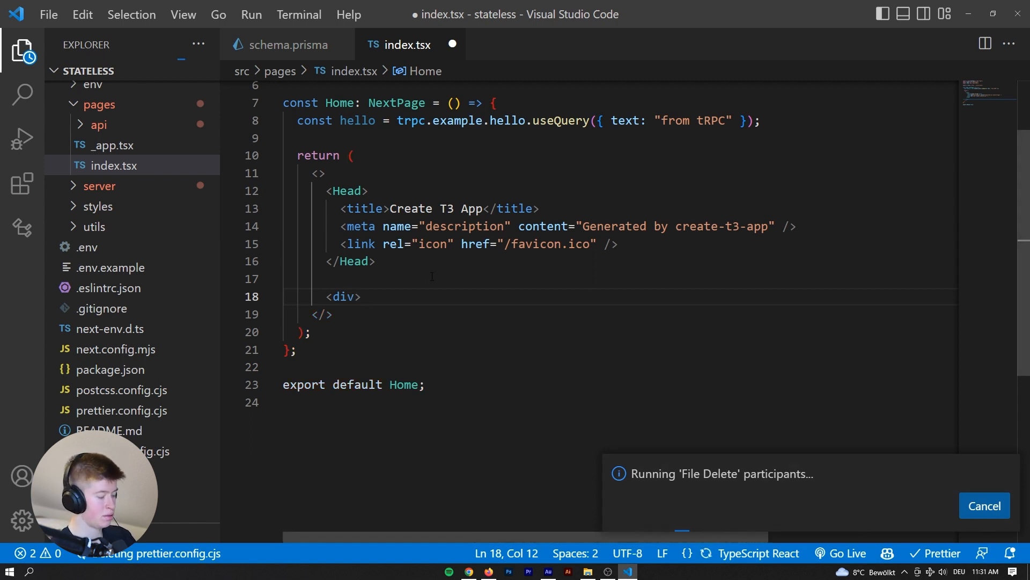
text(</div>)
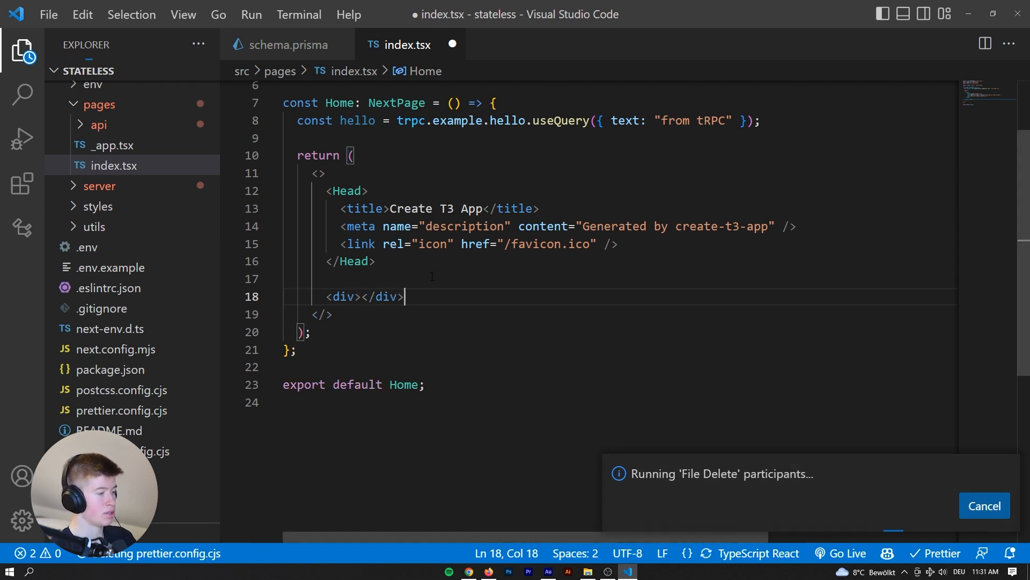
text(<b)
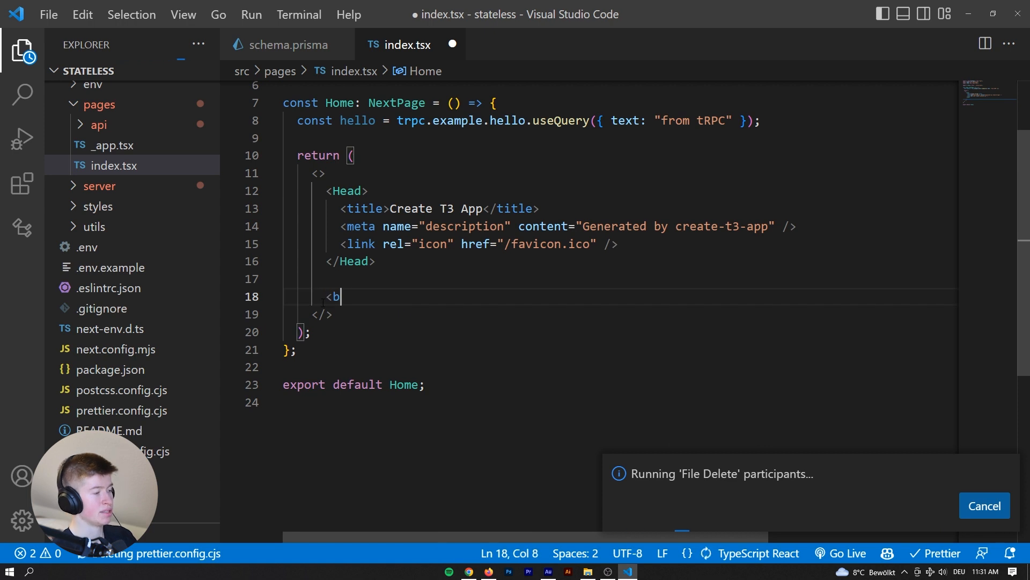
text(utton>)
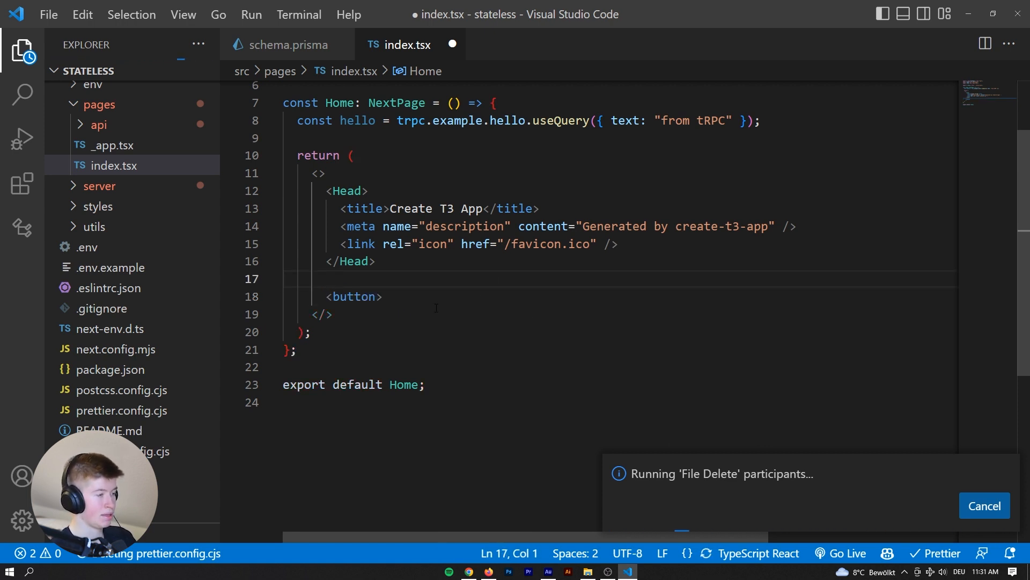
text(</)
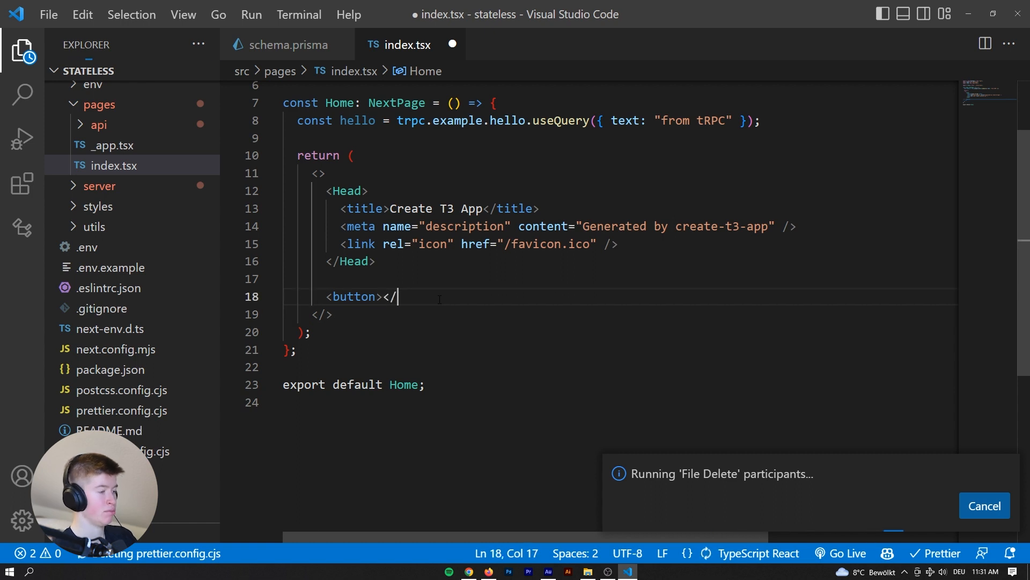
text(button>)
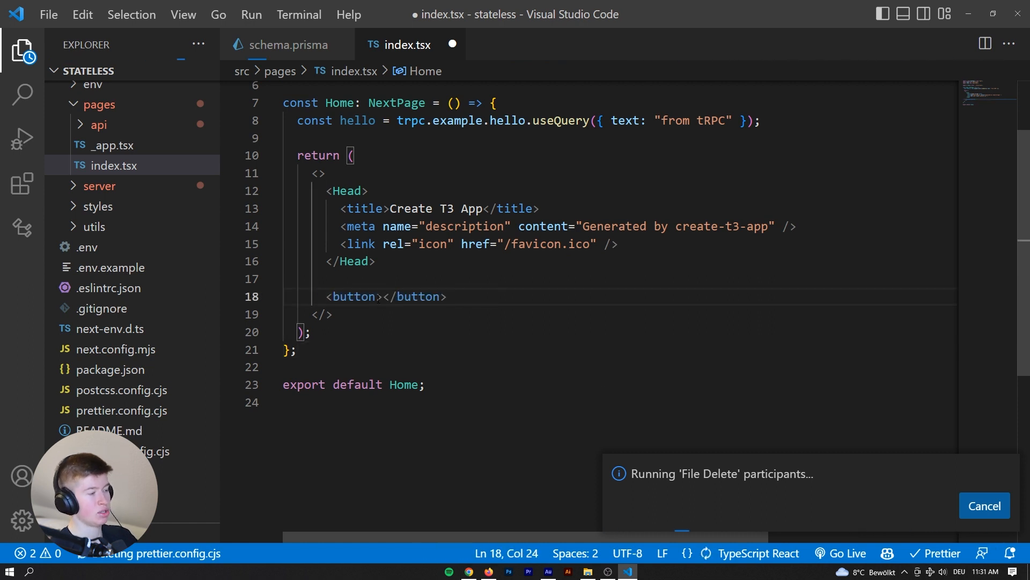
text(type="")
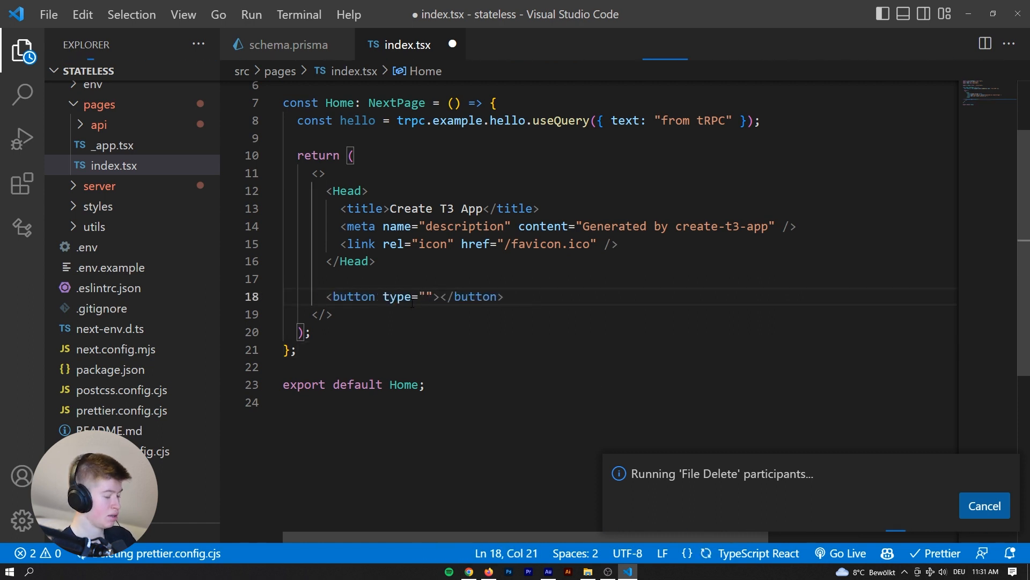
text(button)
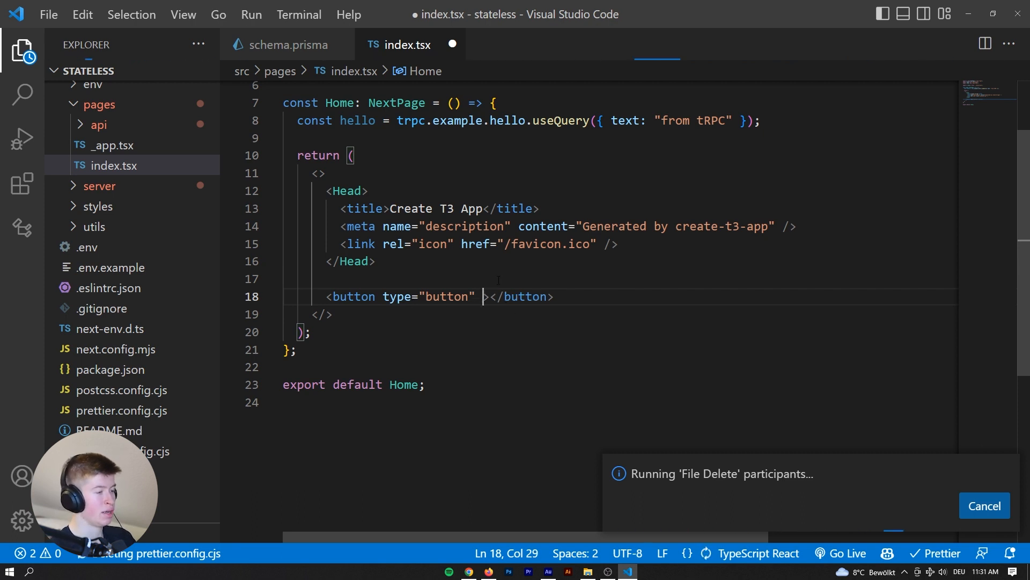
text(Count)
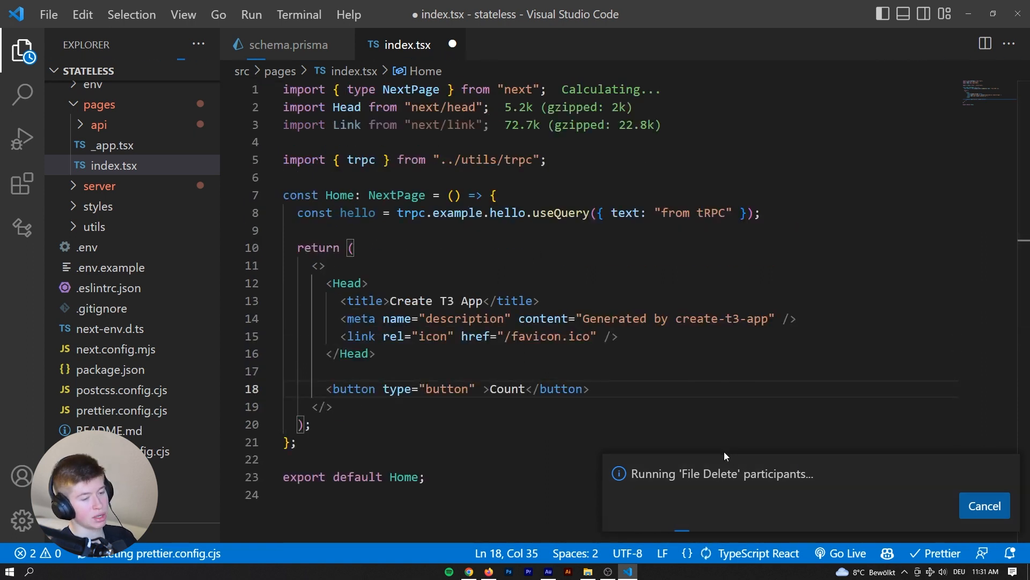
scroll(up, 3)
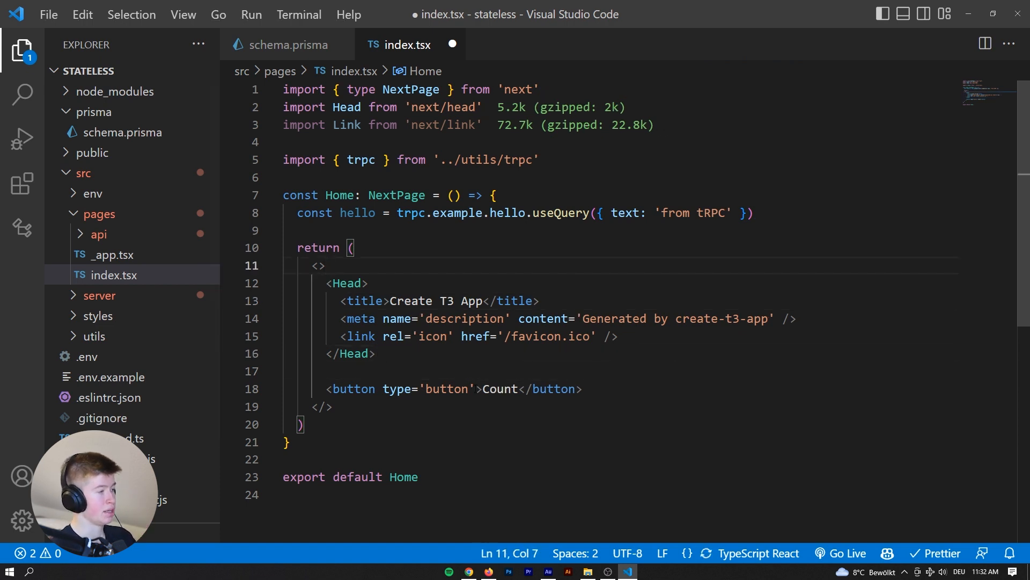
mouse_move(92, 274)
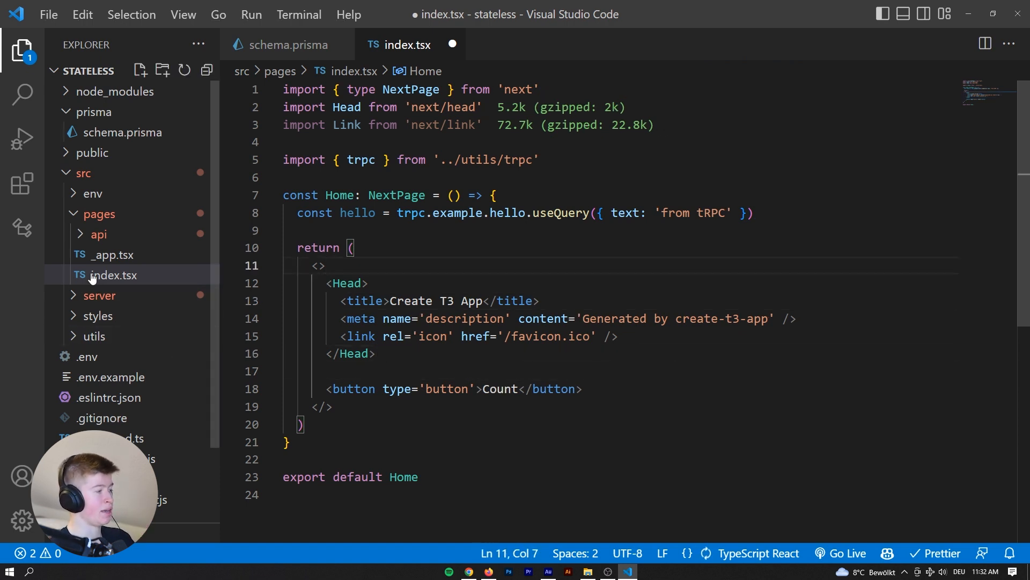
Add an increase publicProcedure mutation to the example router in example.ts
text(examp)
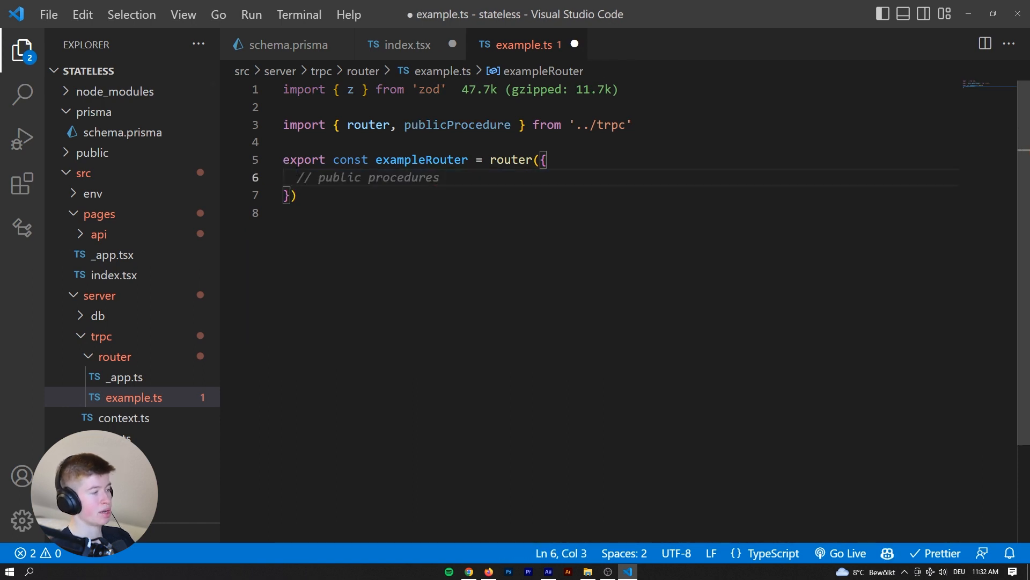
text(increase: publicProcedure({)
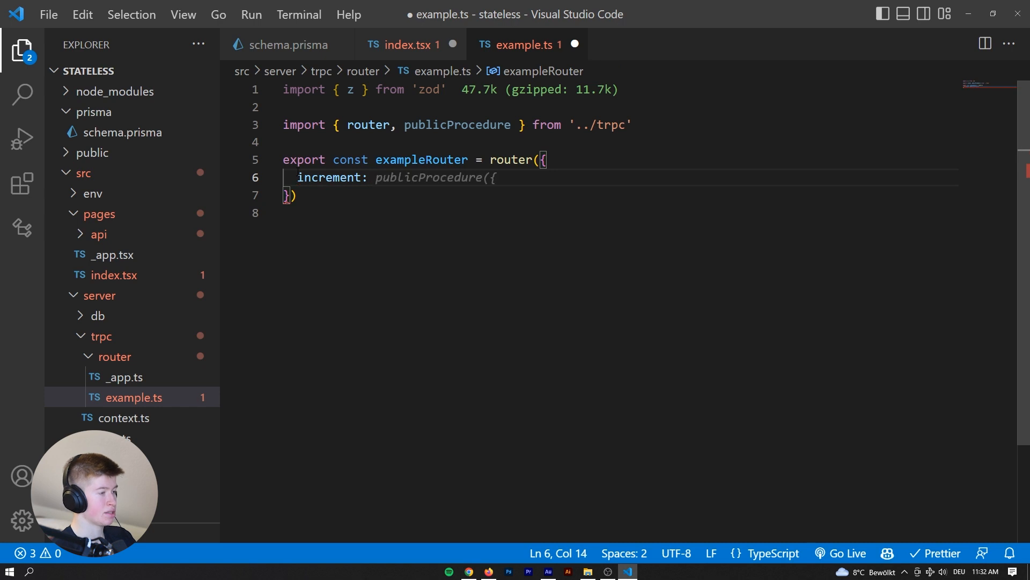
text(publicPÜ)
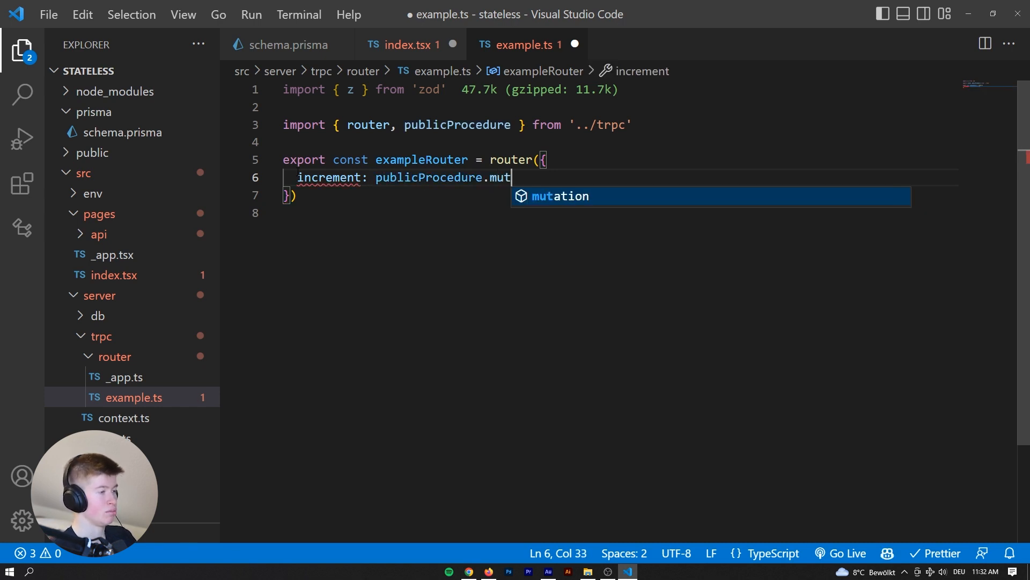
key(Enter)
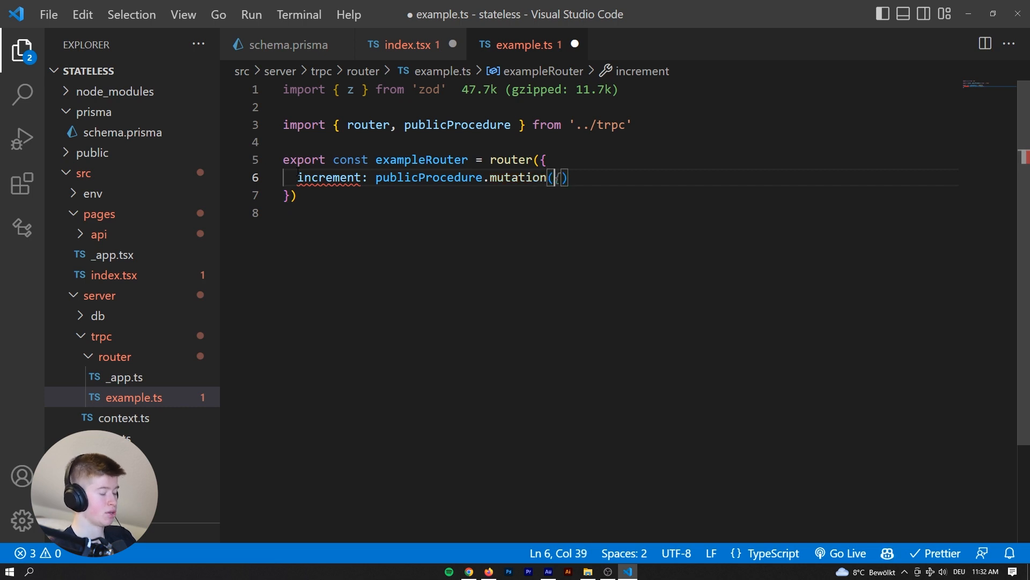
text({}),)
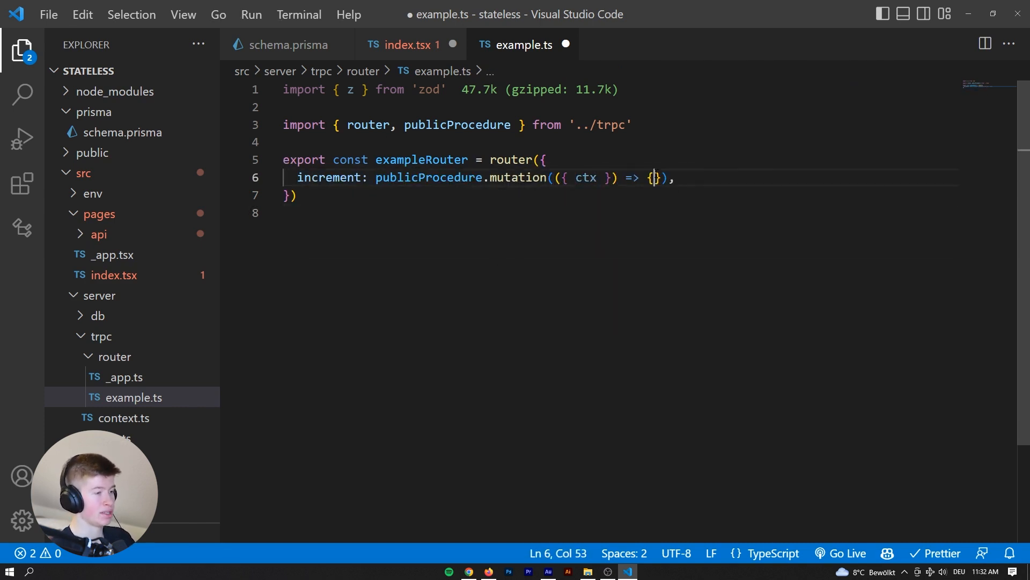
Make the mutation async and await prisma!.count.findUnique where id is 1
text(ctx.prisma)
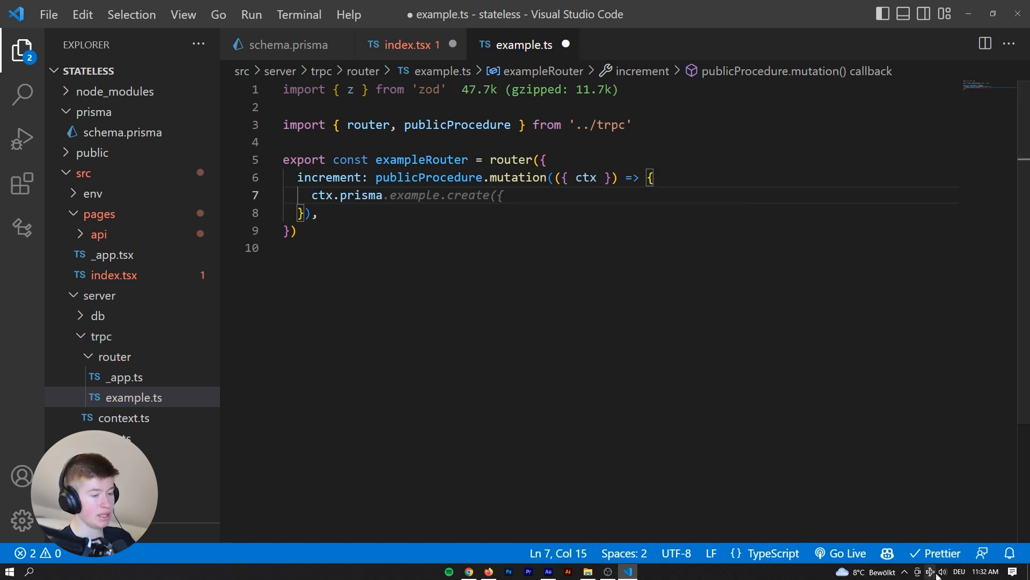
double_click(360, 196)
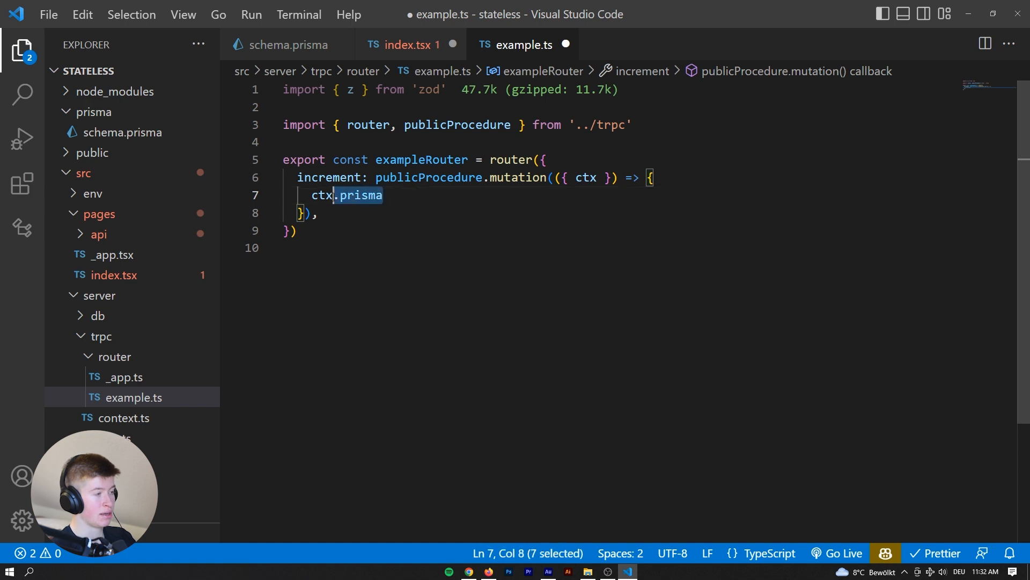
key(Delete)
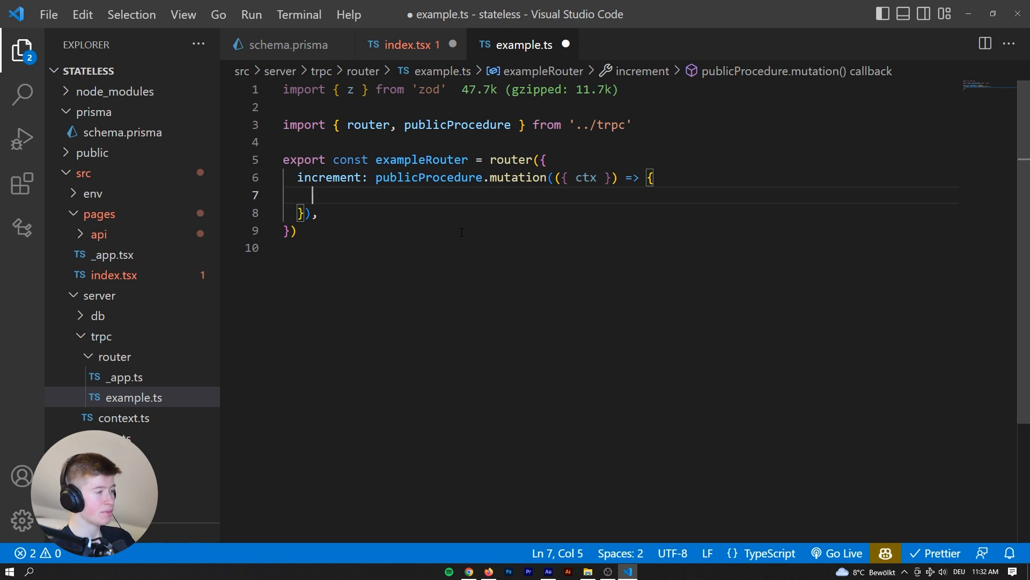
text(await prisma?.count)
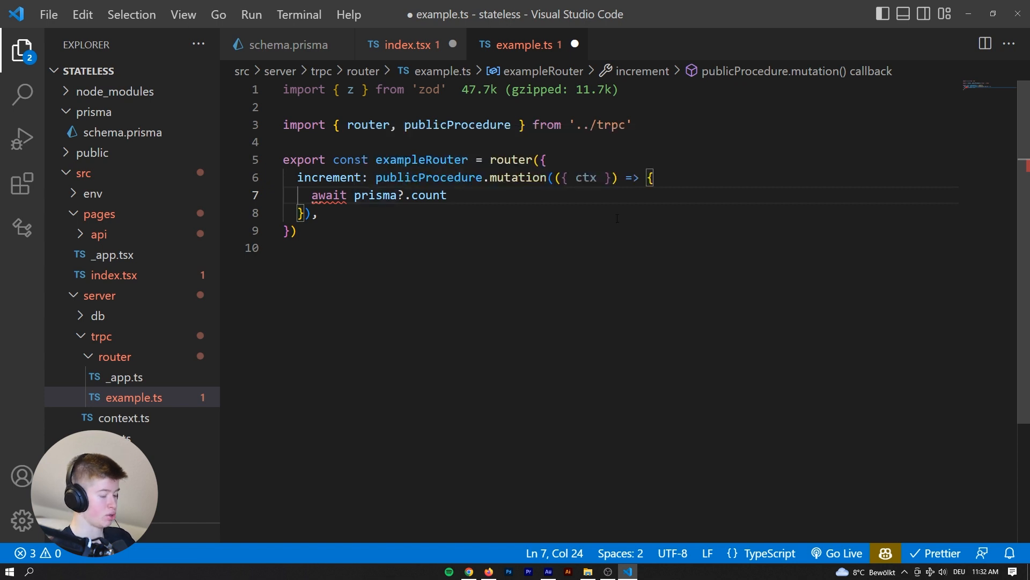
text(.findUnique)
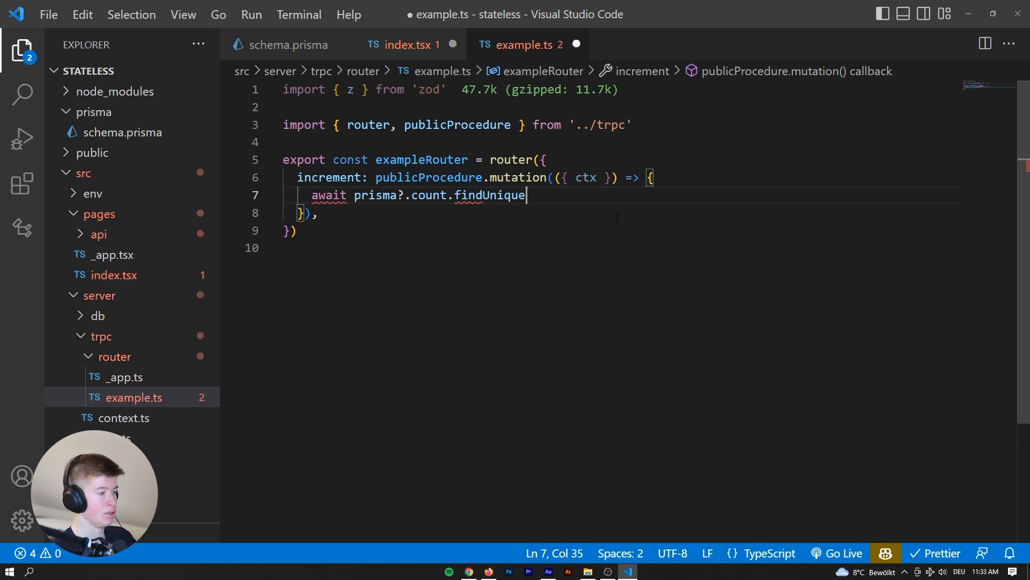
text(())
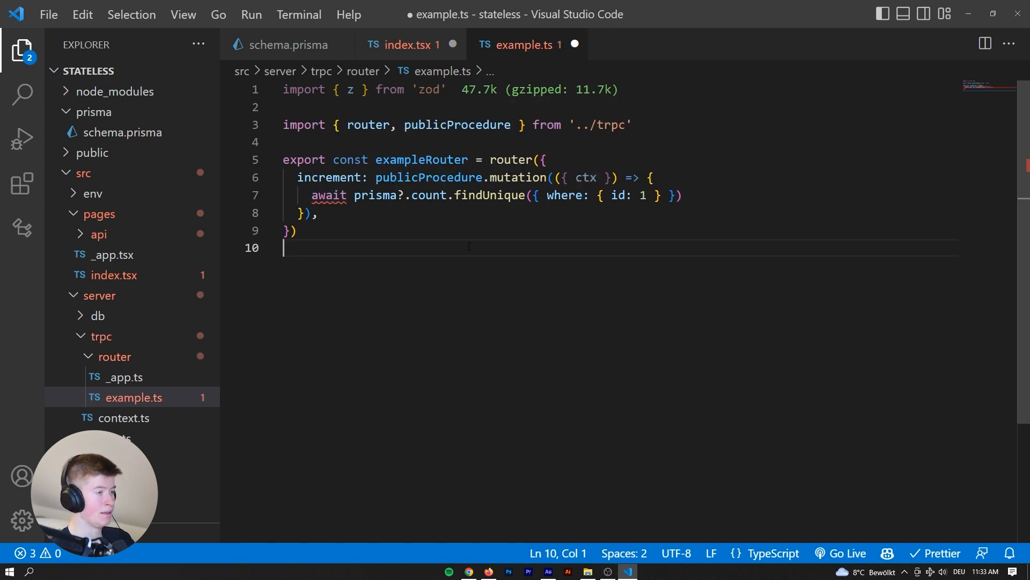
text(async)
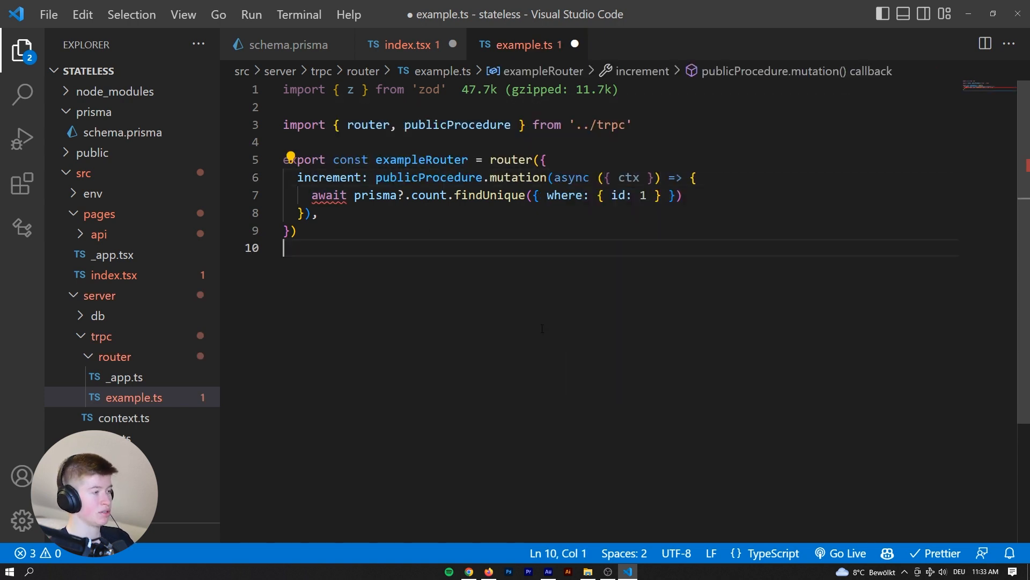
click(407, 195)
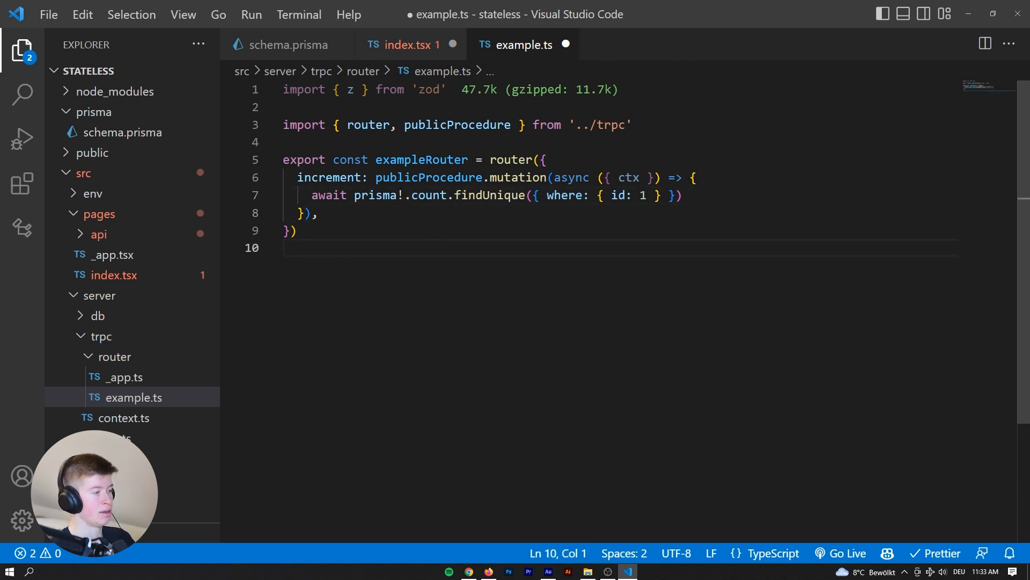
click(406, 195)
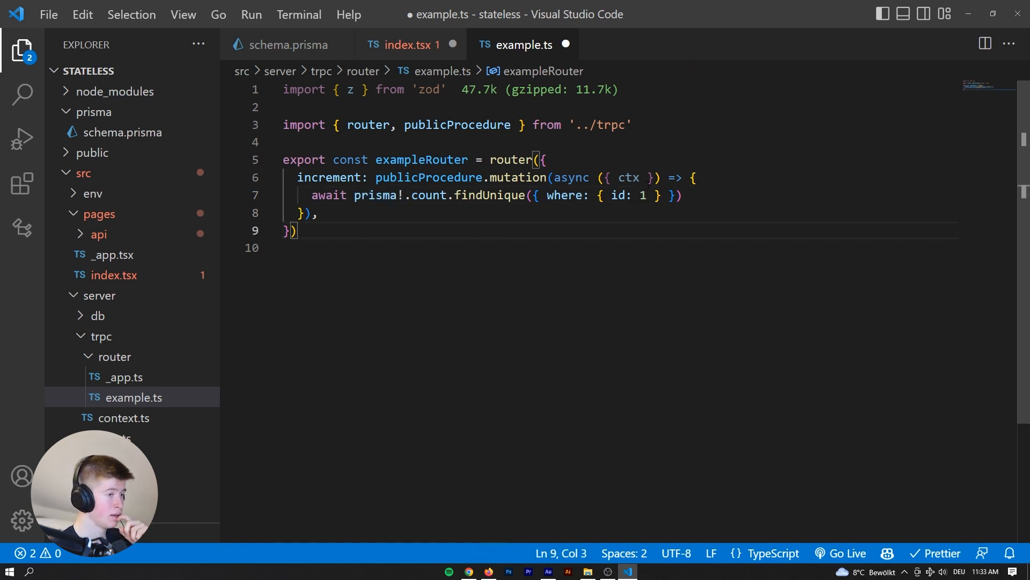
mouse_move(445, 63)
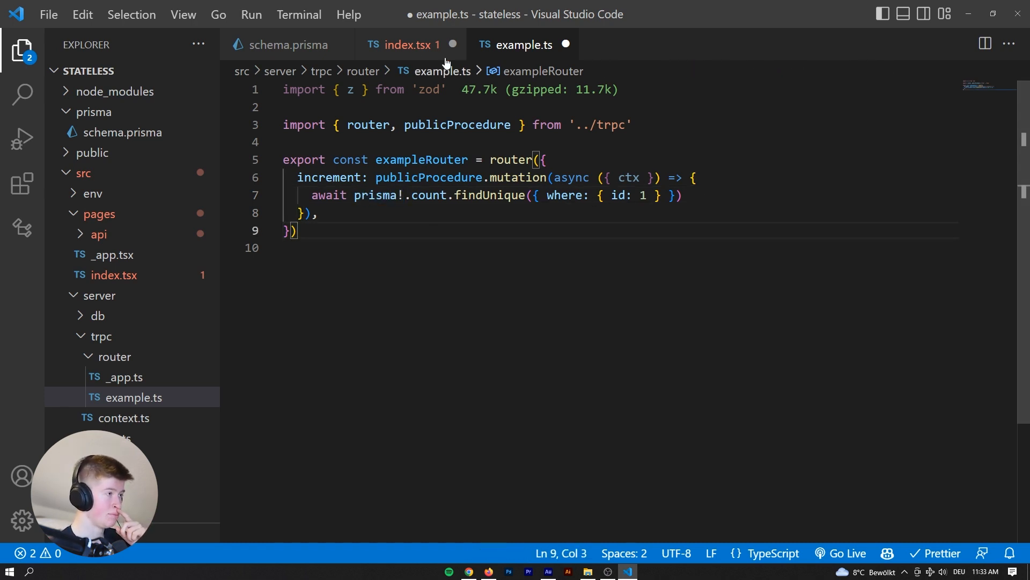
Run npx prisma generate and npx prisma studio, opening Studio at localhost:5555
click(287, 45)
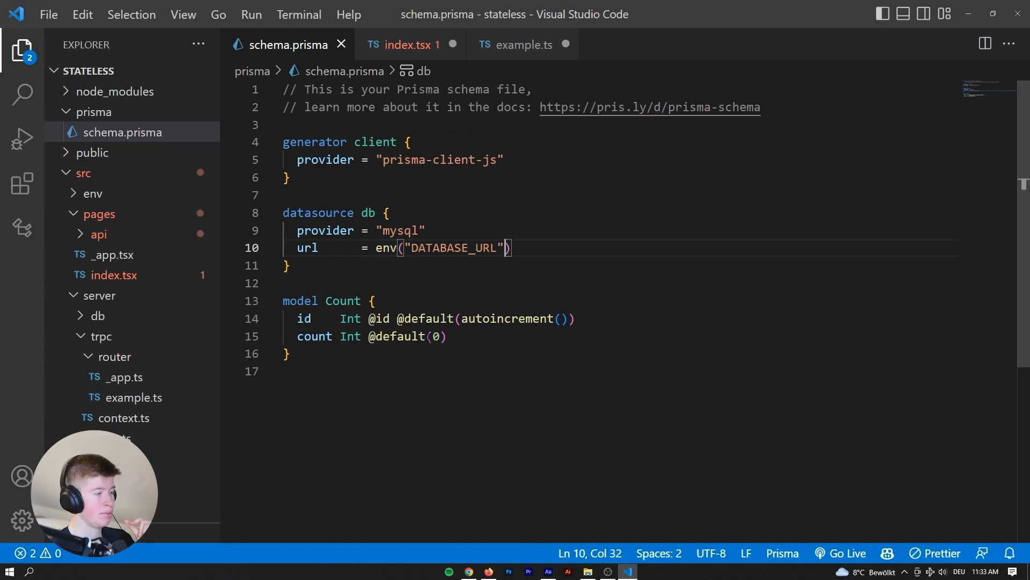
click(524, 44)
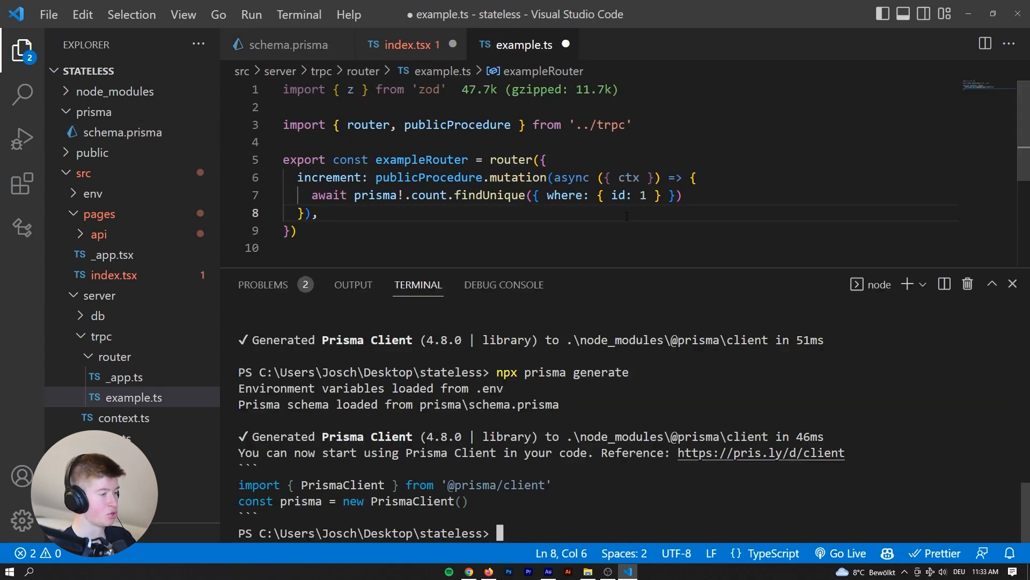
text(npx prisma studio)
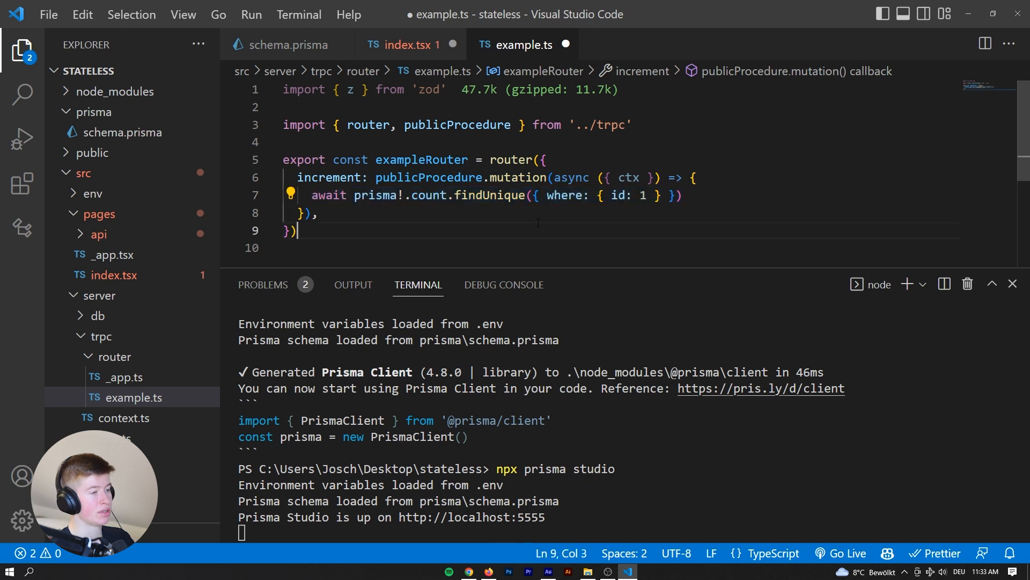
click(468, 570)
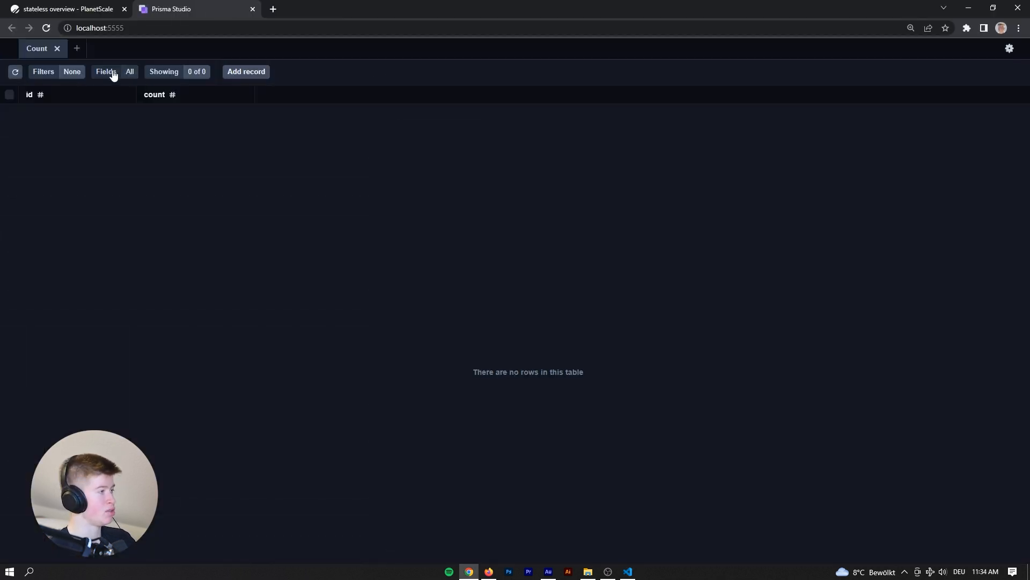
Add a Count record with id 1 and count 0 and save it
click(246, 71)
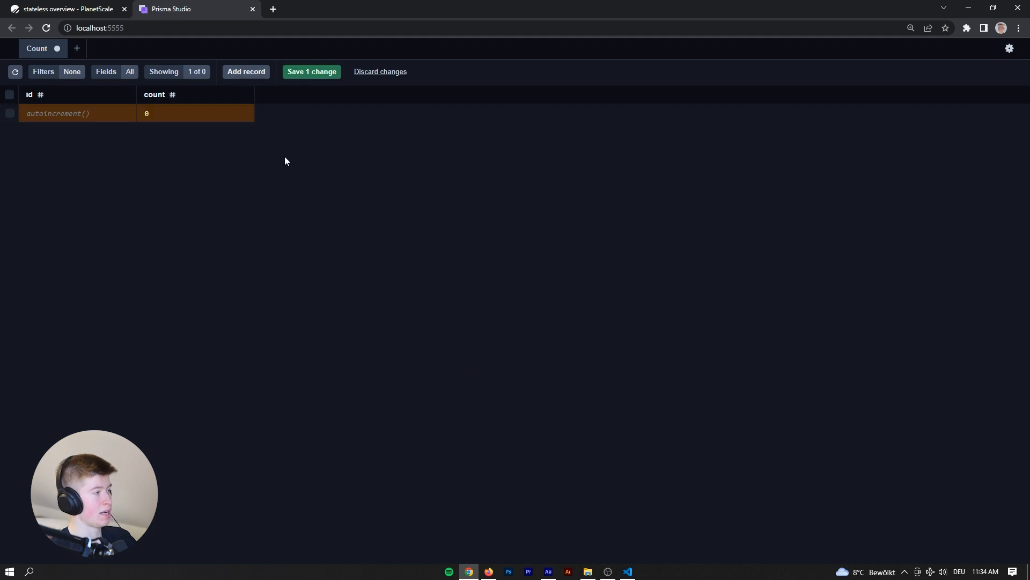
click(77, 113)
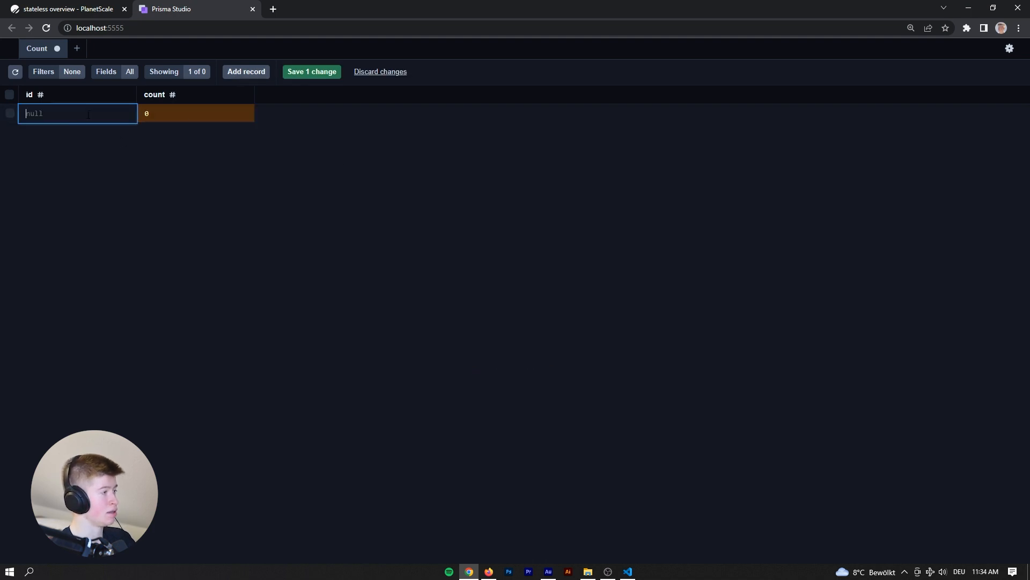
text(1)
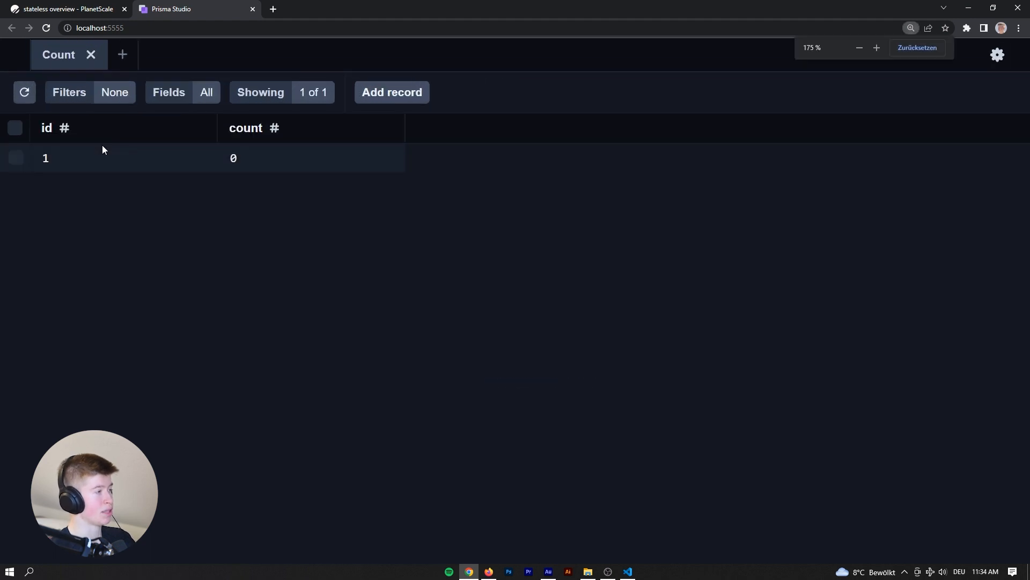
click(626, 571)
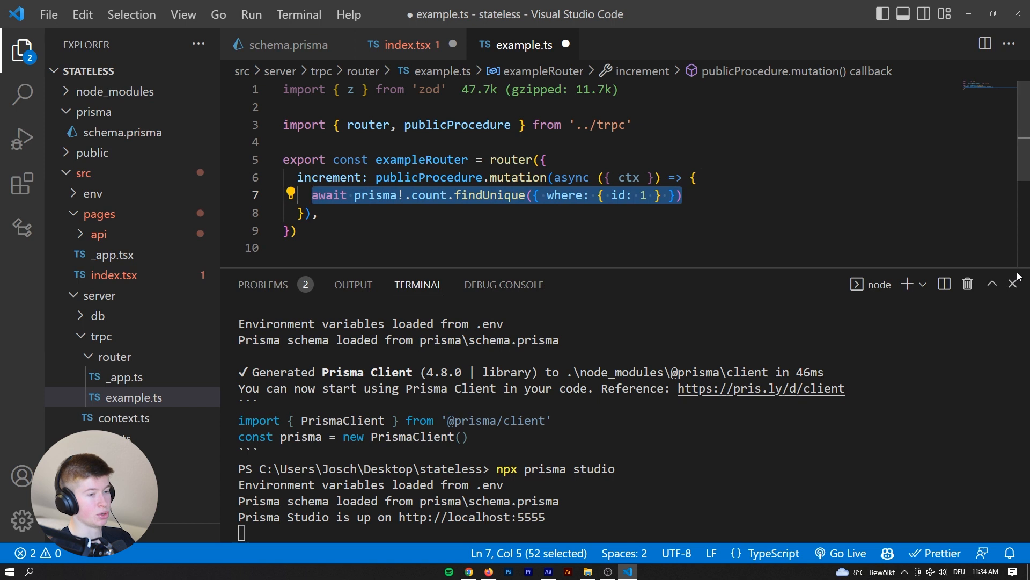
Store the findUnique result in a const named count
click(1011, 284)
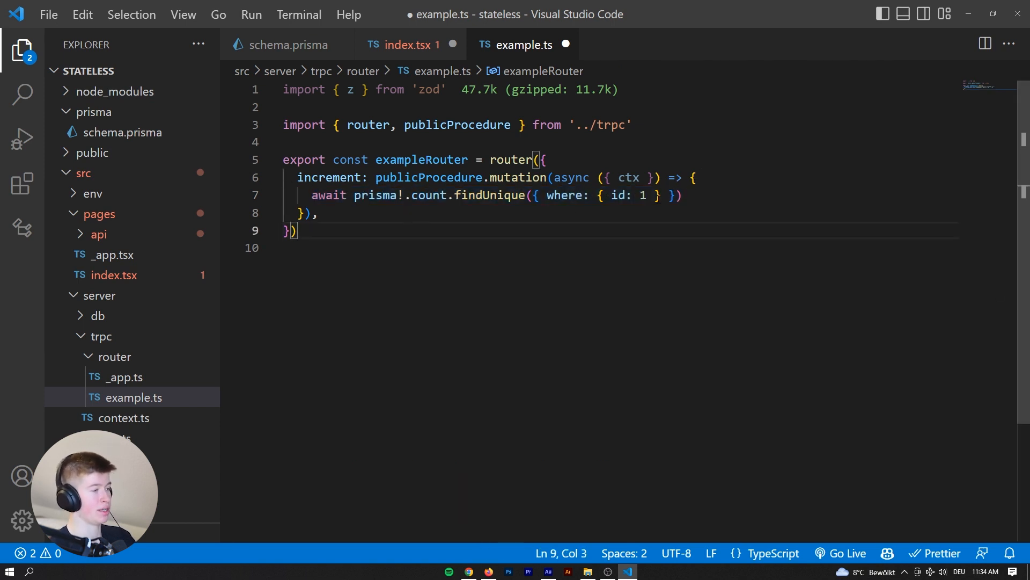
key(Enter)
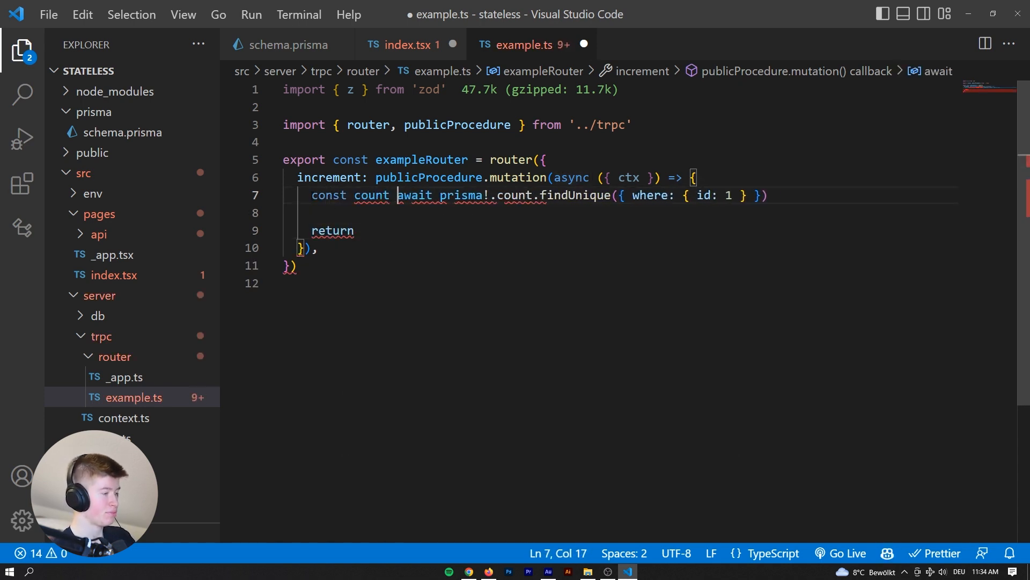
text(count)
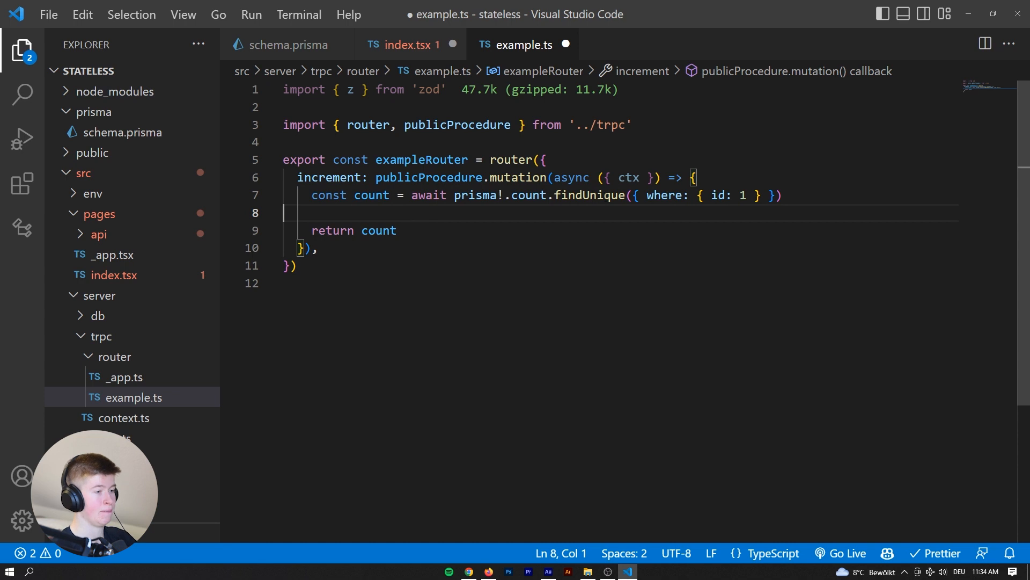
Add prisma!.count.update setting count to count!.count + 1, then return count
click(778, 195)
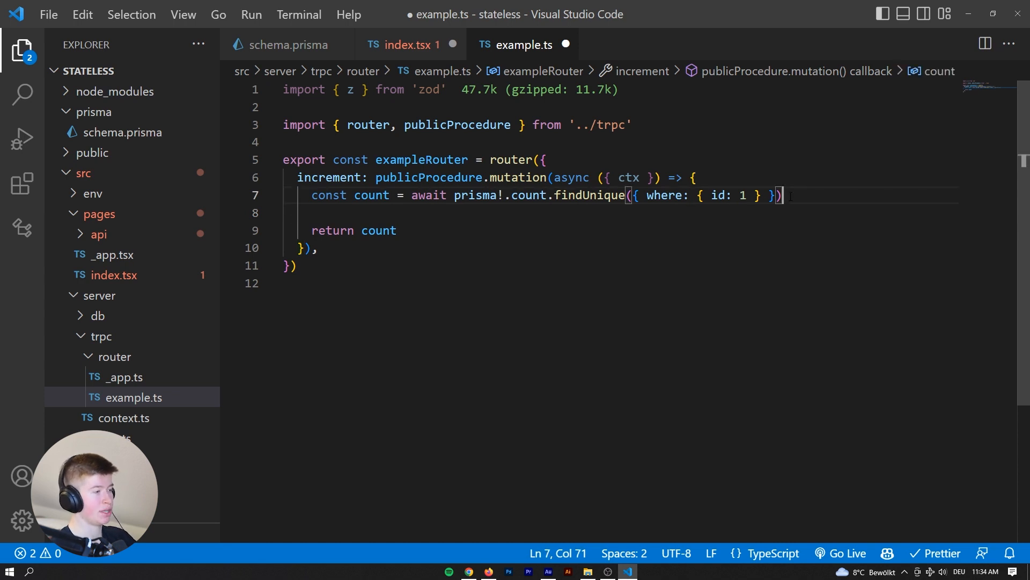
key(Enter)
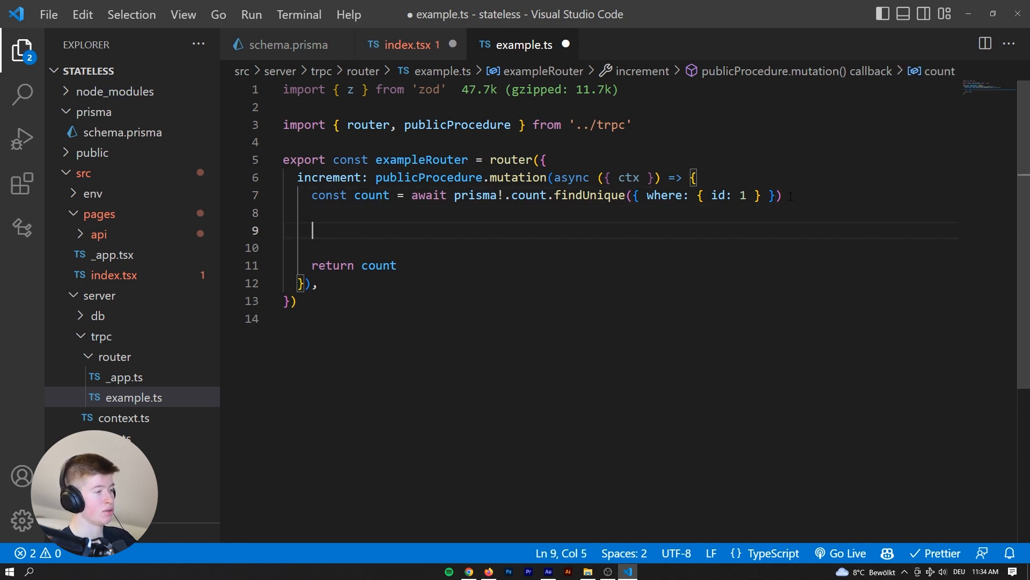
text(await prisma!.count.update({)
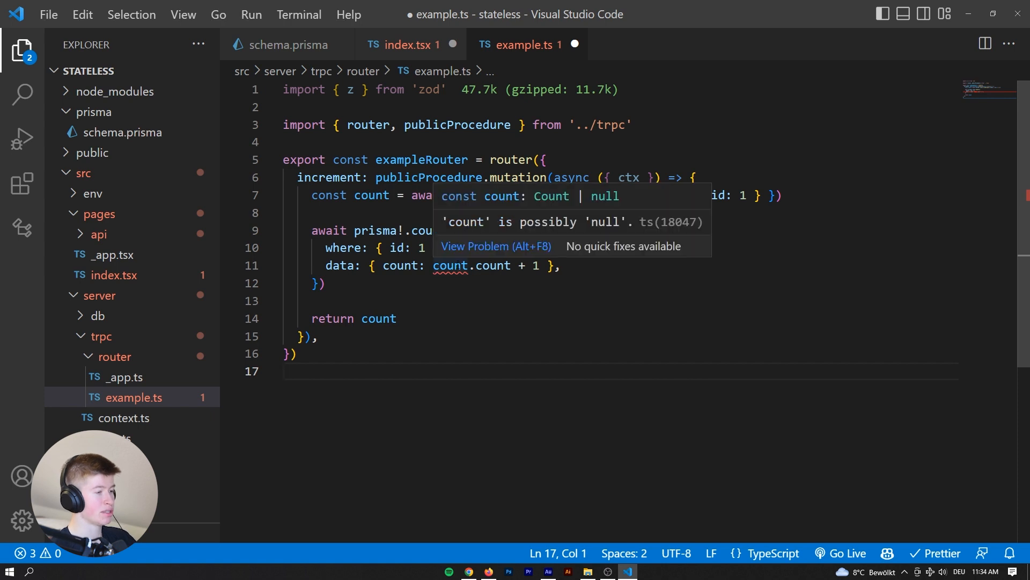
click(396, 318)
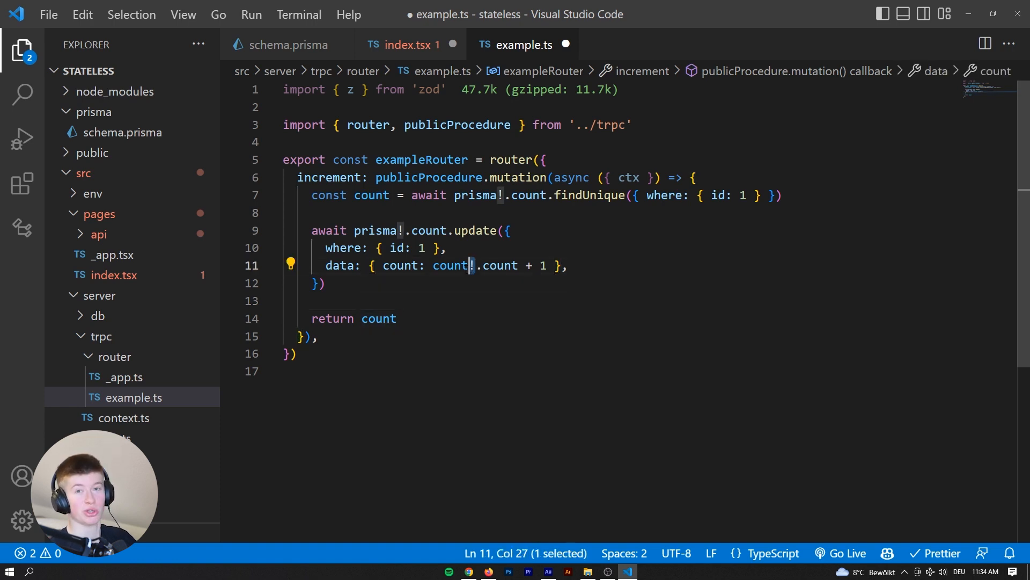
double_click(373, 318)
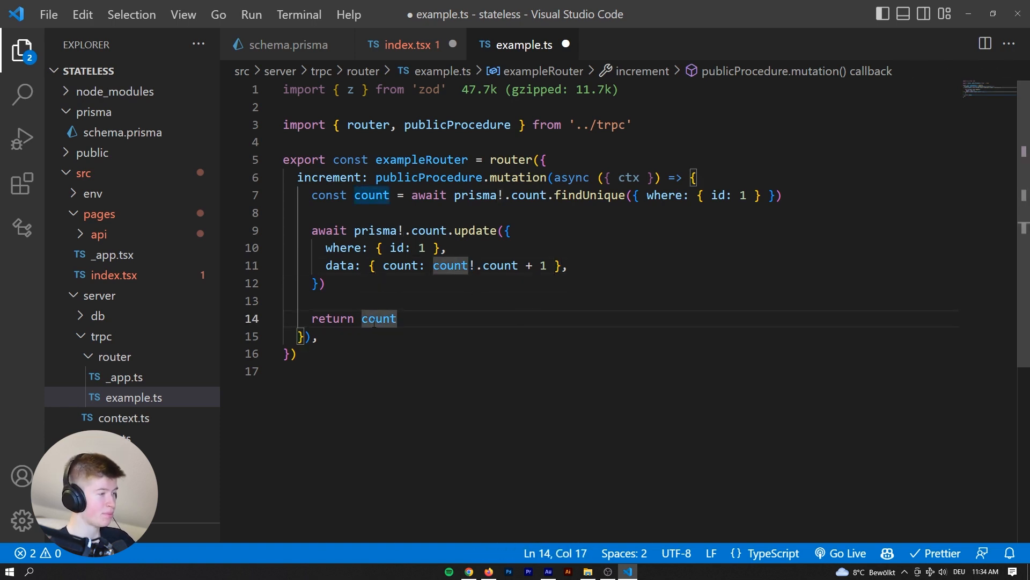
click(405, 44)
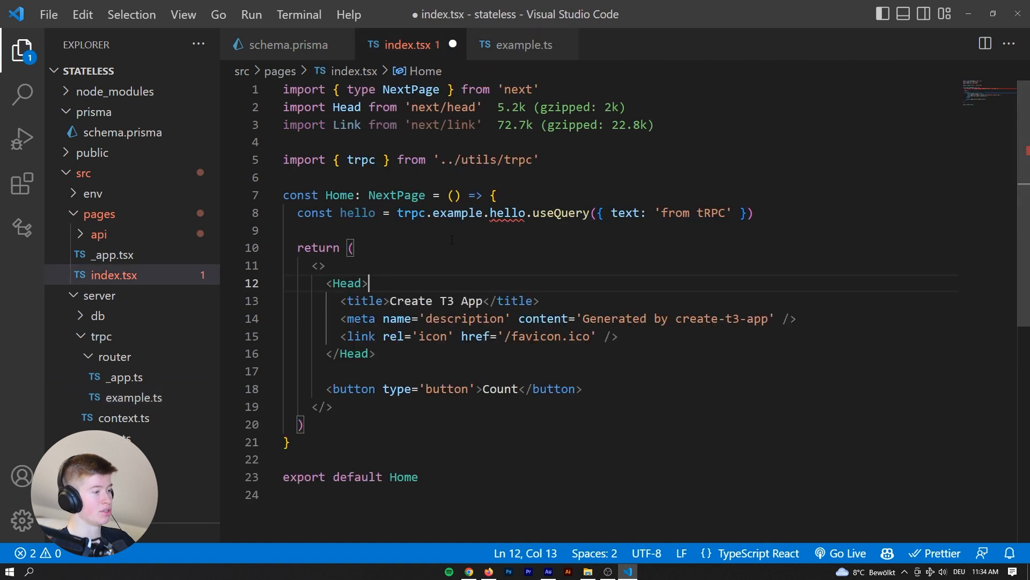
Replace hello.useQuery with increment.useMutation(), removing the text argument
double_click(506, 213)
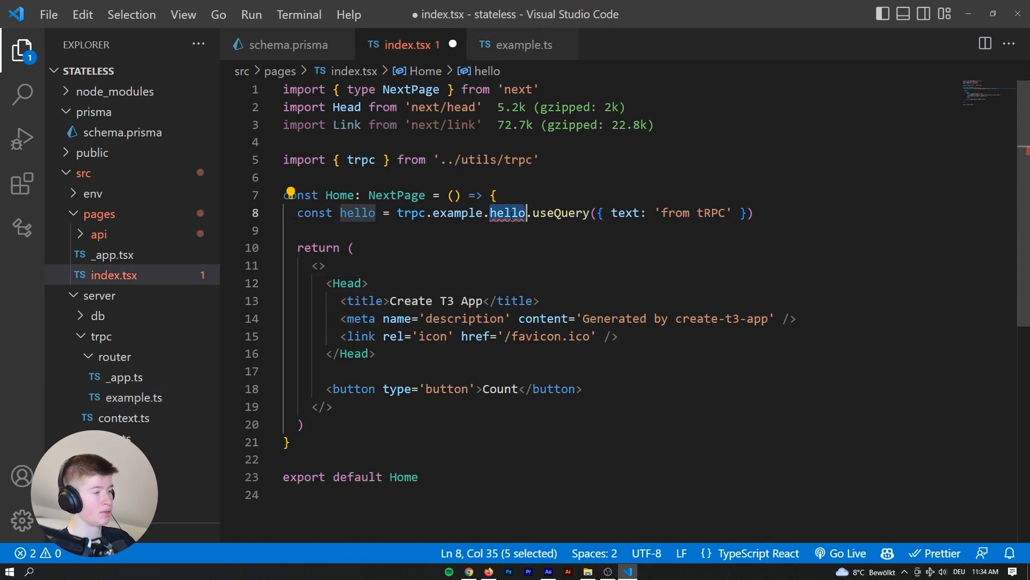
text(increment)
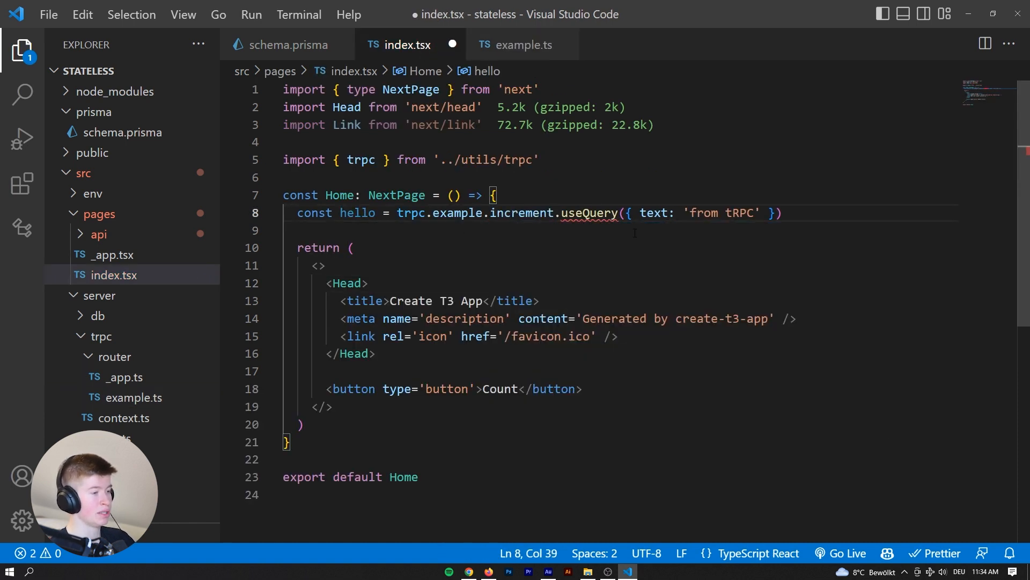
text(useMutation)
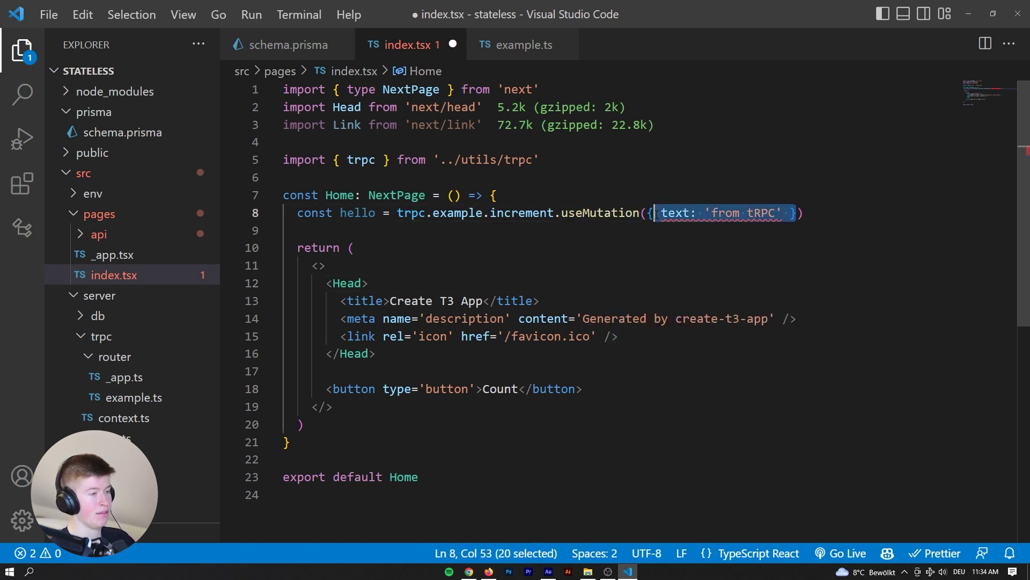
key(Delete)
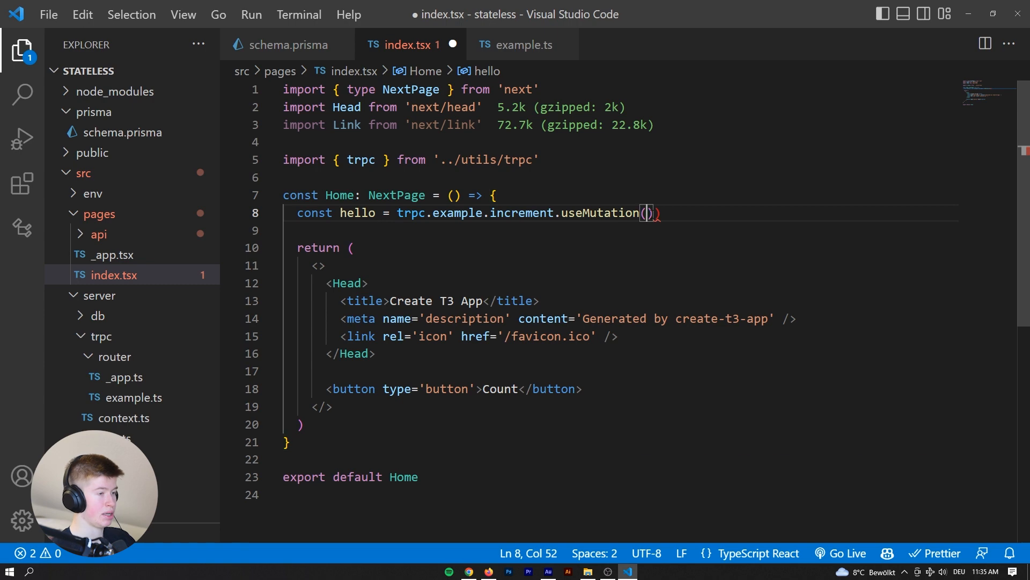
key(Enter)
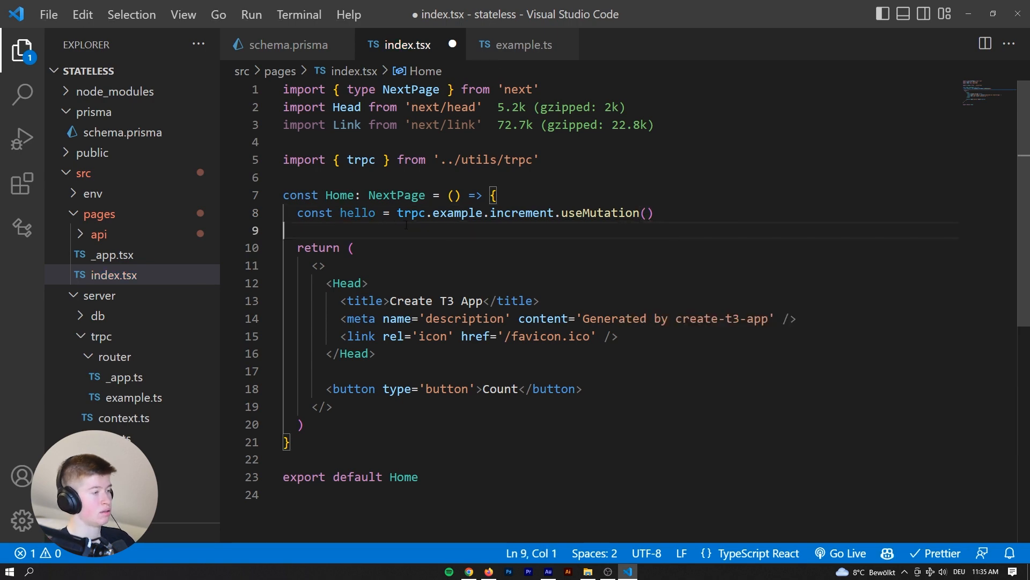
Destructure { data, mutate: increment } and give the Count button onClick={() => increment()}
text({})
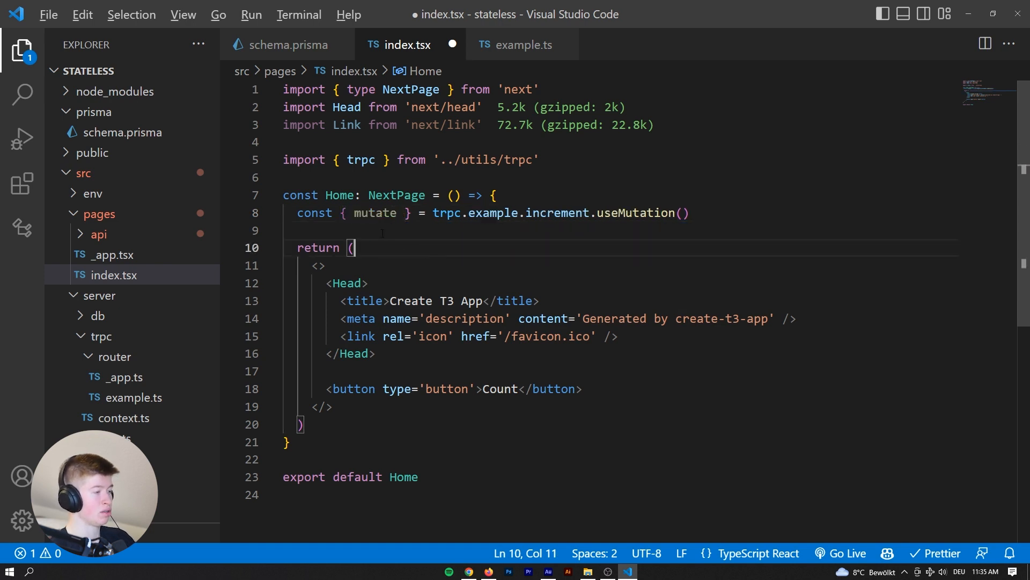
double_click(374, 212)
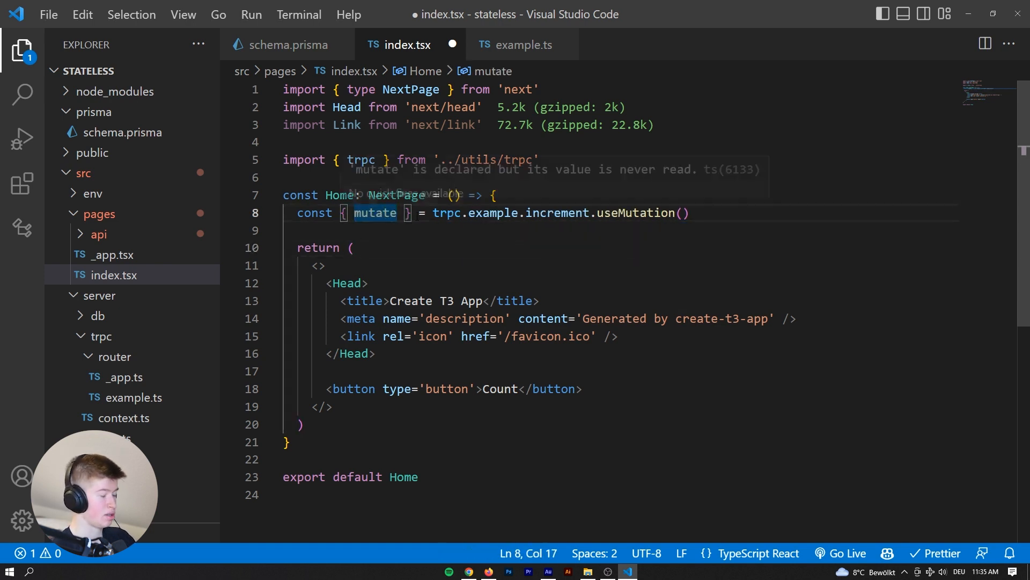
text(: increment)
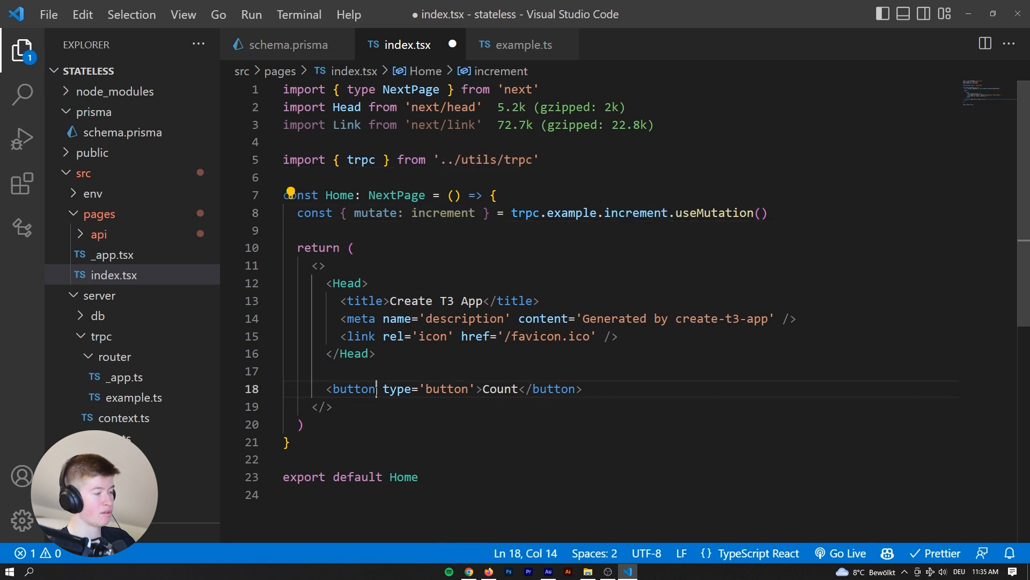
text(onClick={})
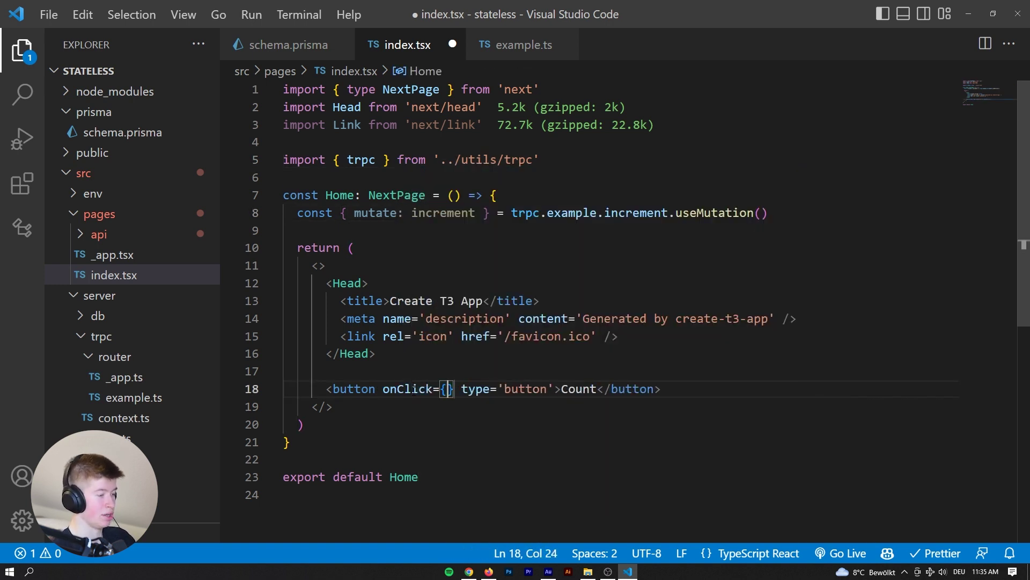
text(() => increment())
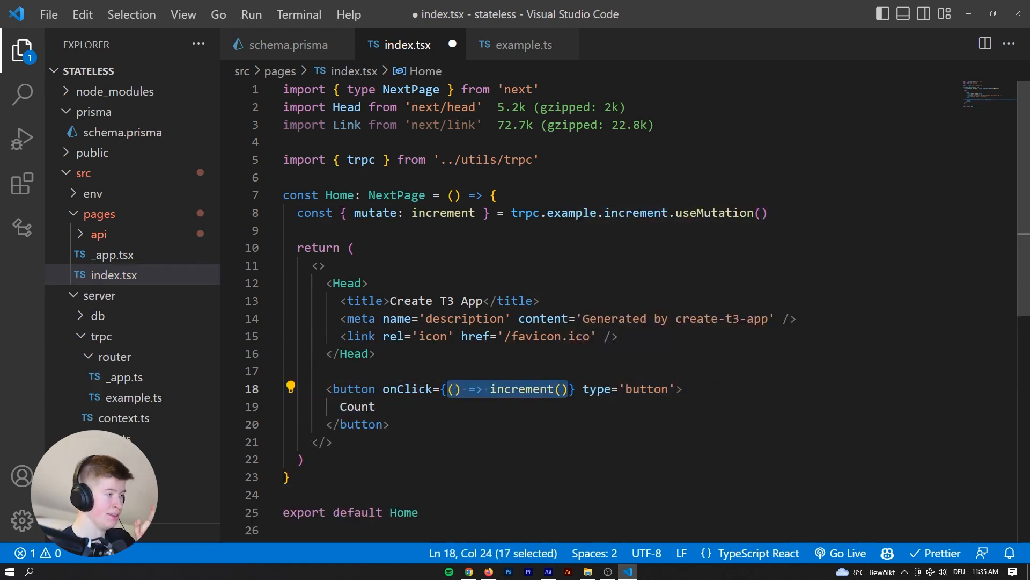
text(data,)
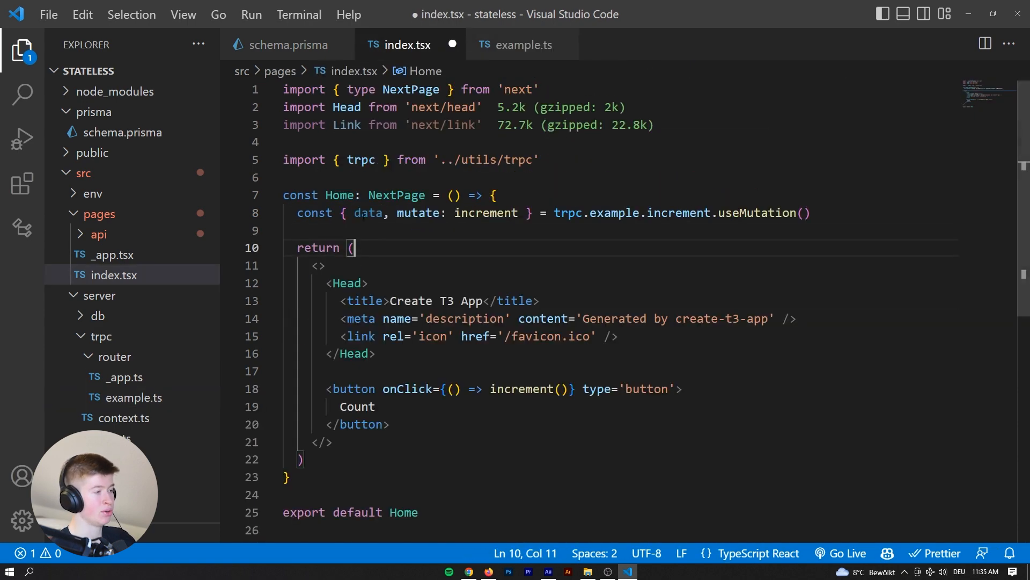
Add an 'if (!data) return <div>Loading...</div>' guard and show data.count in the button
click(376, 406)
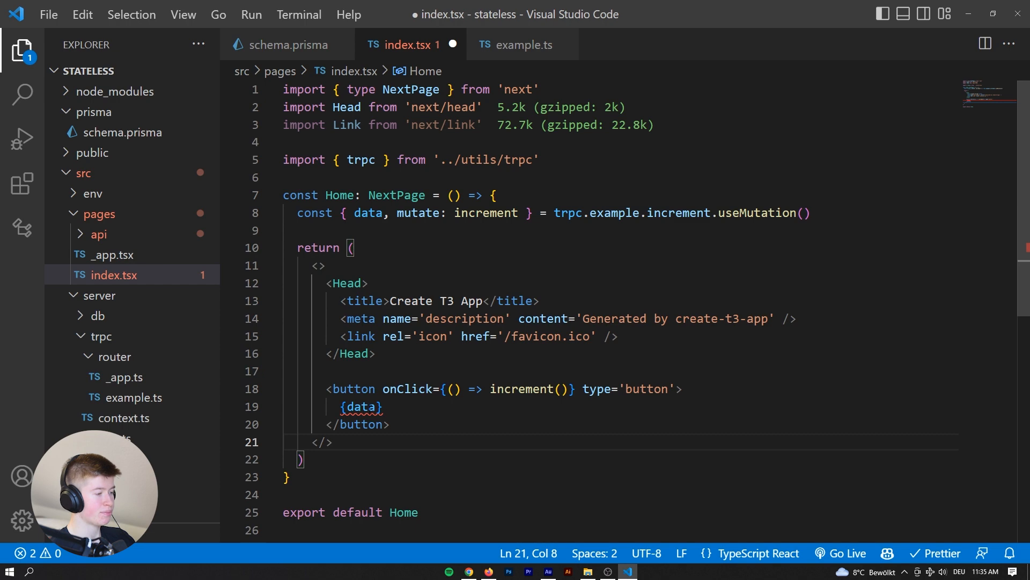
mouse_move(361, 407)
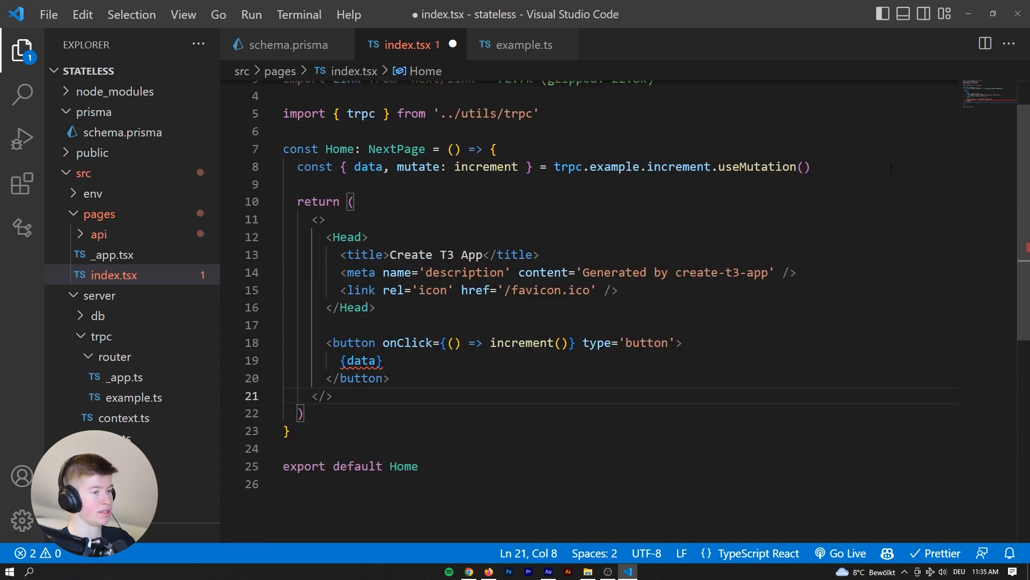
text(if(!data) return <div>Loading...</div>)
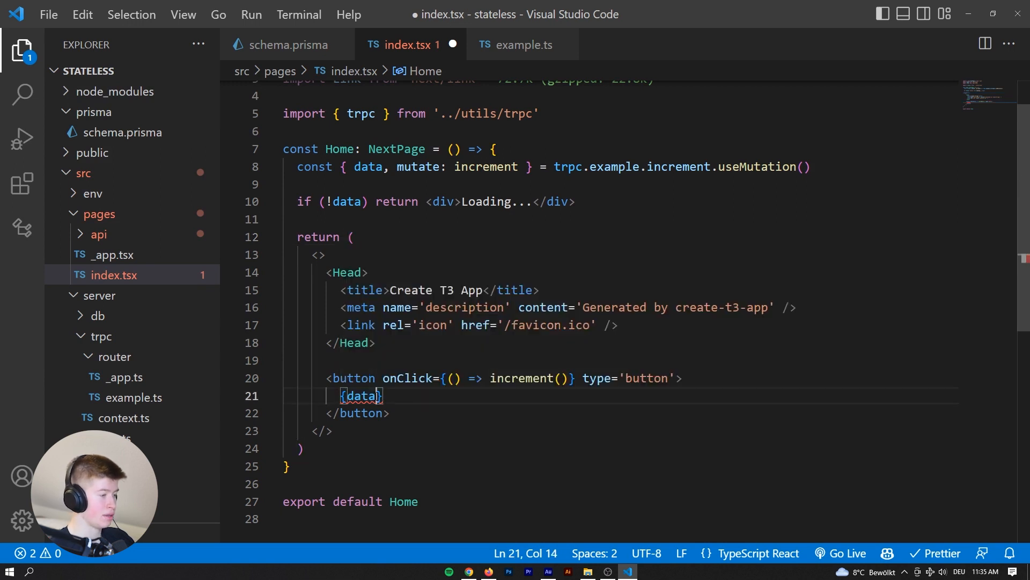
text(.count)
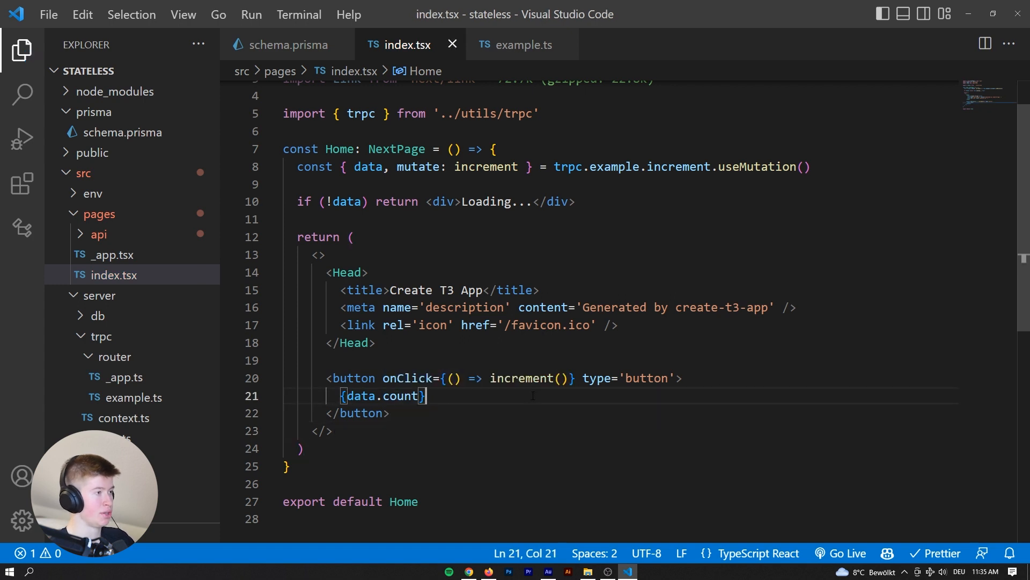
Look over pages/api/examples.ts, then return to index.tsx
click(99, 234)
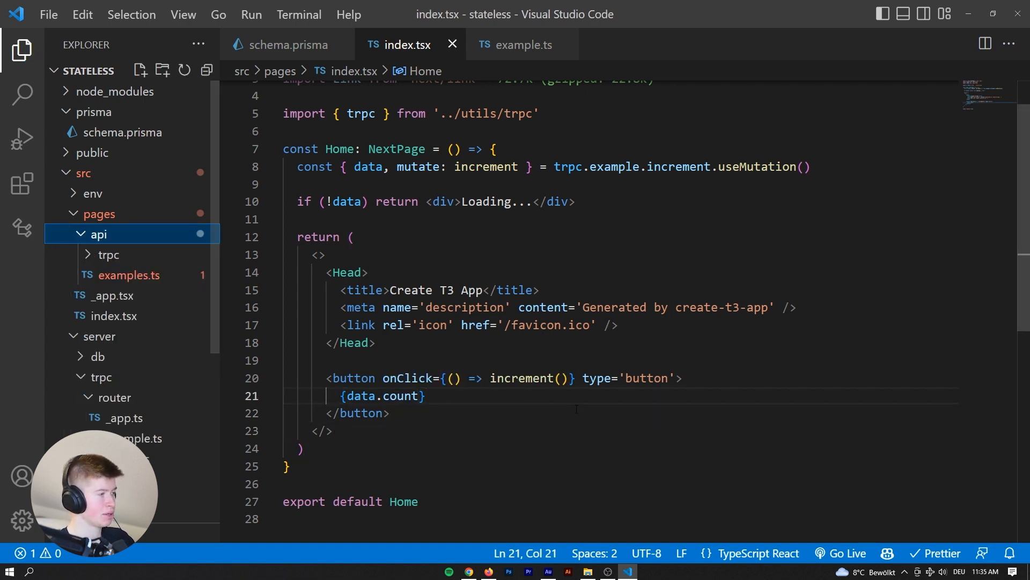
click(129, 275)
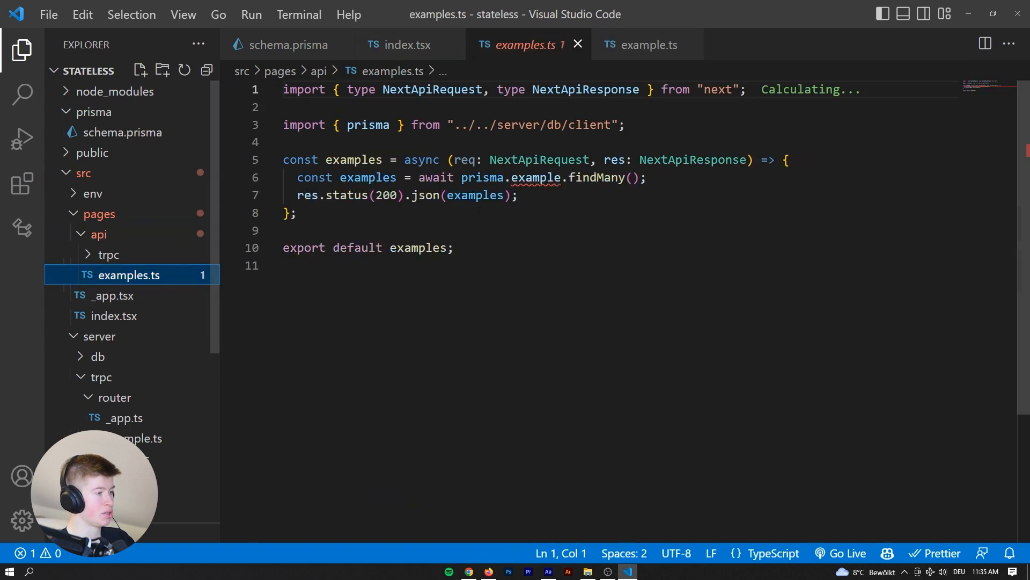
click(406, 44)
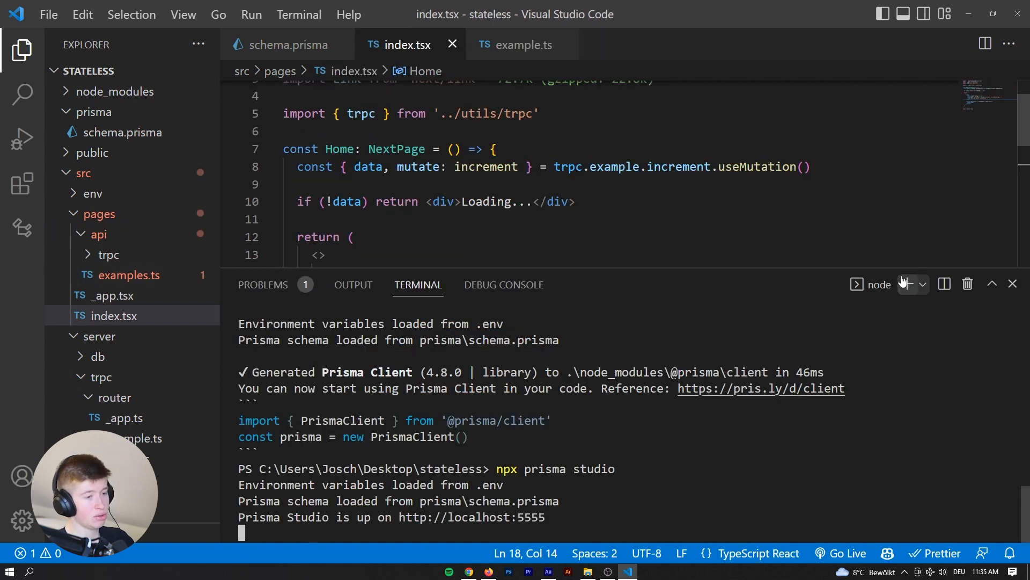
Show the yarn dev terminal and compare example.ts's increment mutation with index.tsx's button code
click(922, 284)
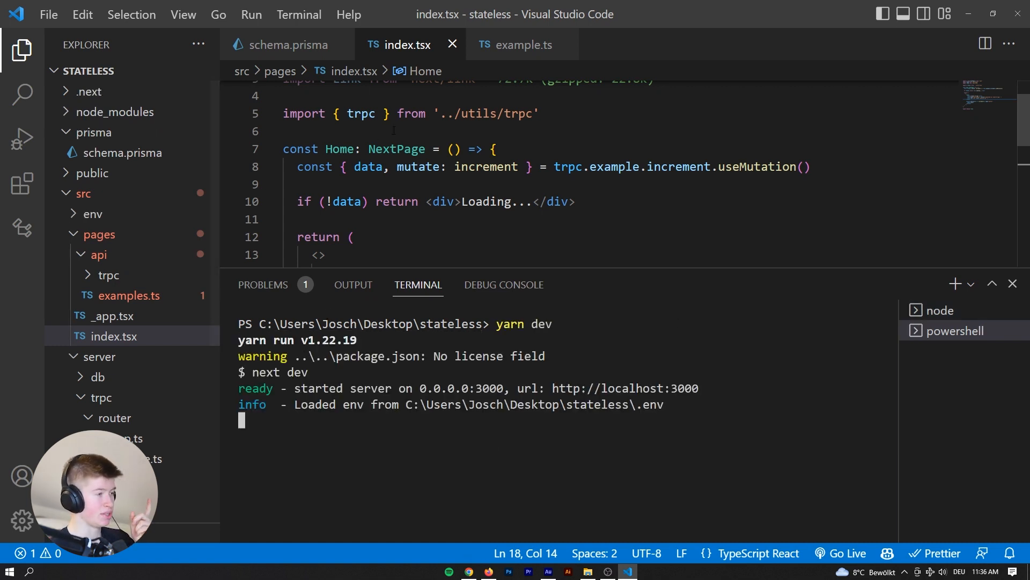
click(523, 44)
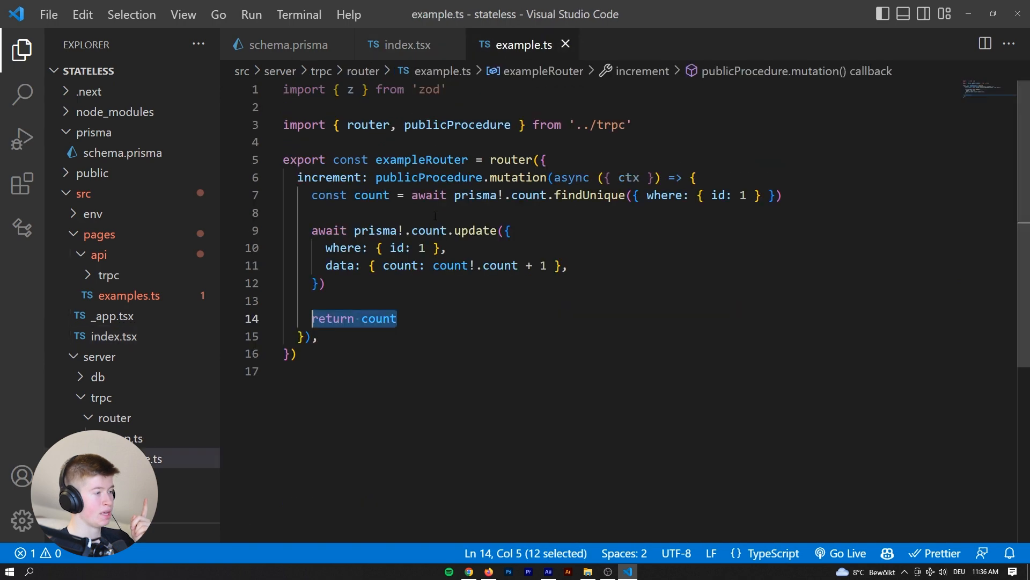
click(408, 44)
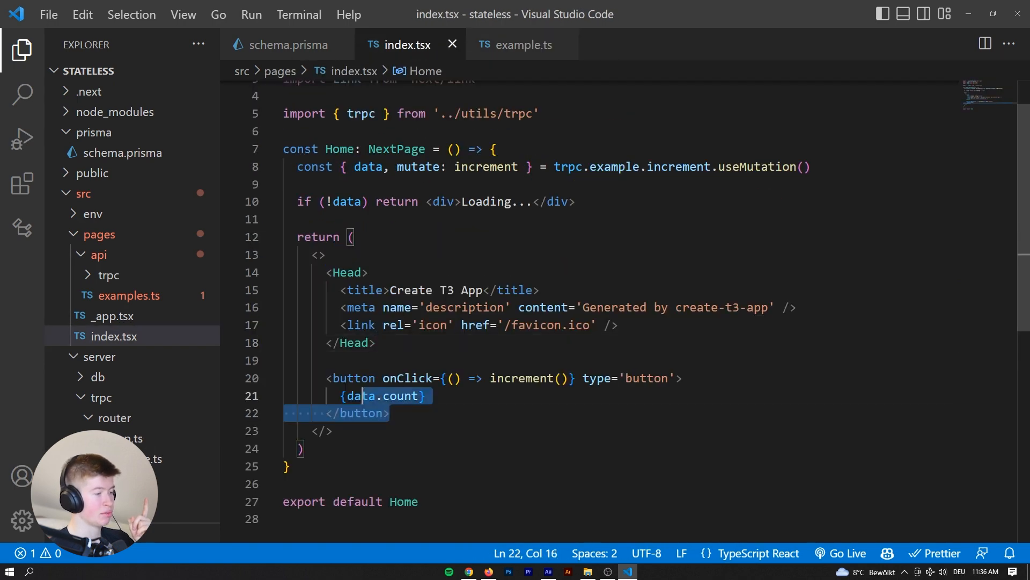
click(523, 44)
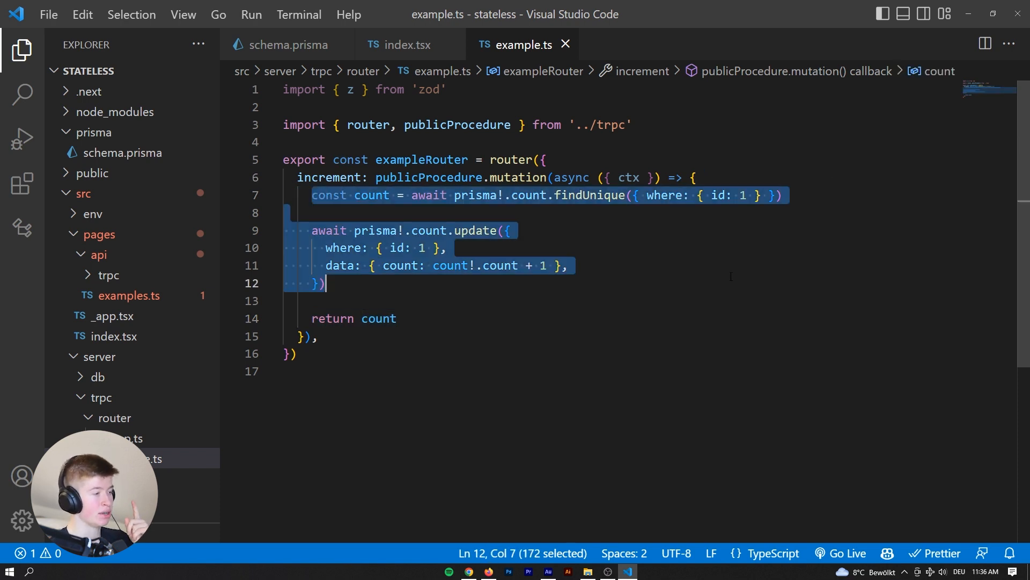
click(406, 44)
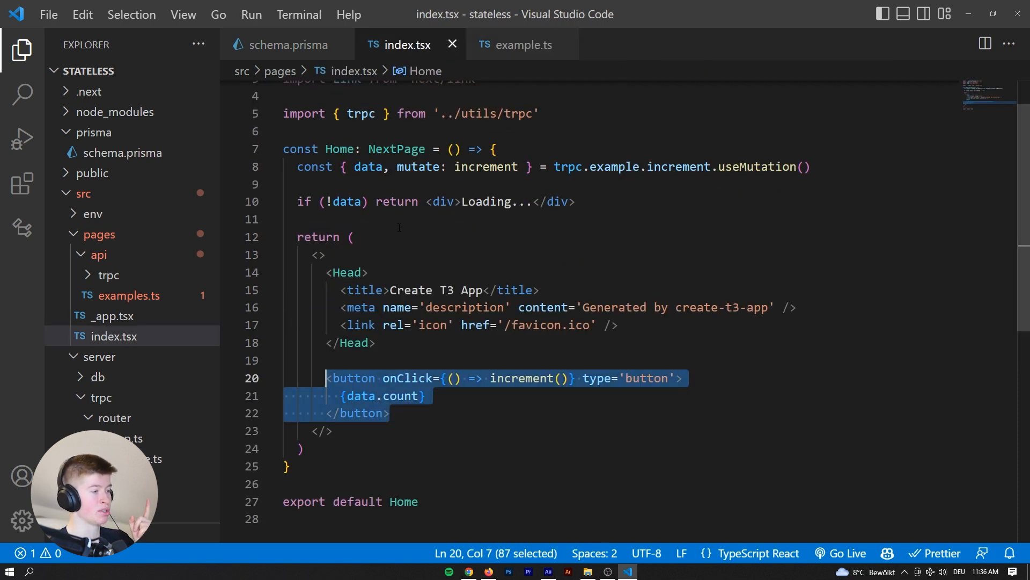
double_click(361, 395)
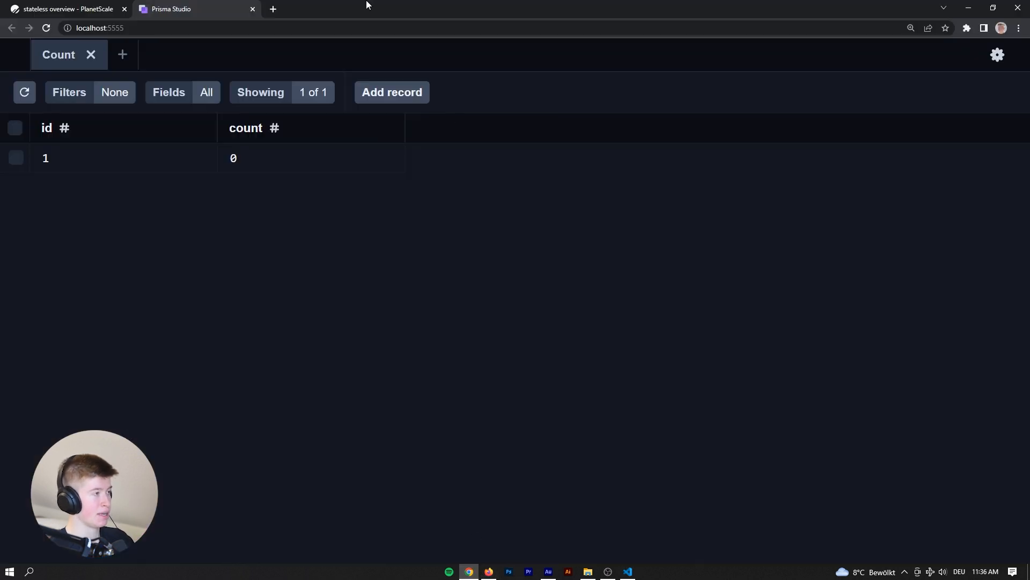
Open the localhost:3000 tab, reset its zoom to normal, and return to VS Code
click(273, 9)
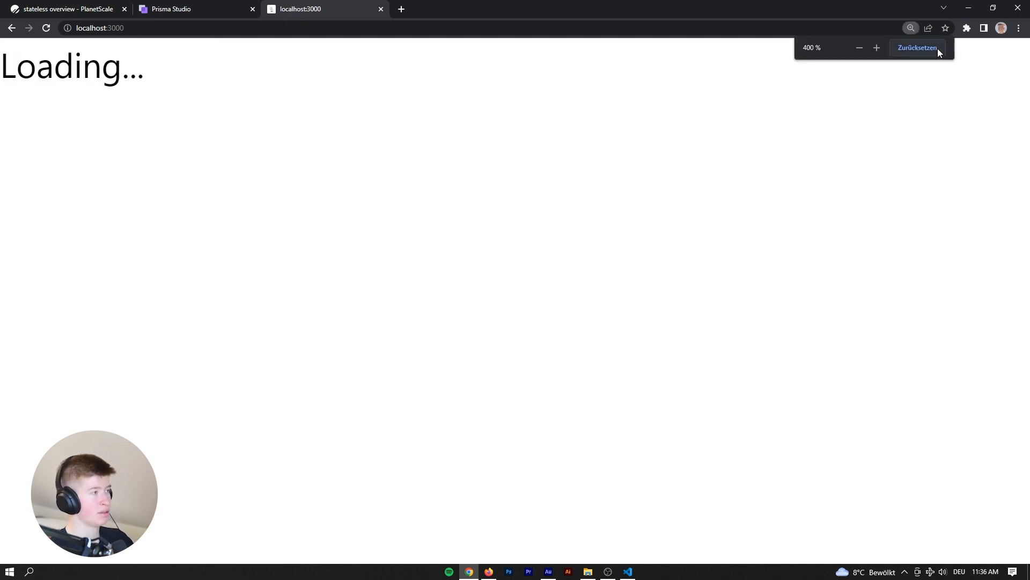
click(916, 47)
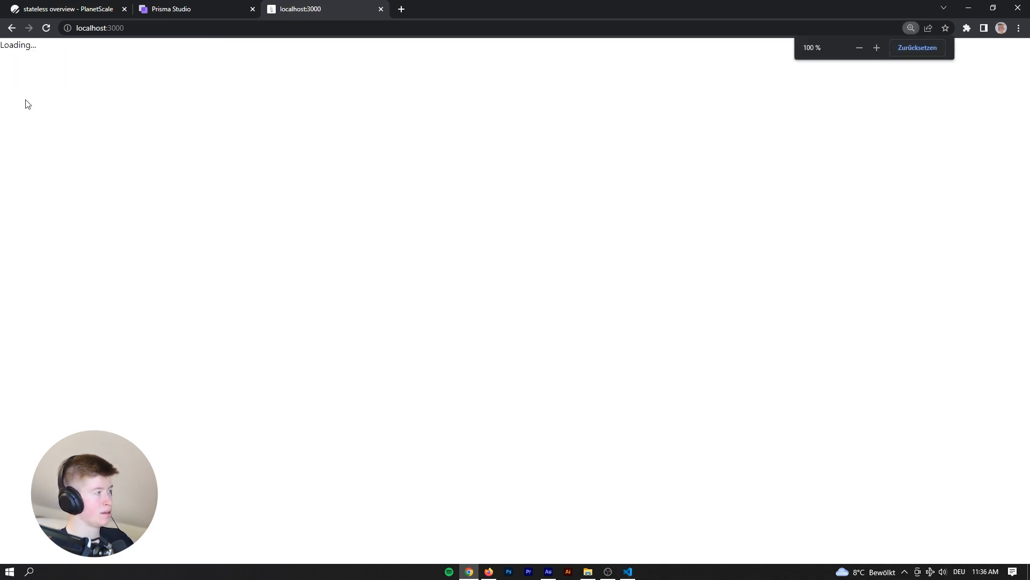
click(627, 571)
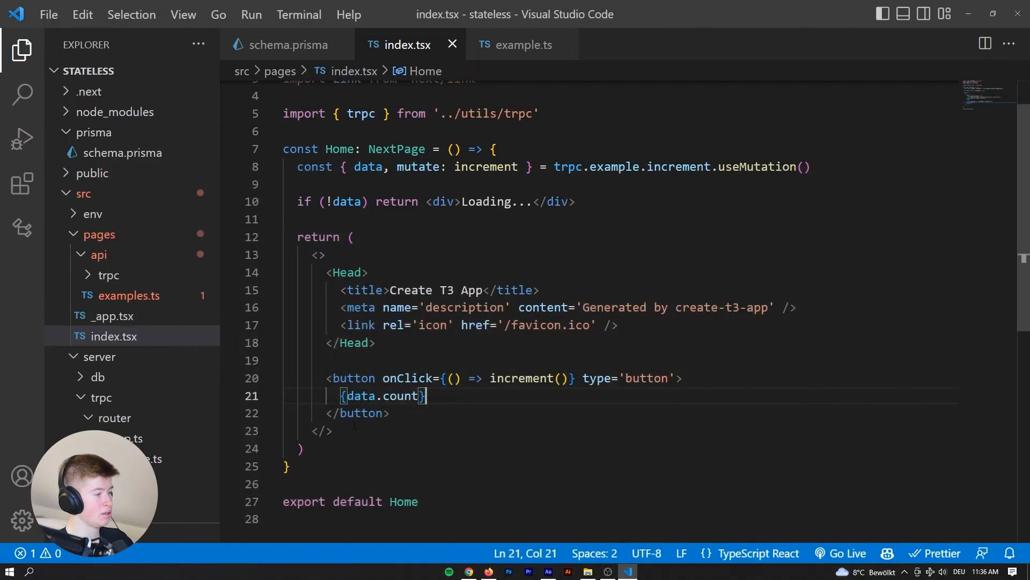
Change the button text to 'Count: {data?.count}' and save index.tsx
text(?)
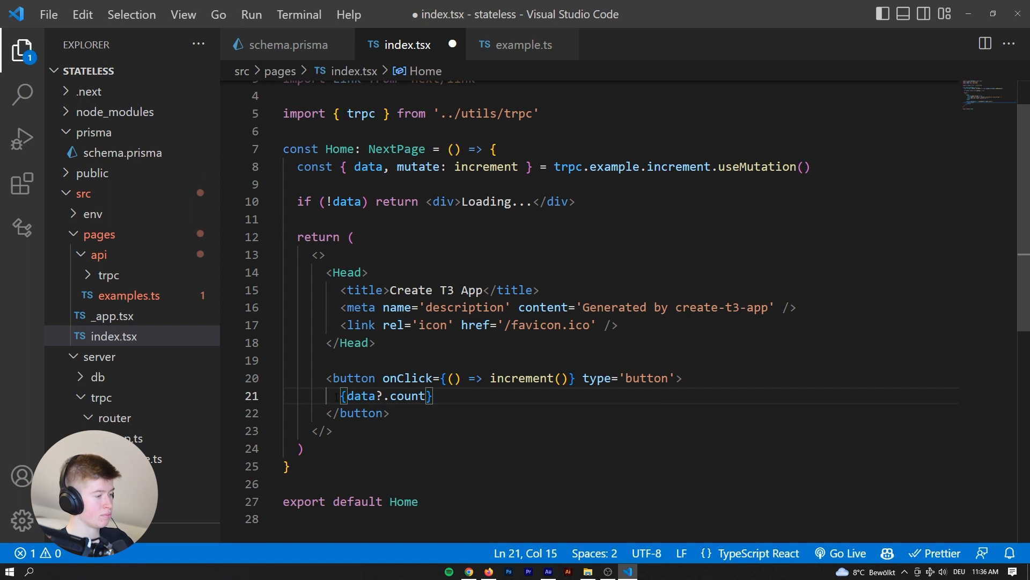
text(Count:)
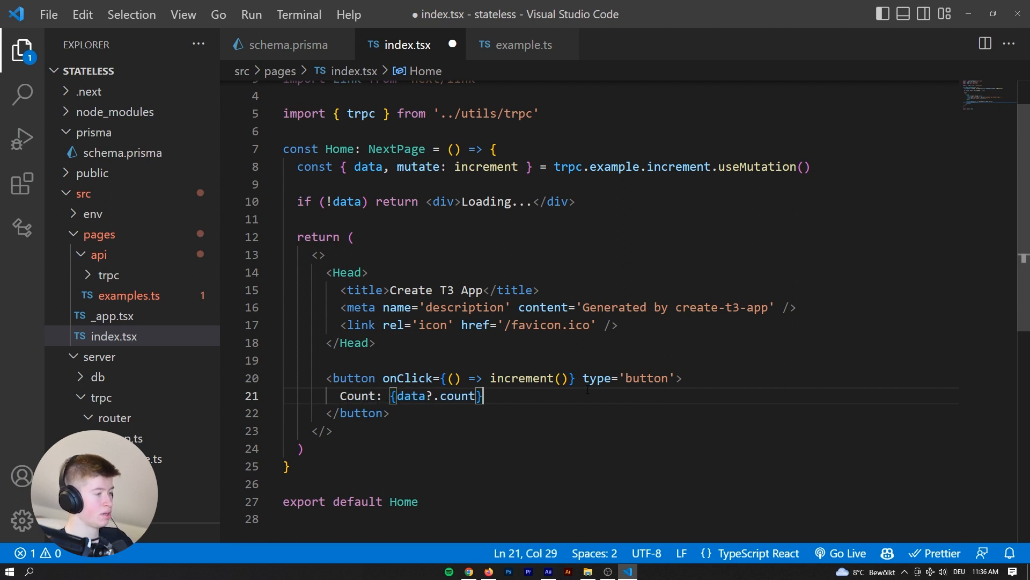
key(ctrl+s)
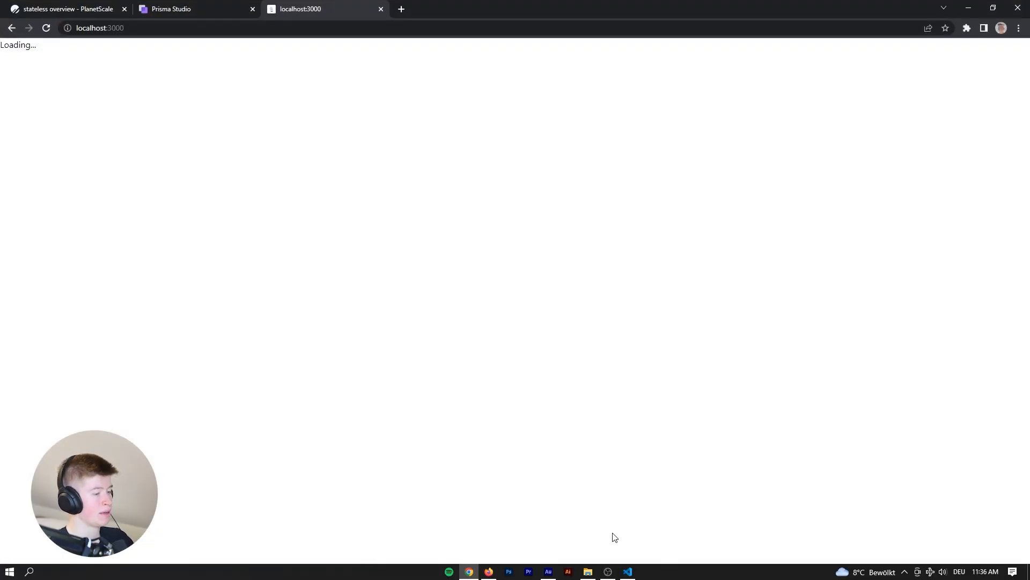
click(626, 570)
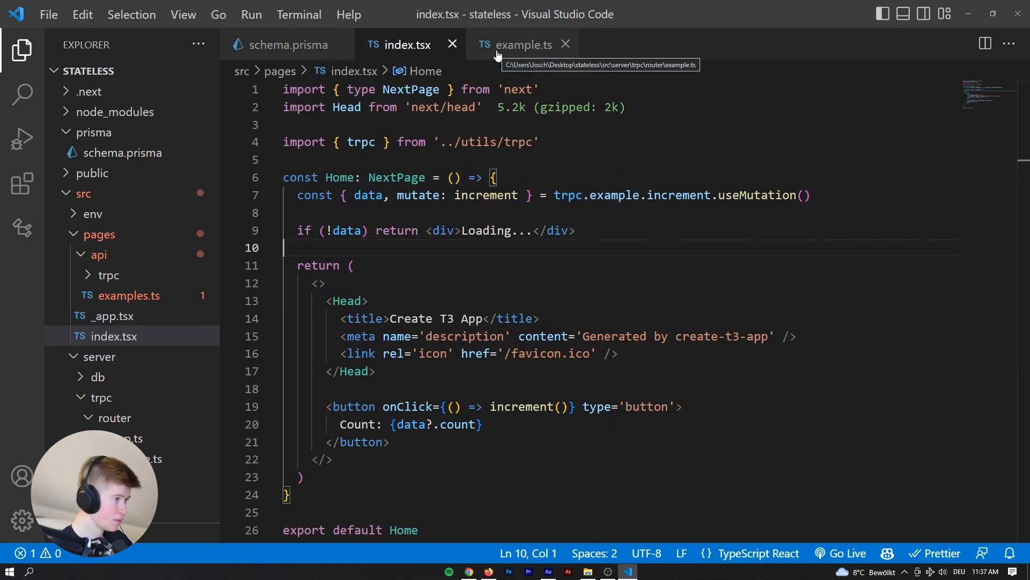
Insert .input(z.object({ init: z.boolean() })) before the increment .mutation in example.ts
click(519, 44)
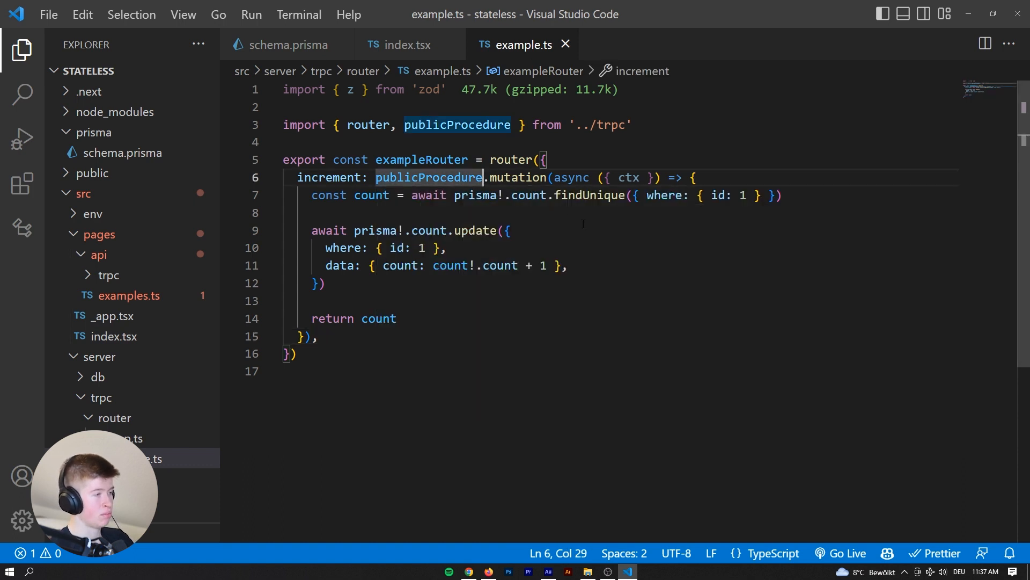
text(.input({)
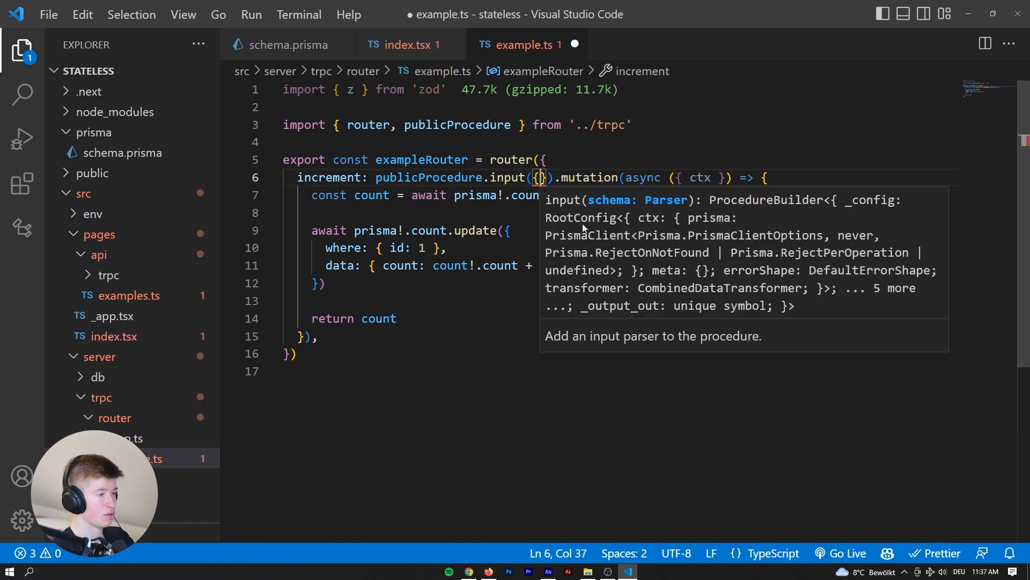
key(Backspace)
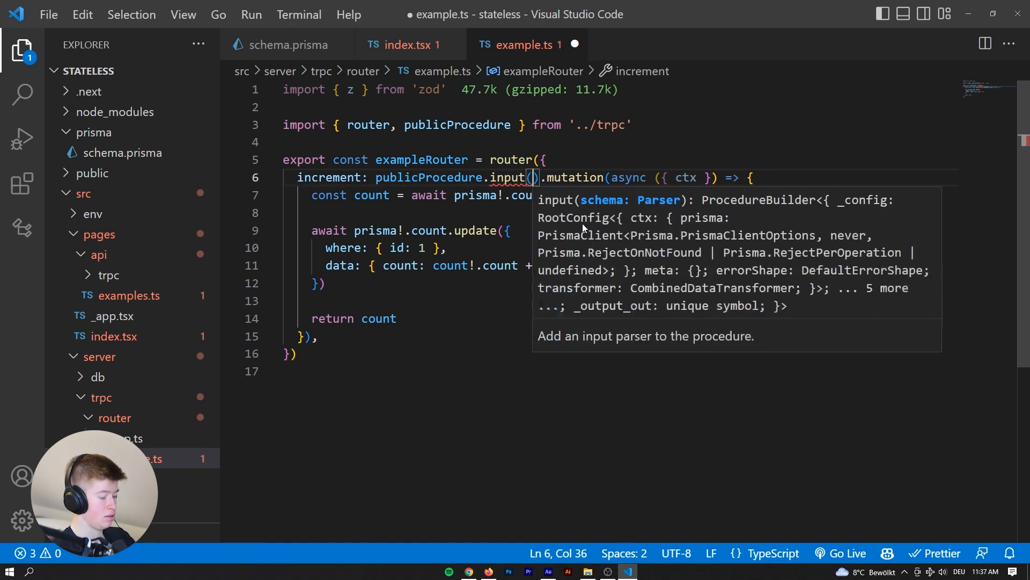
text(z.object({)
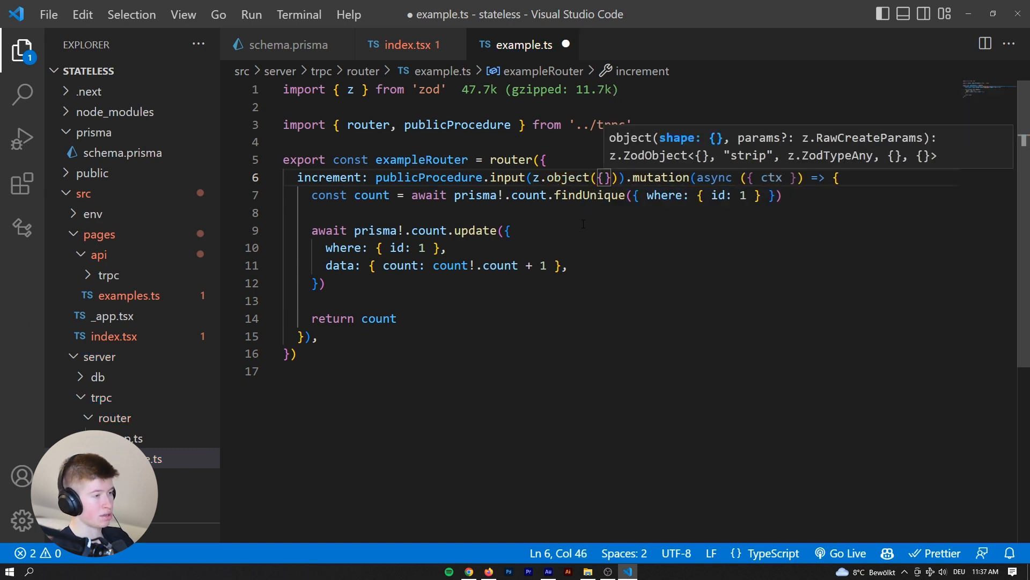
text(init)
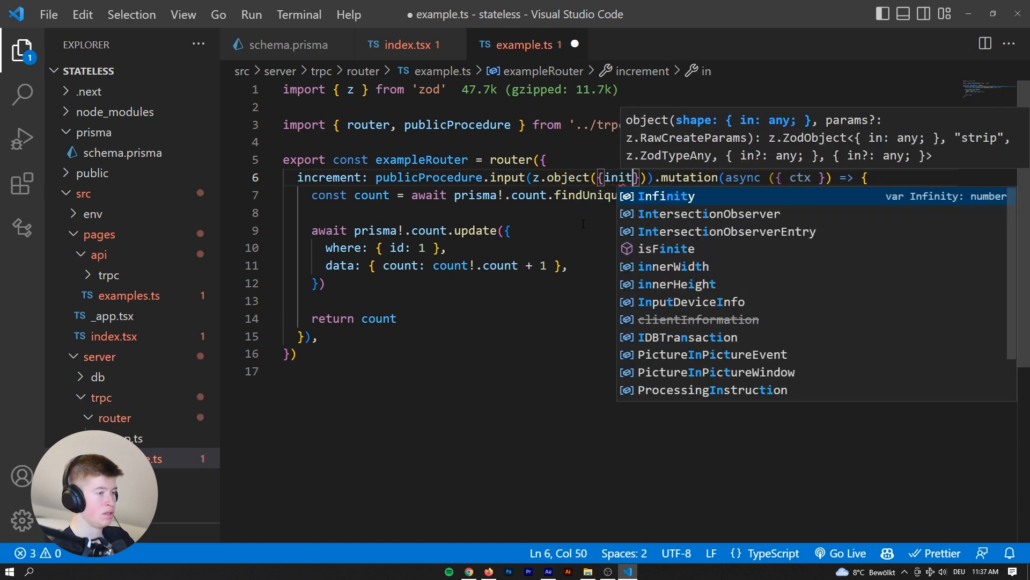
text(: false)
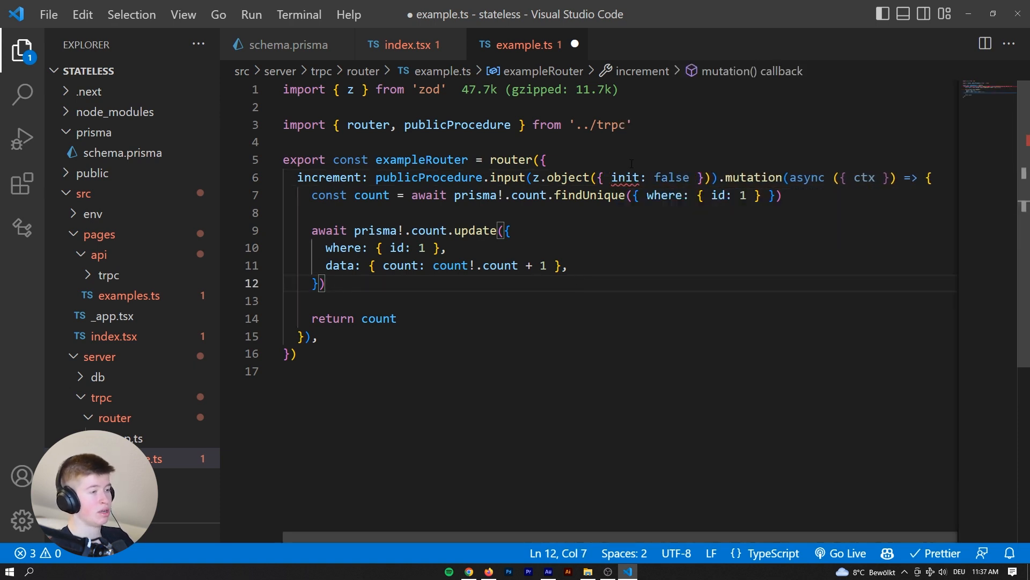
text(z.boolean()
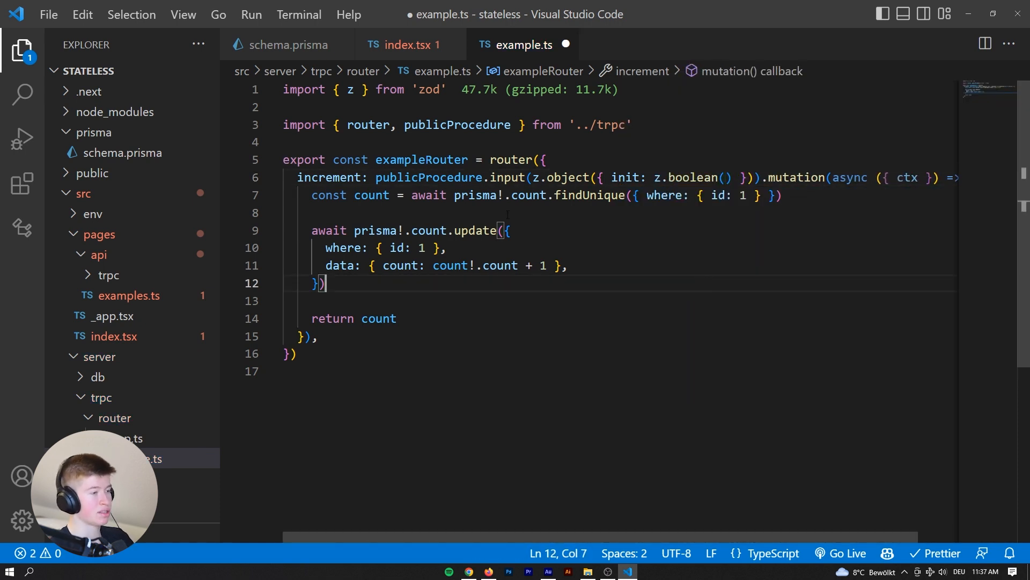
click(407, 45)
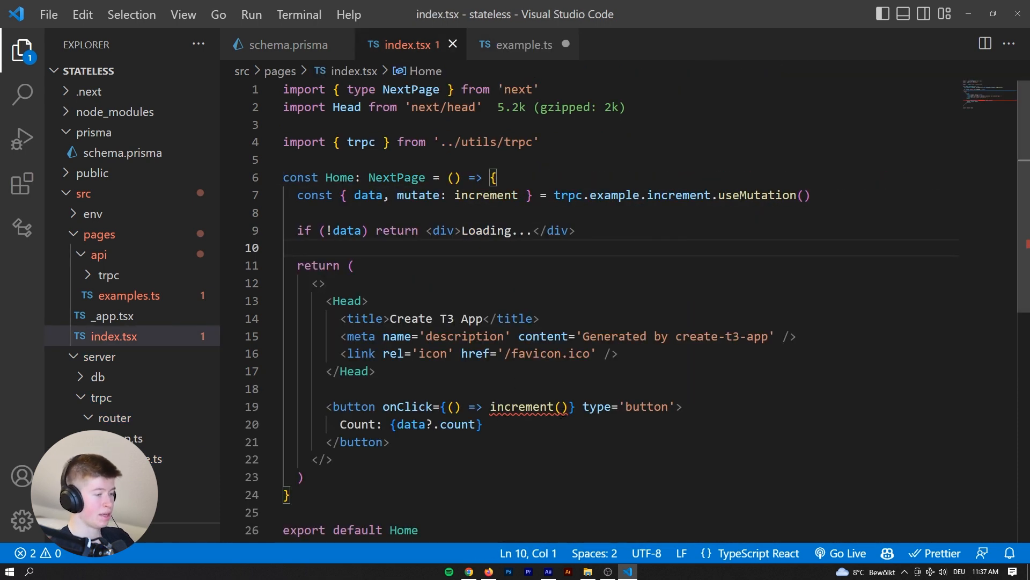
Add a useEffect at the top of Home that calls increment({ init: ... }) once
click(493, 177)
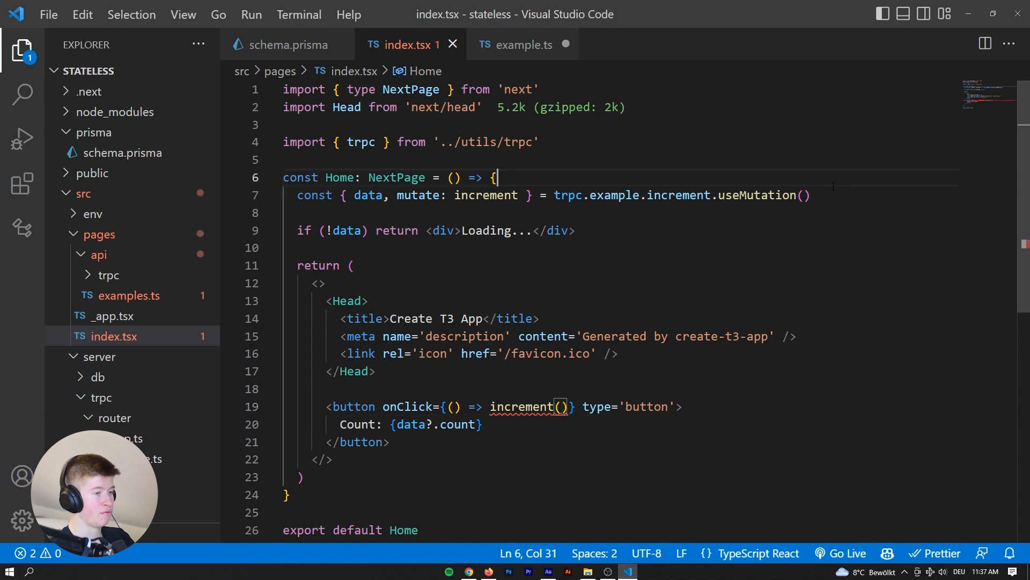
text(effe)
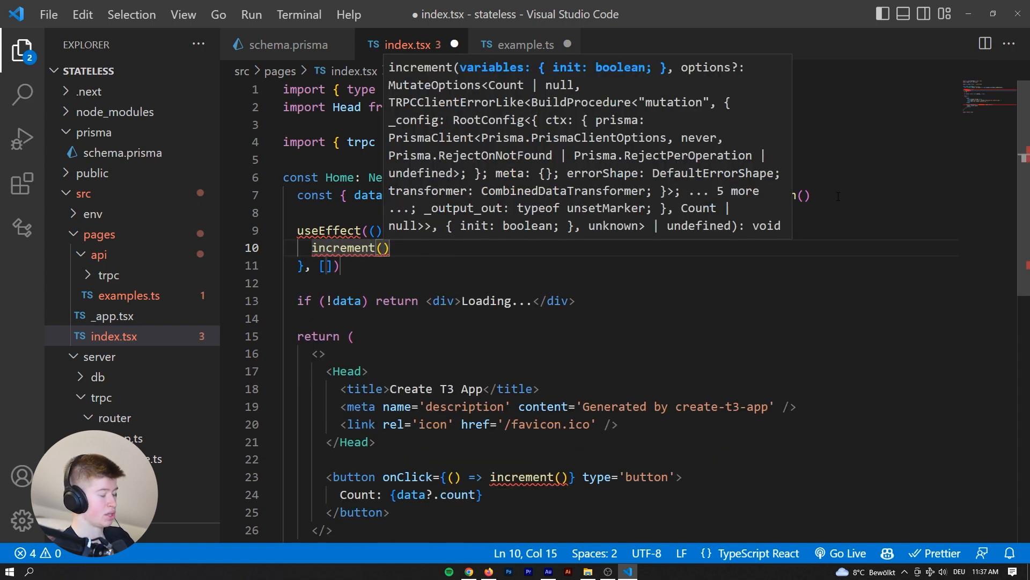
text({init:)
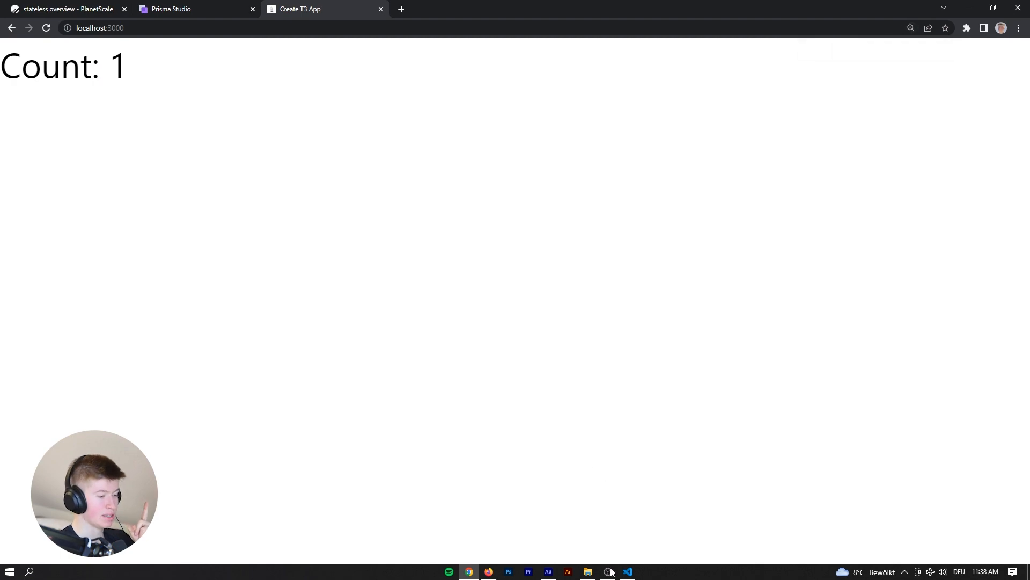
Check the localhost:3000 page in Chrome, which shows Count: 8
click(626, 571)
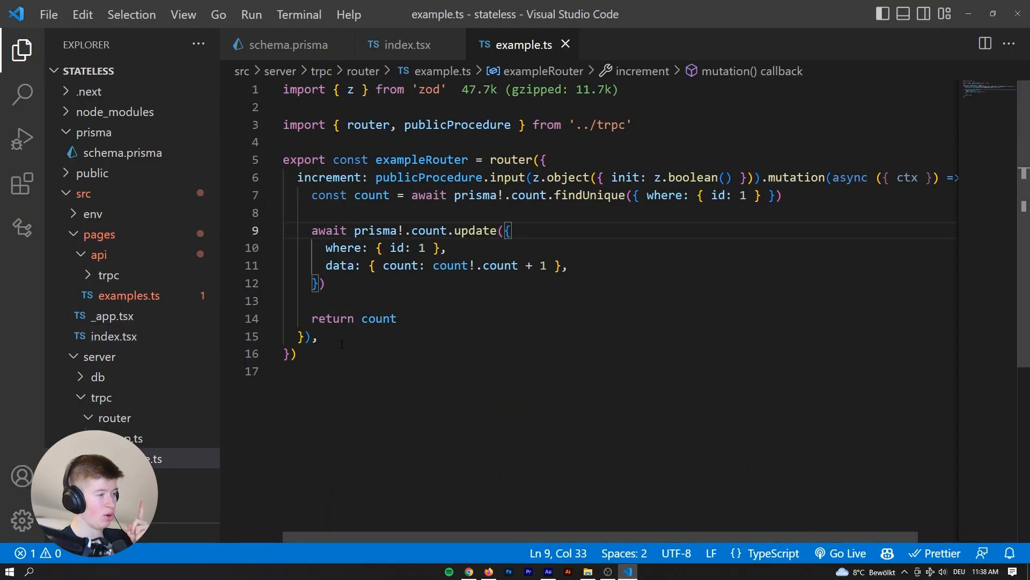
click(406, 45)
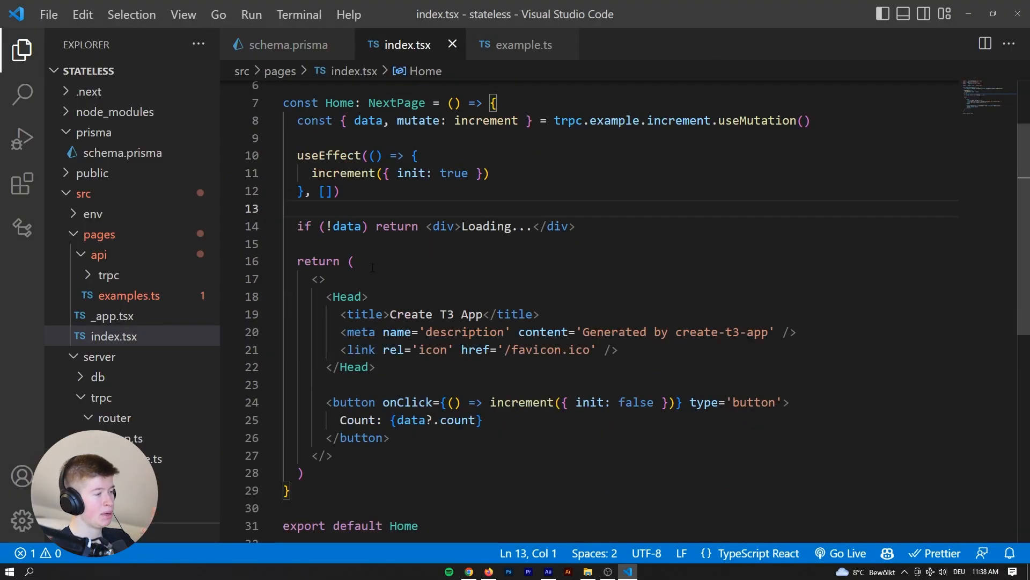
click(389, 438)
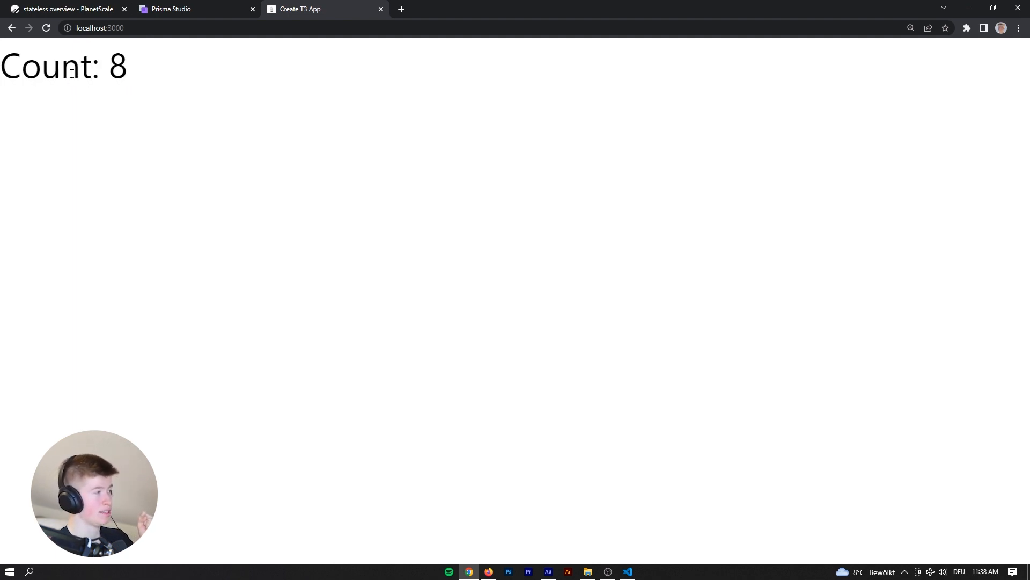
mouse_move(92, 81)
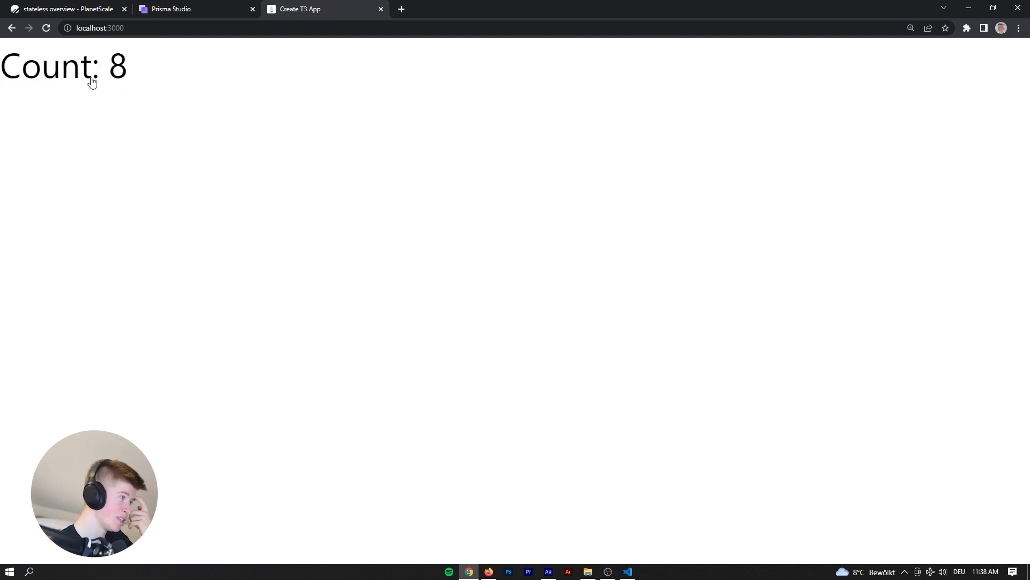
click(626, 571)
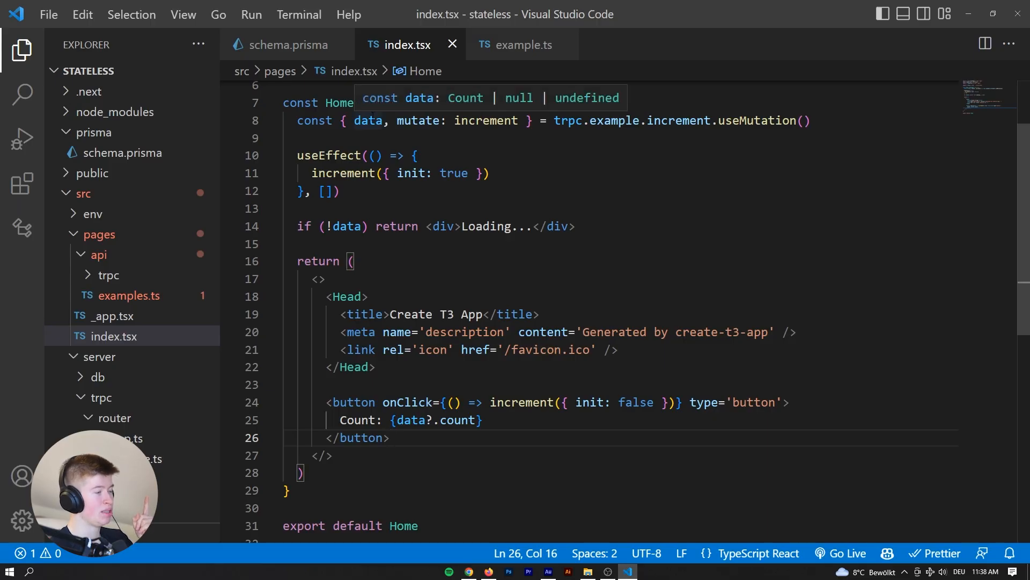
Destructure isLoading from useMutation and change the guard to if (!data && isLoading)
double_click(486, 120)
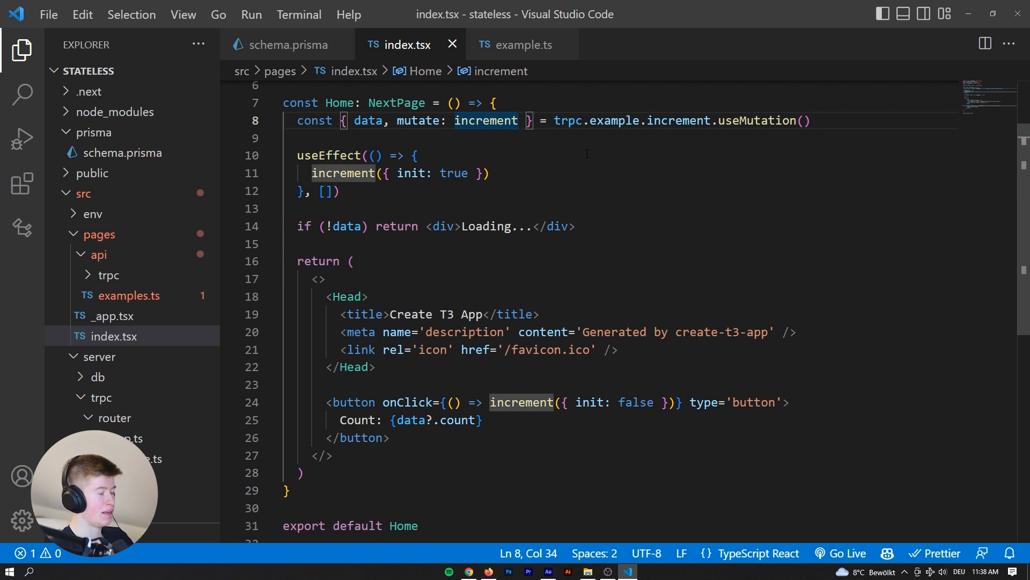
mouse_move(368, 120)
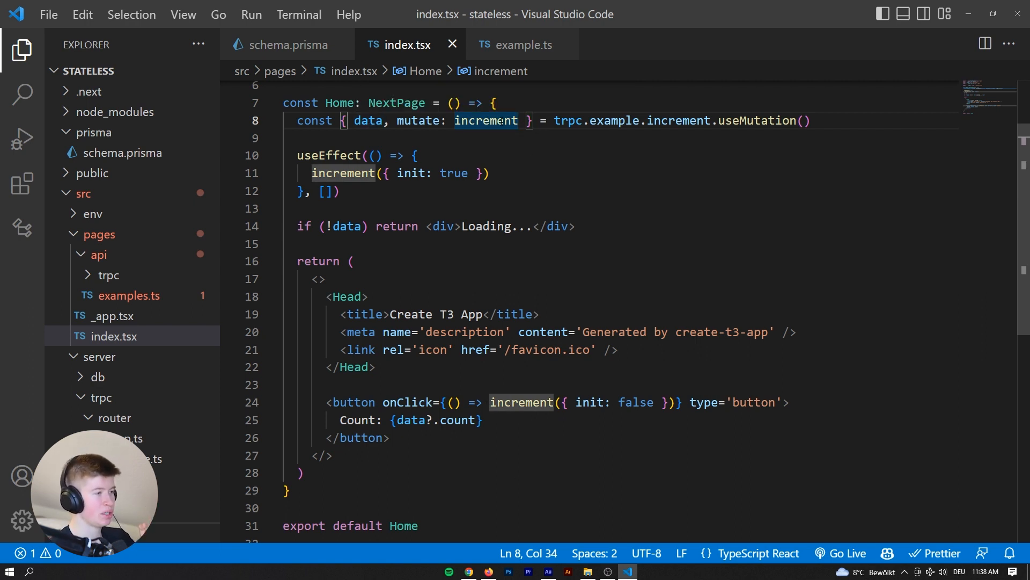
text(, isLoading)
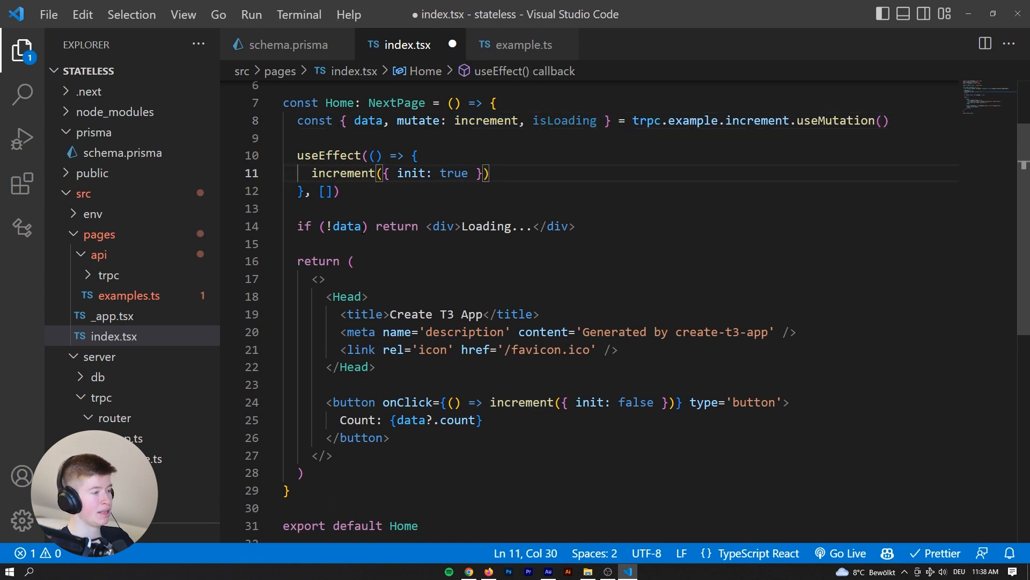
text(&& isLoading)
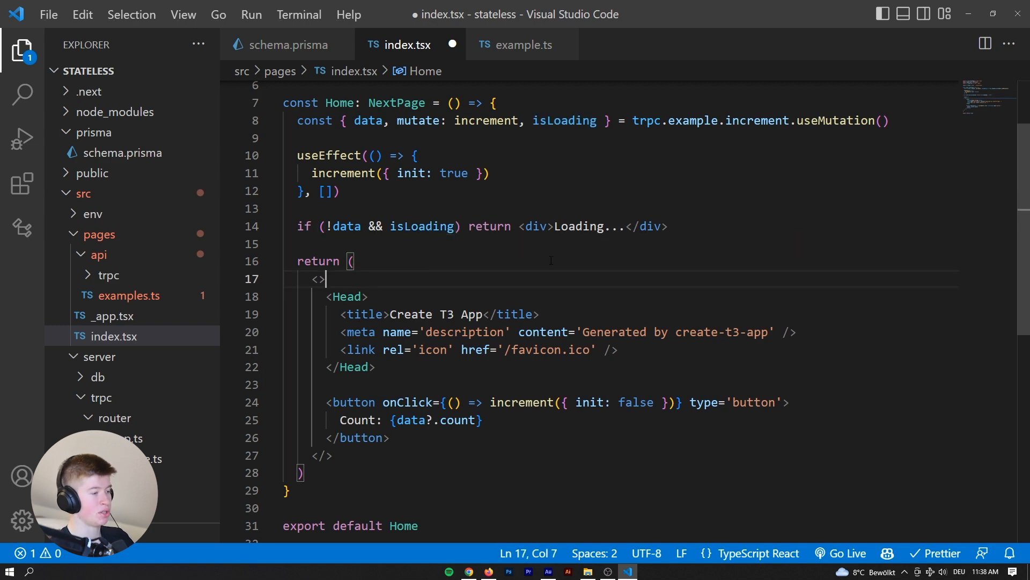
click(469, 570)
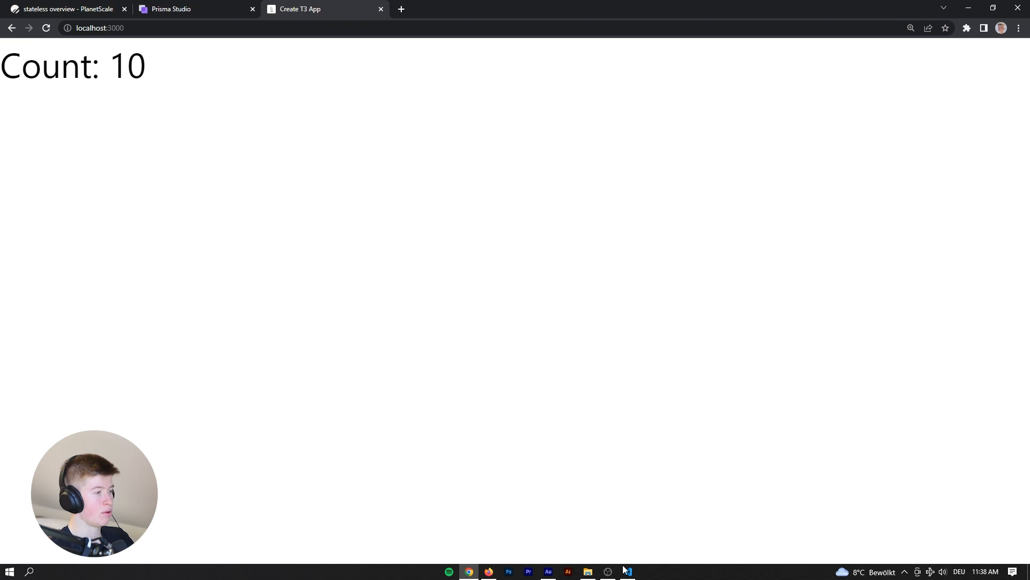
Reload the localhost:3000 page and click the Count button repeatedly to increment the counter
click(626, 571)
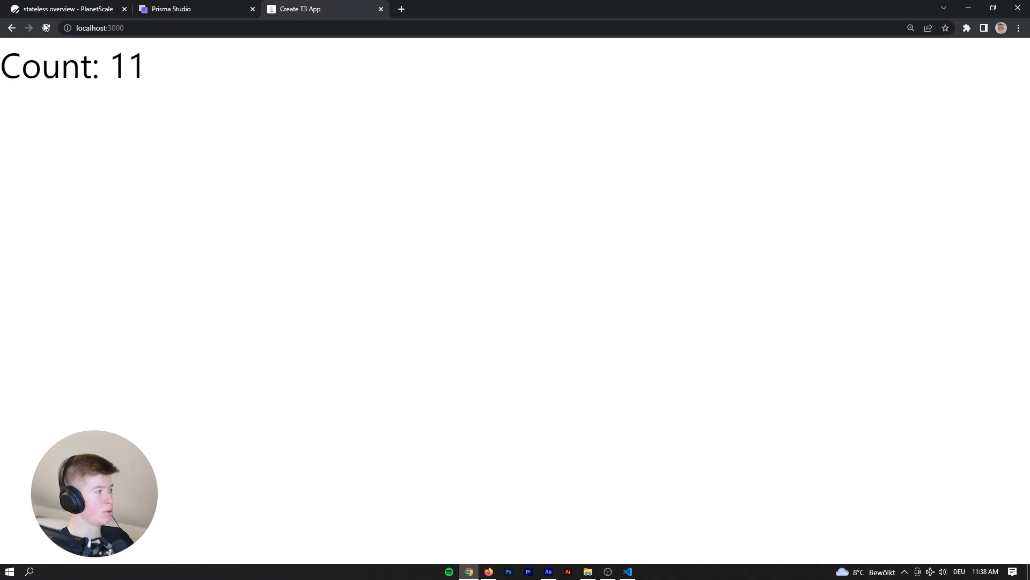
click(69, 66)
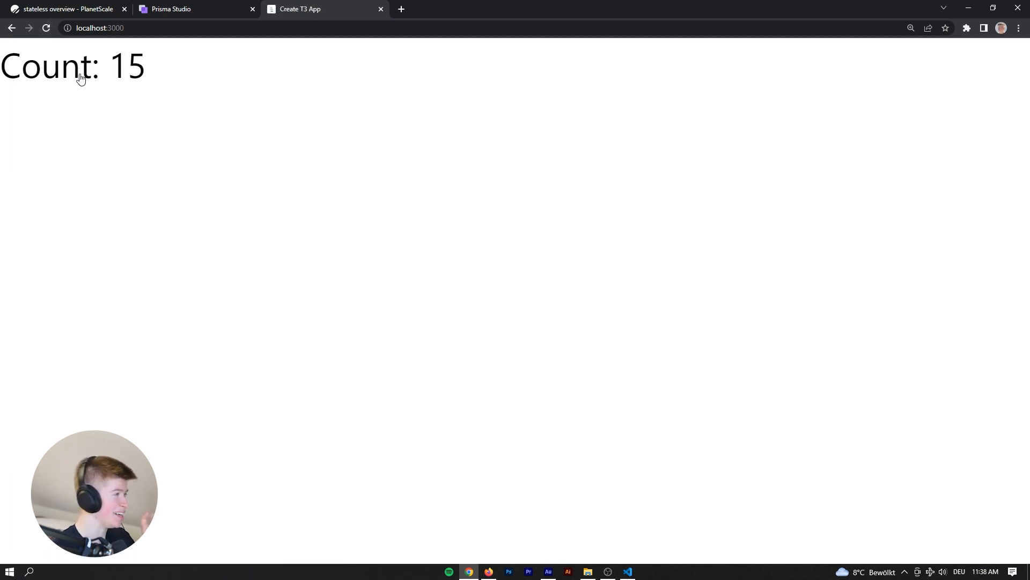
click(72, 65)
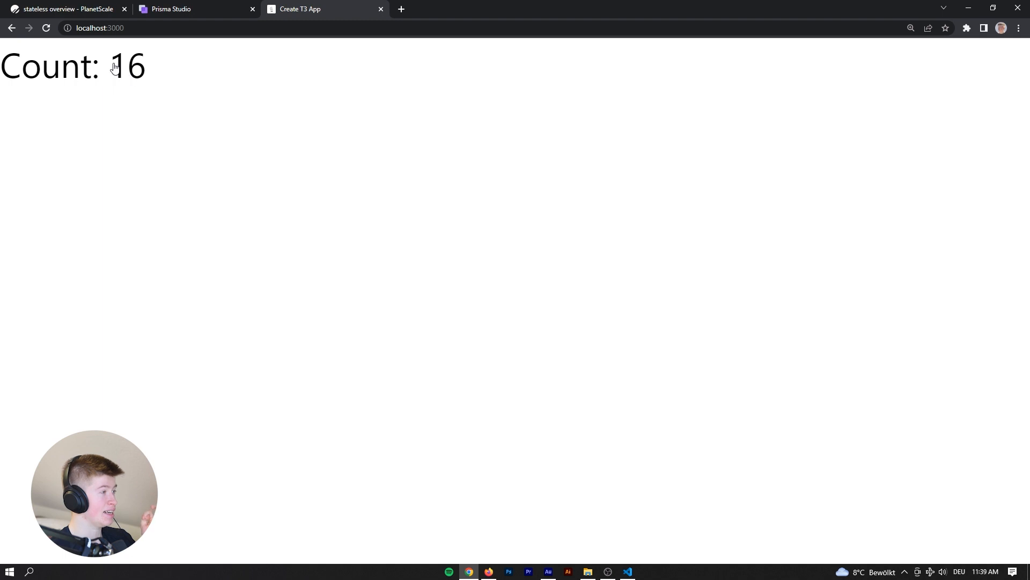
click(118, 72)
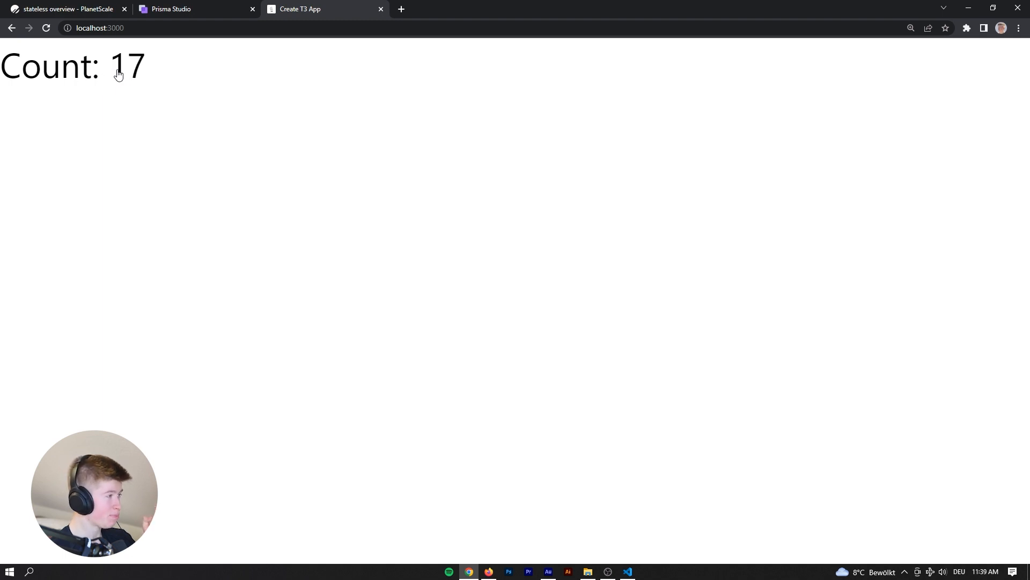
click(129, 66)
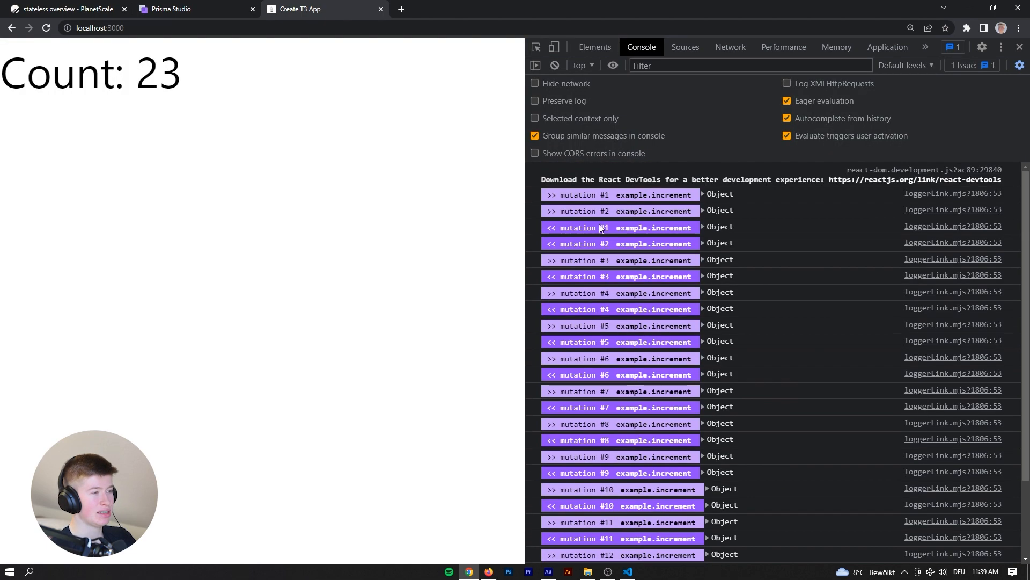
Clear the console, raise the count from 23 to 29, and check Prisma Studio
click(554, 65)
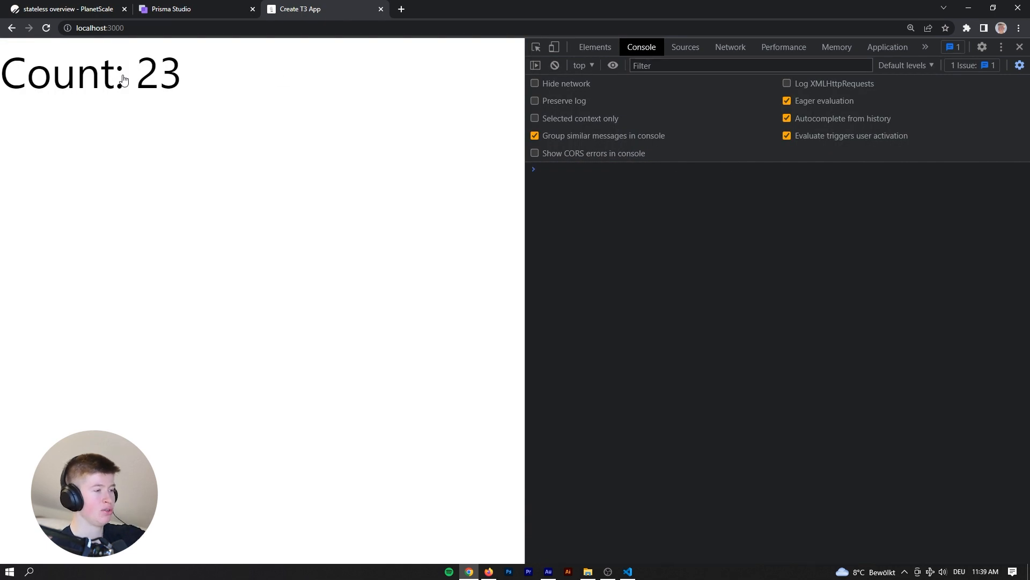
mouse_move(122, 86)
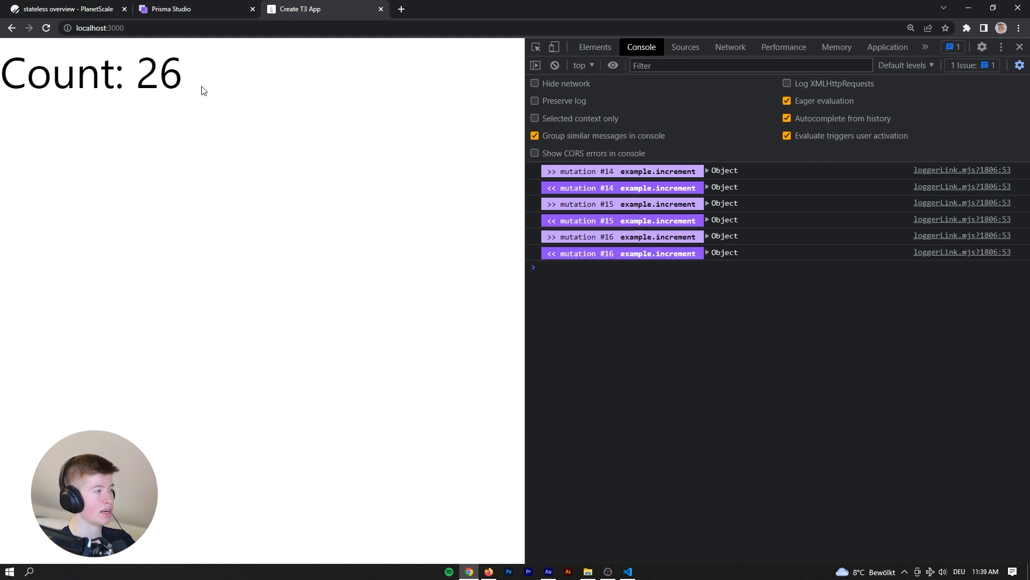
double_click(157, 71)
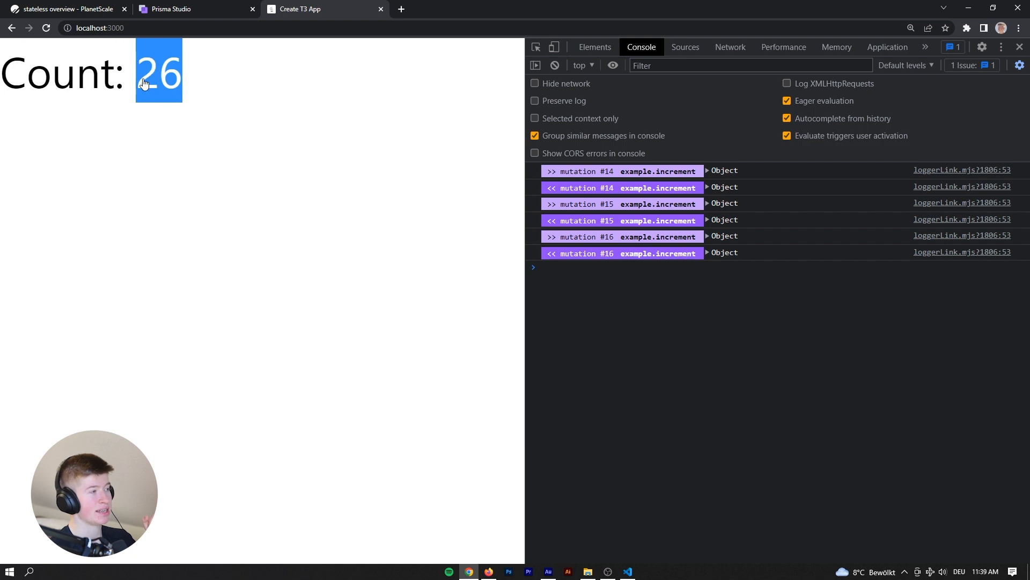
mouse_move(342, 169)
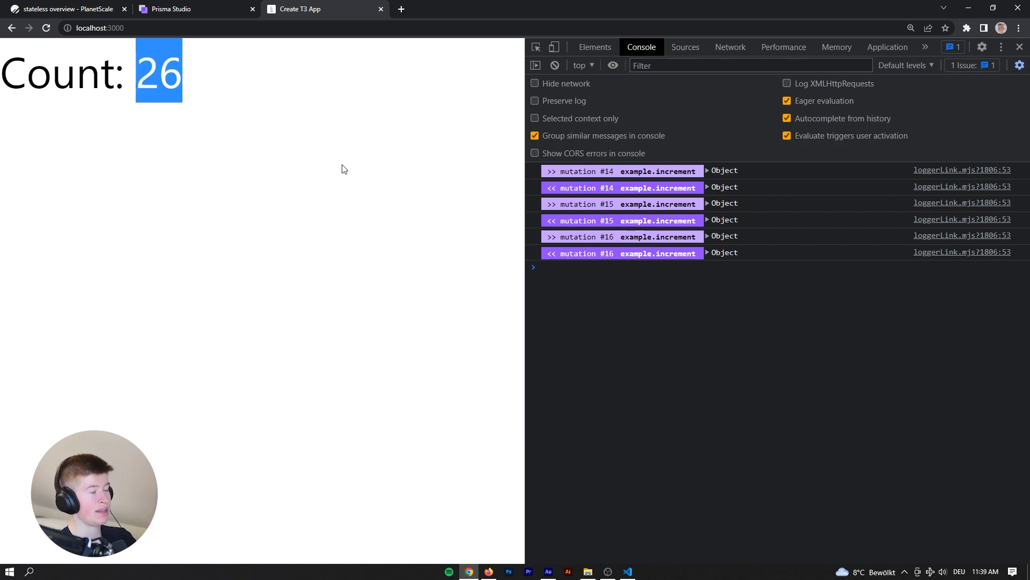
mouse_move(157, 70)
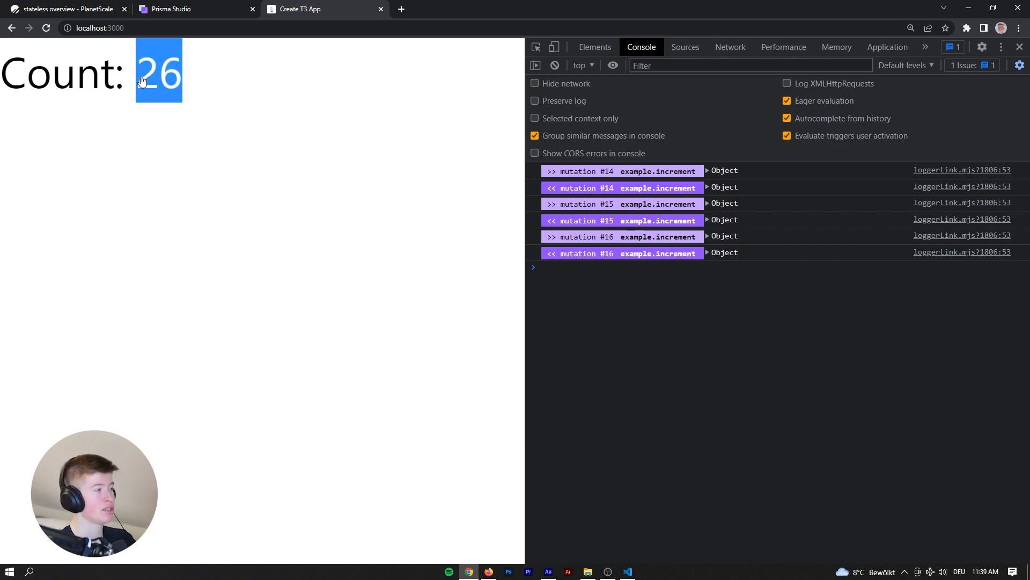
click(157, 73)
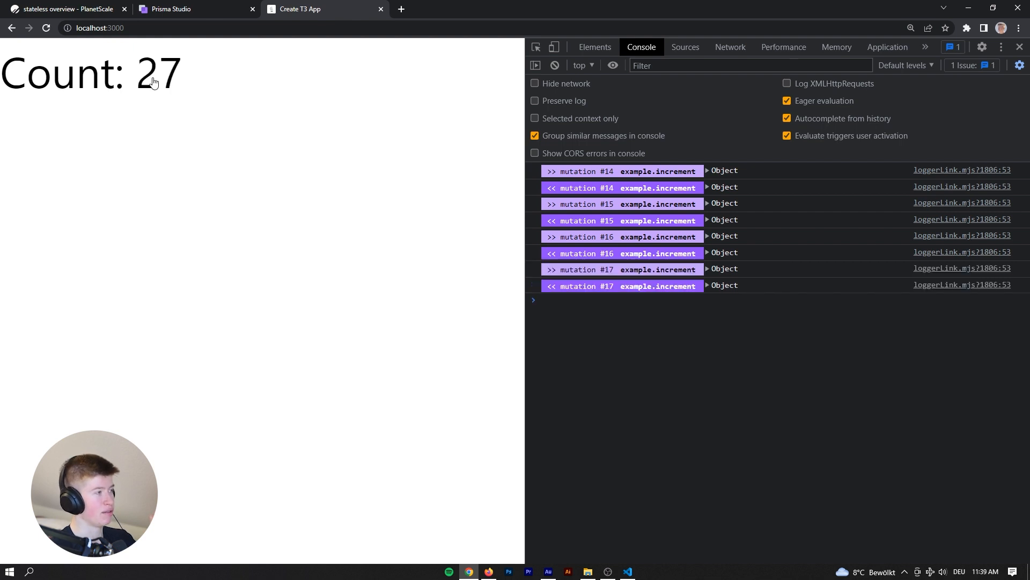
click(158, 73)
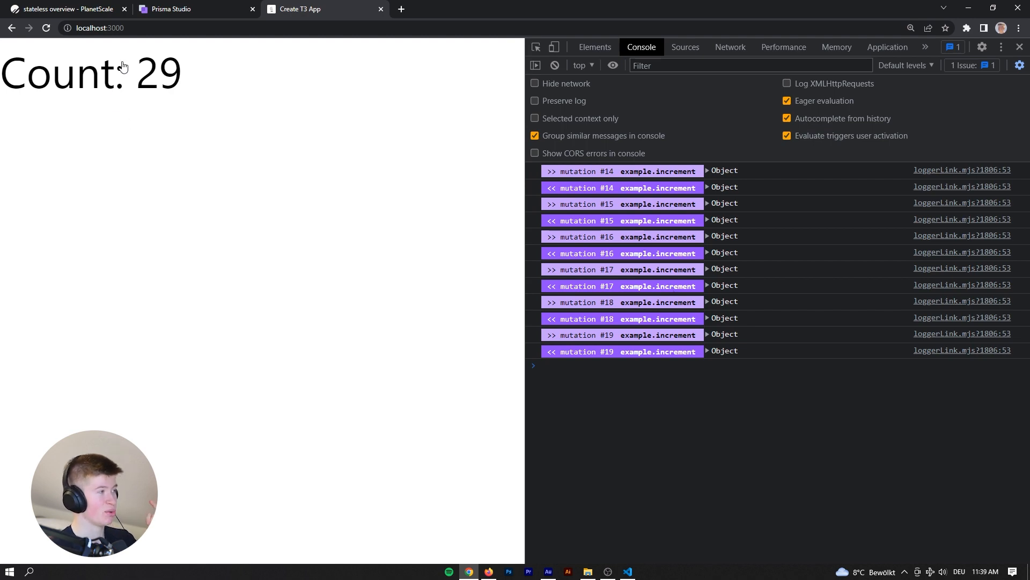
click(175, 8)
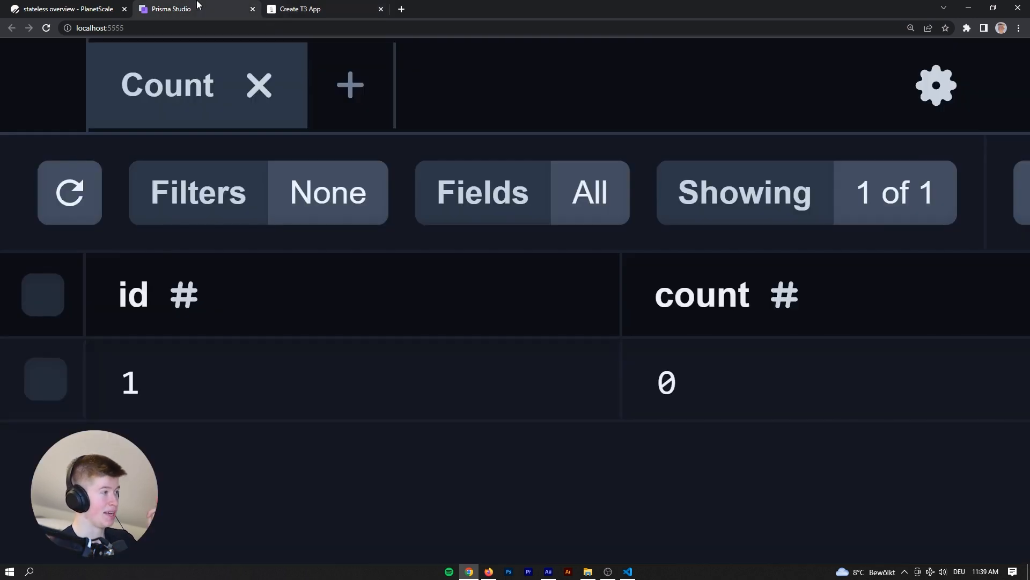
click(299, 9)
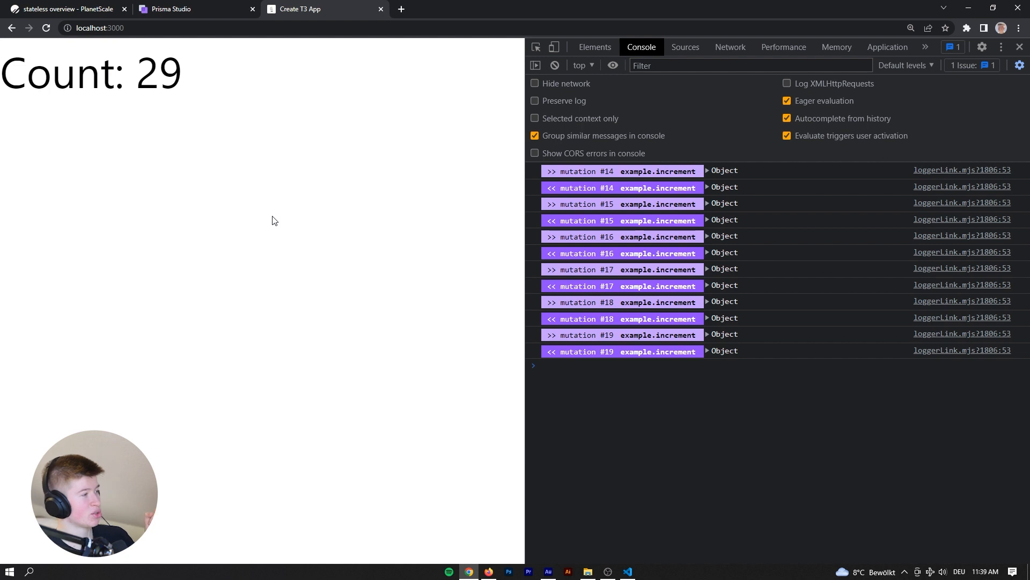
mouse_move(256, 237)
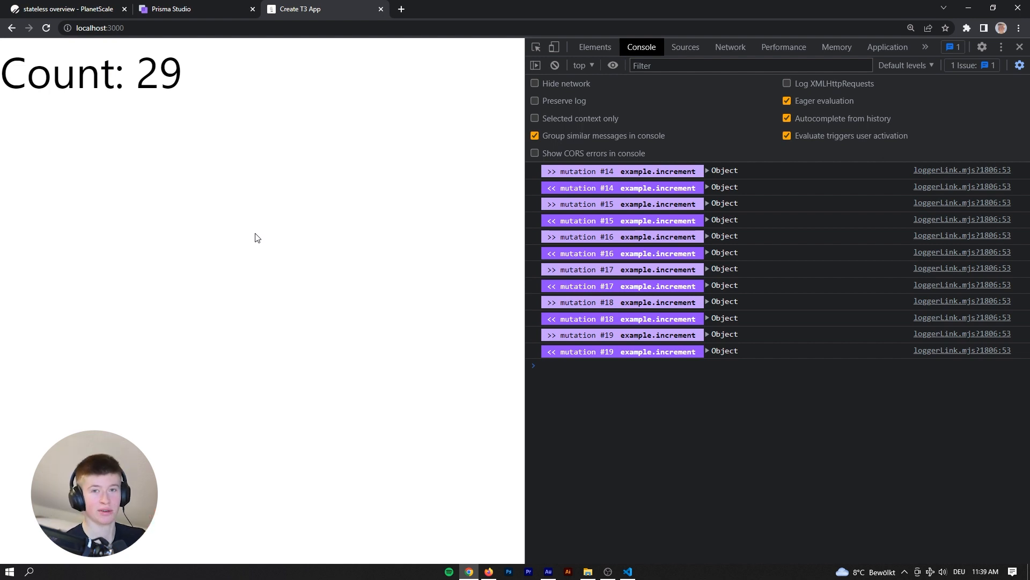
Press Count once to reach Count: 30, logging example.increment mutation #20
click(626, 570)
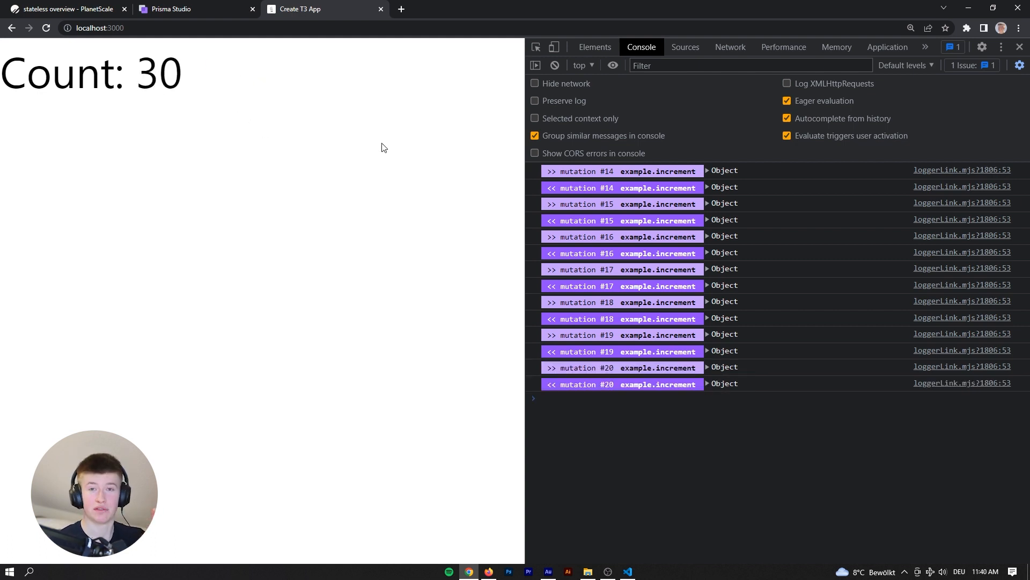
mouse_move(426, 103)
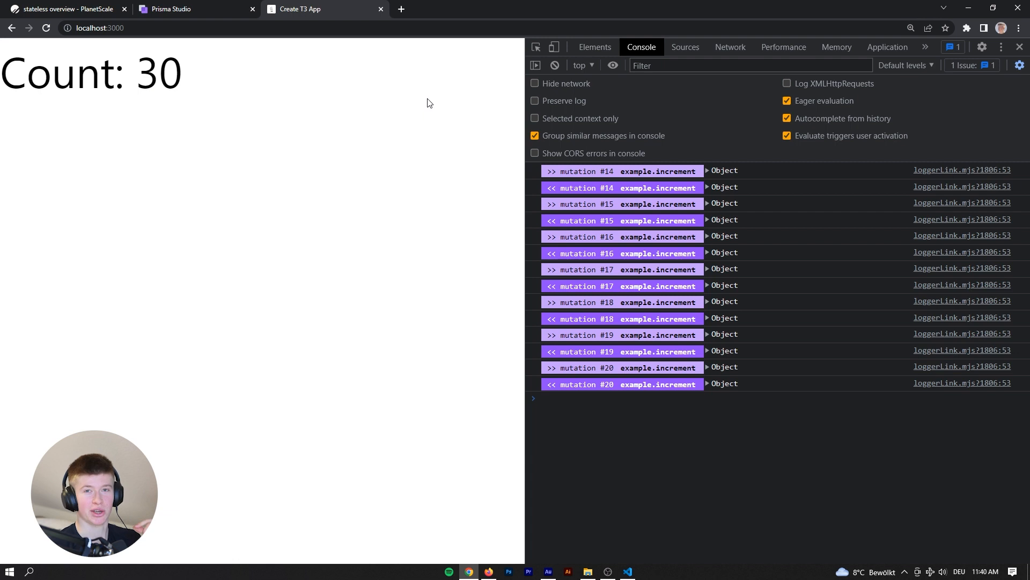
mouse_move(601, 232)
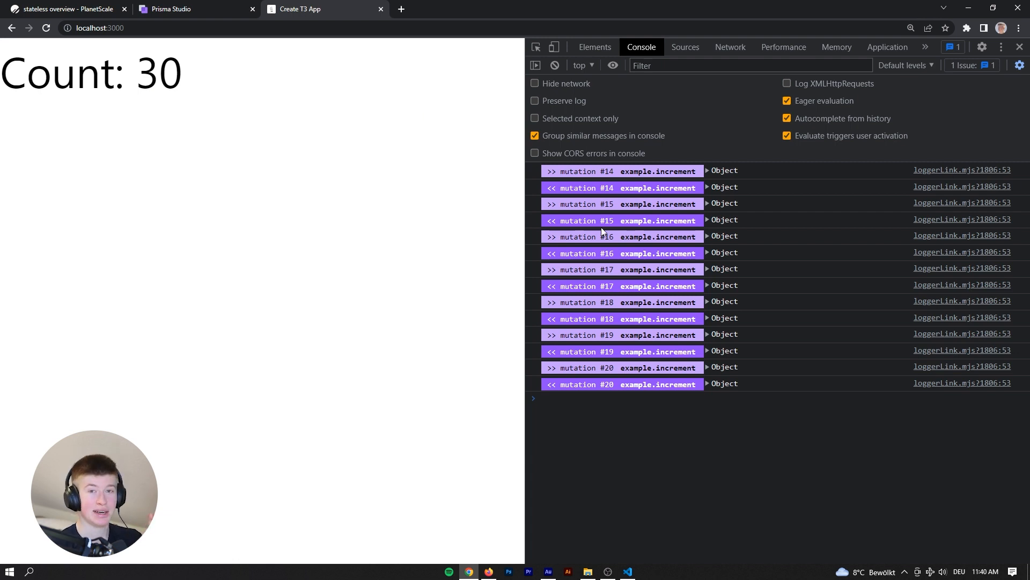